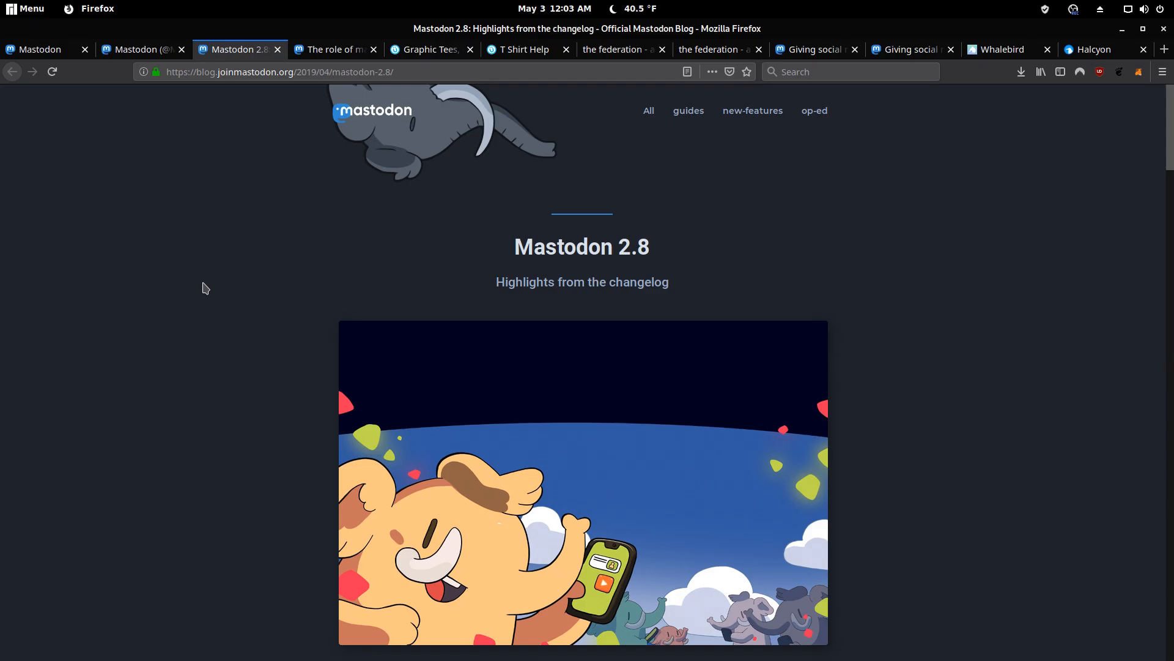
mouse_move(267, 301)
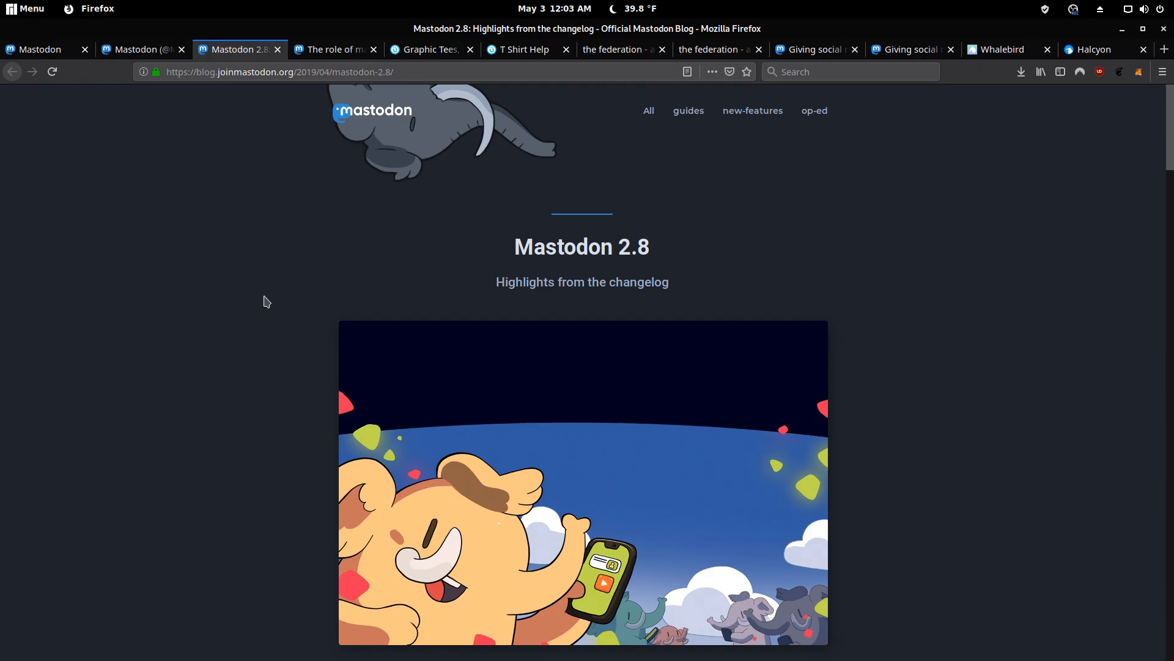
mouse_move(262, 303)
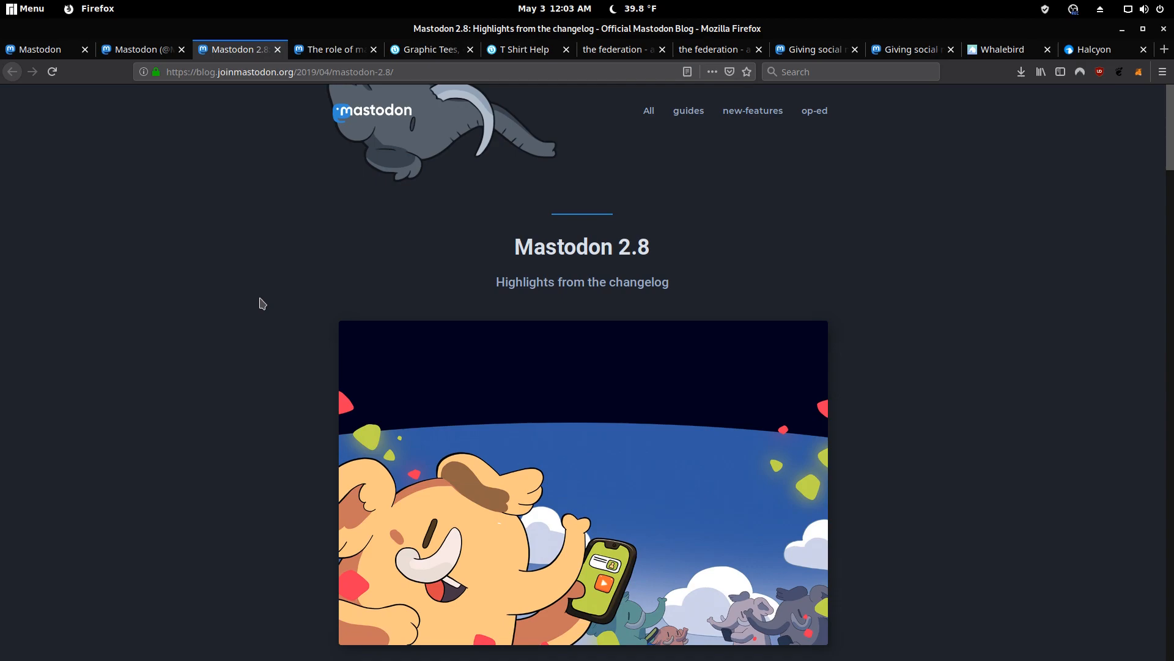
mouse_move(256, 306)
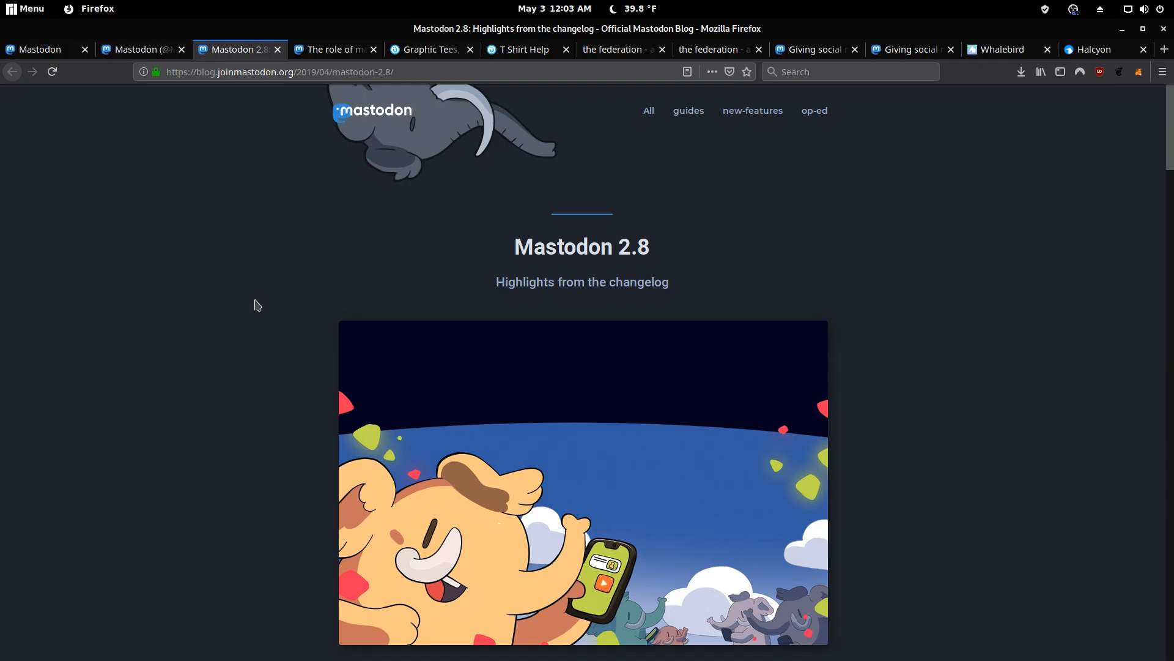
Scroll the 2.8 blog post down through the release summary to the poll feature example
scroll("down", 3)
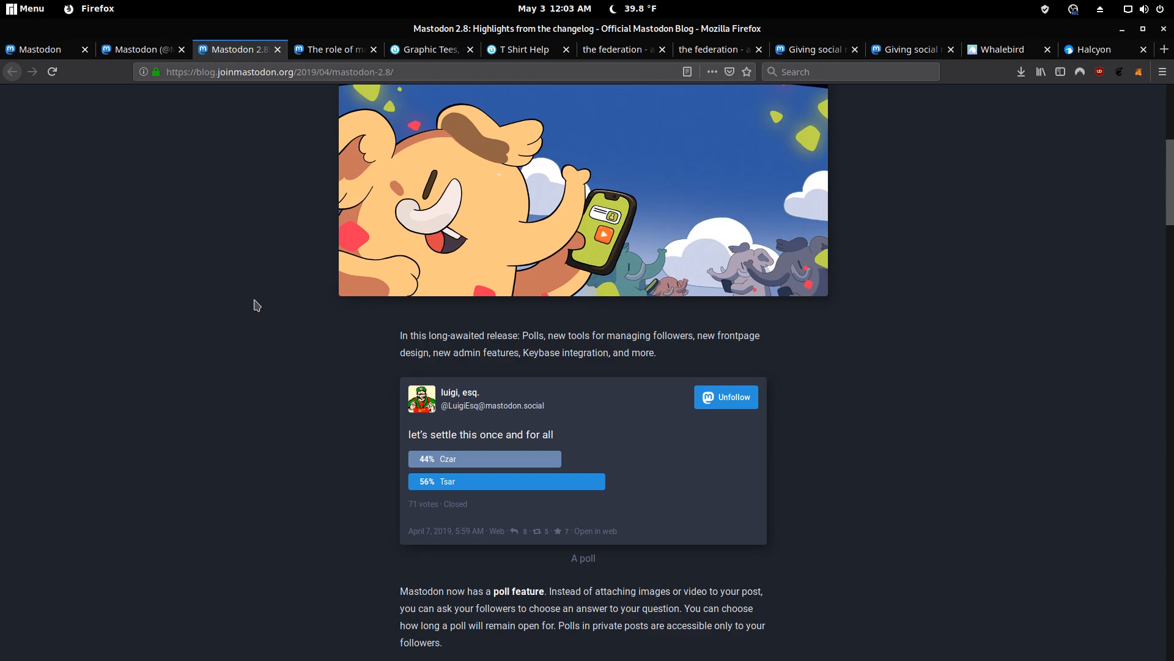
scroll("down", 3)
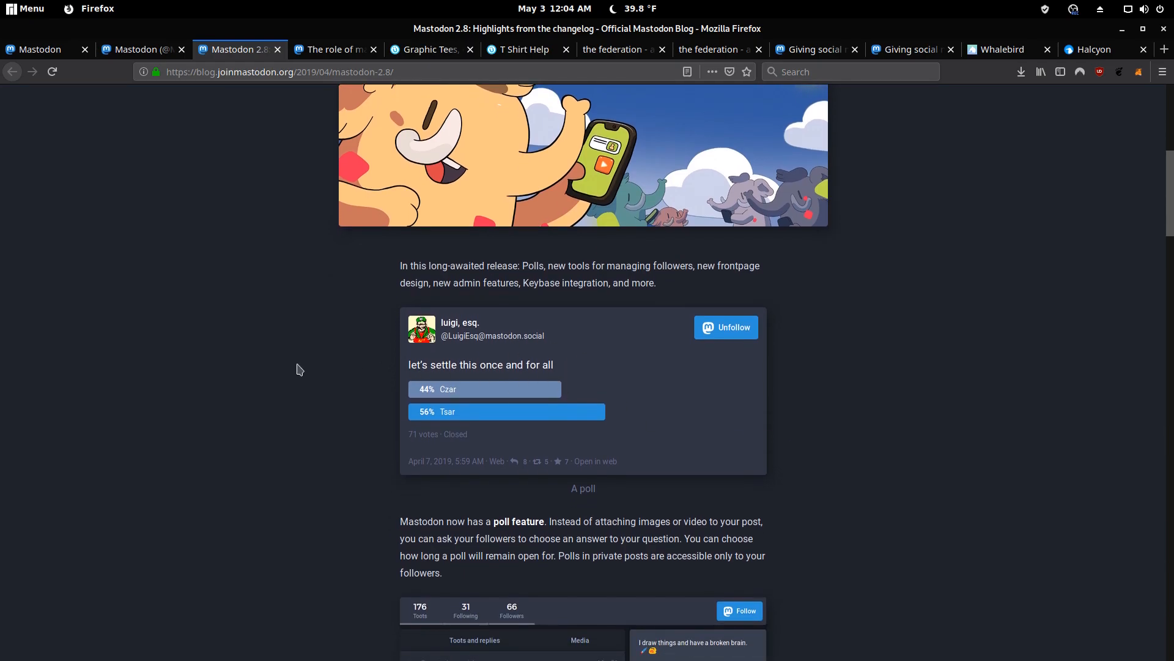
mouse_move(295, 372)
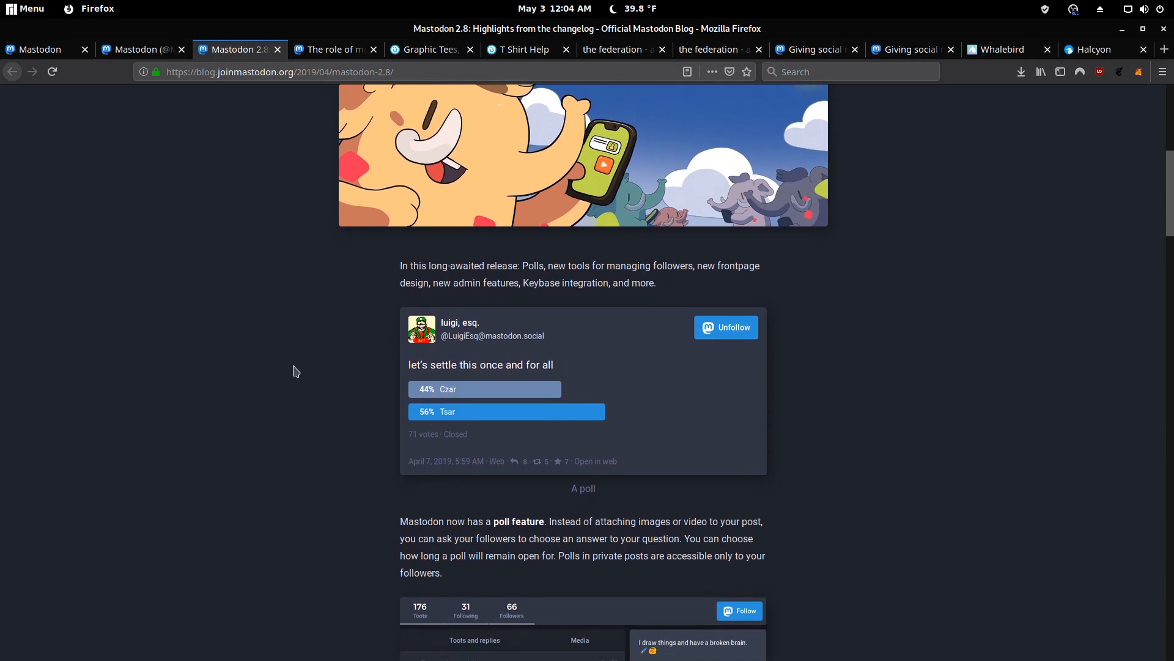
mouse_move(444, 389)
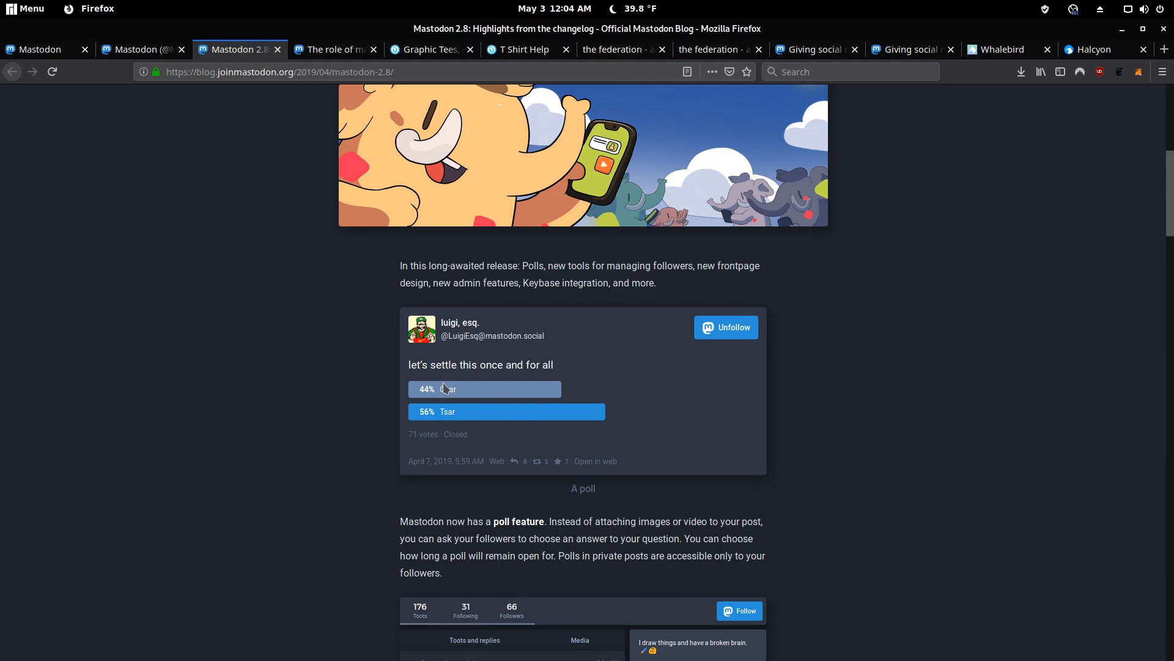
mouse_move(322, 383)
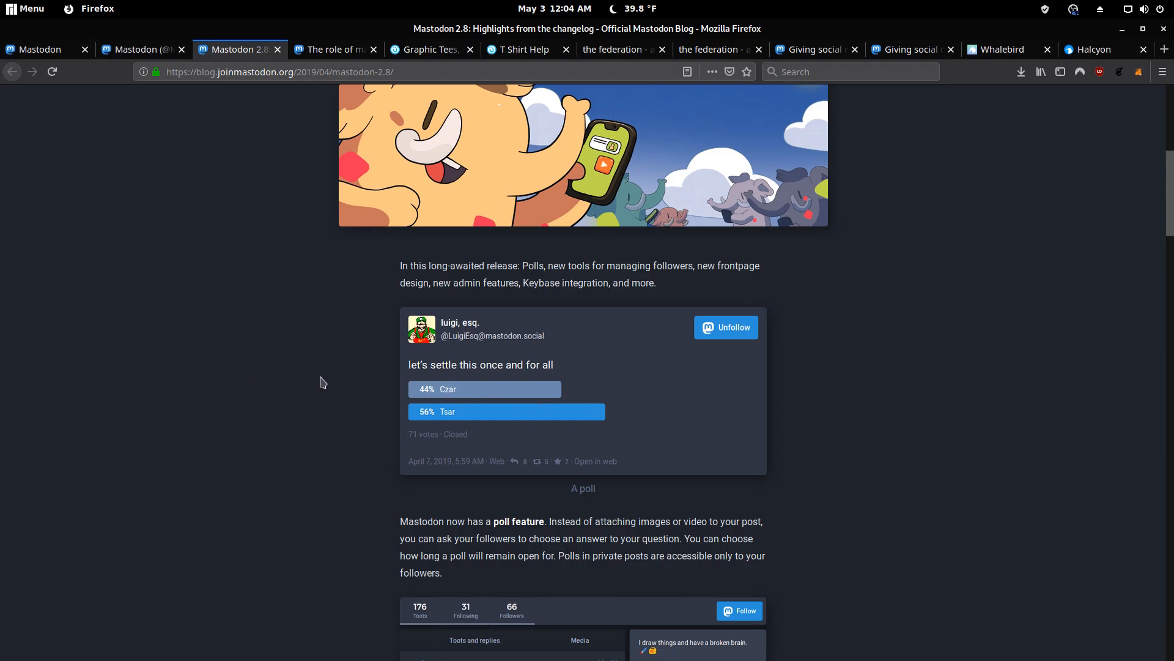
mouse_move(317, 383)
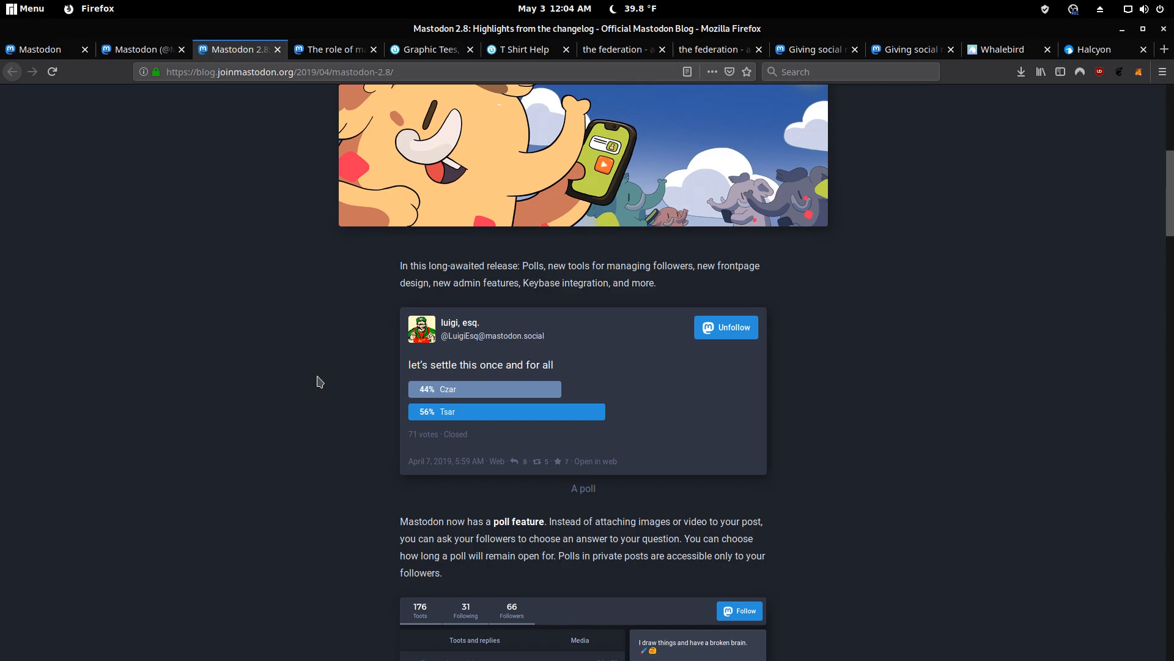
mouse_move(327, 384)
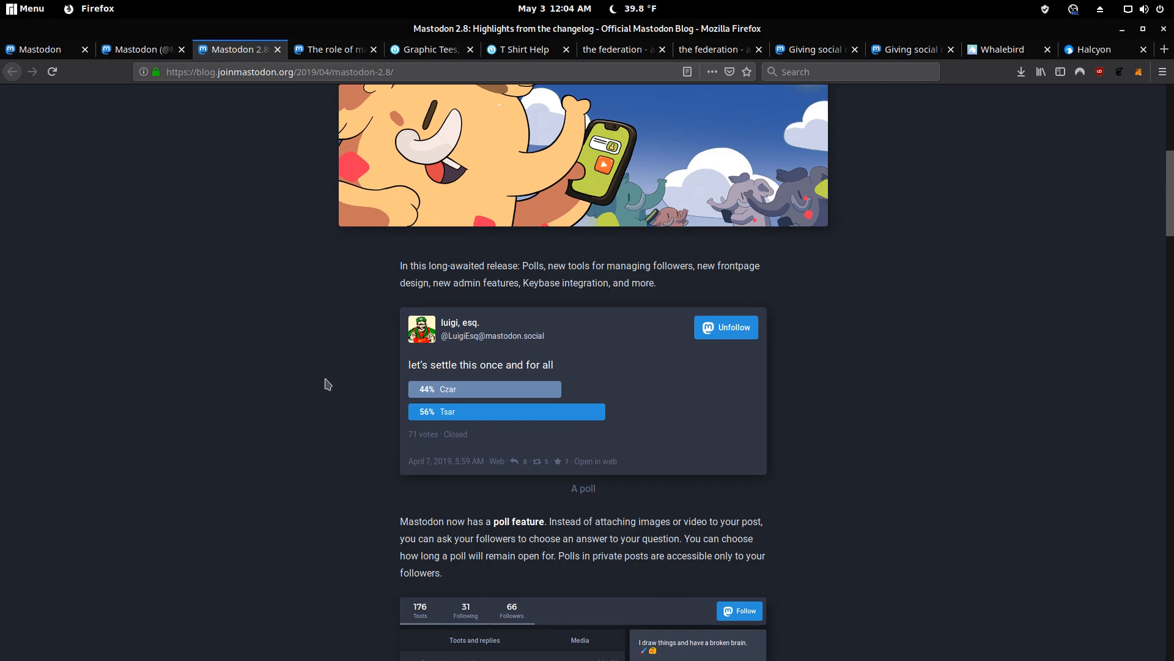
mouse_move(334, 392)
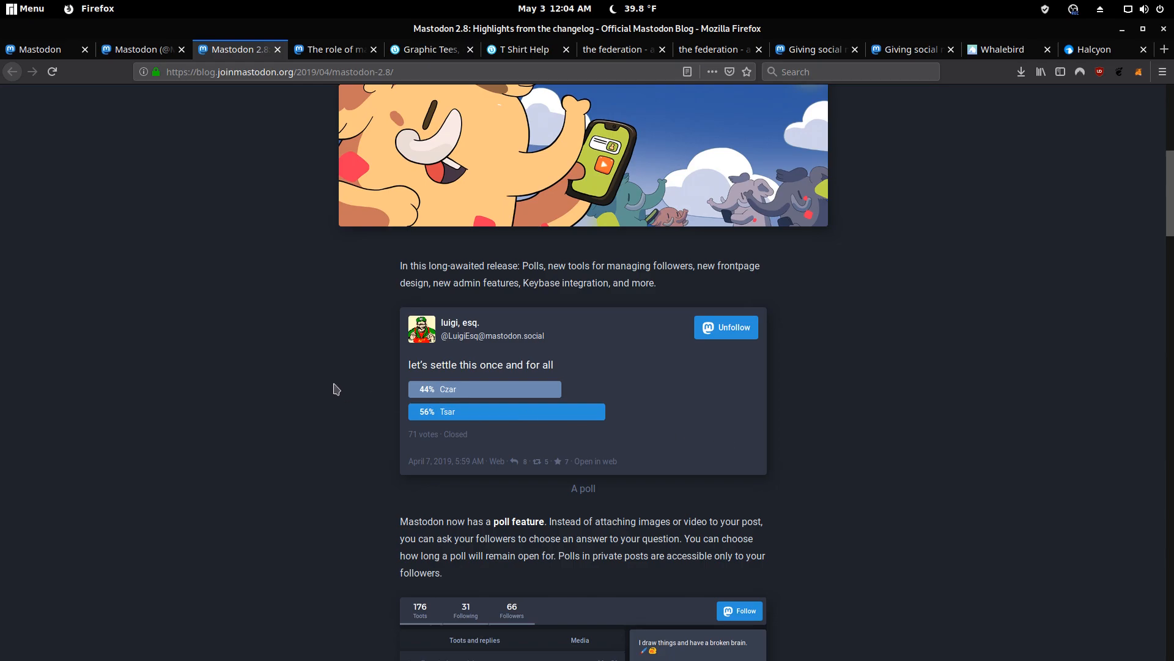
Scroll down to the featured-hashtags screenshot and its explanation on an artist's profile
scroll("down", 3)
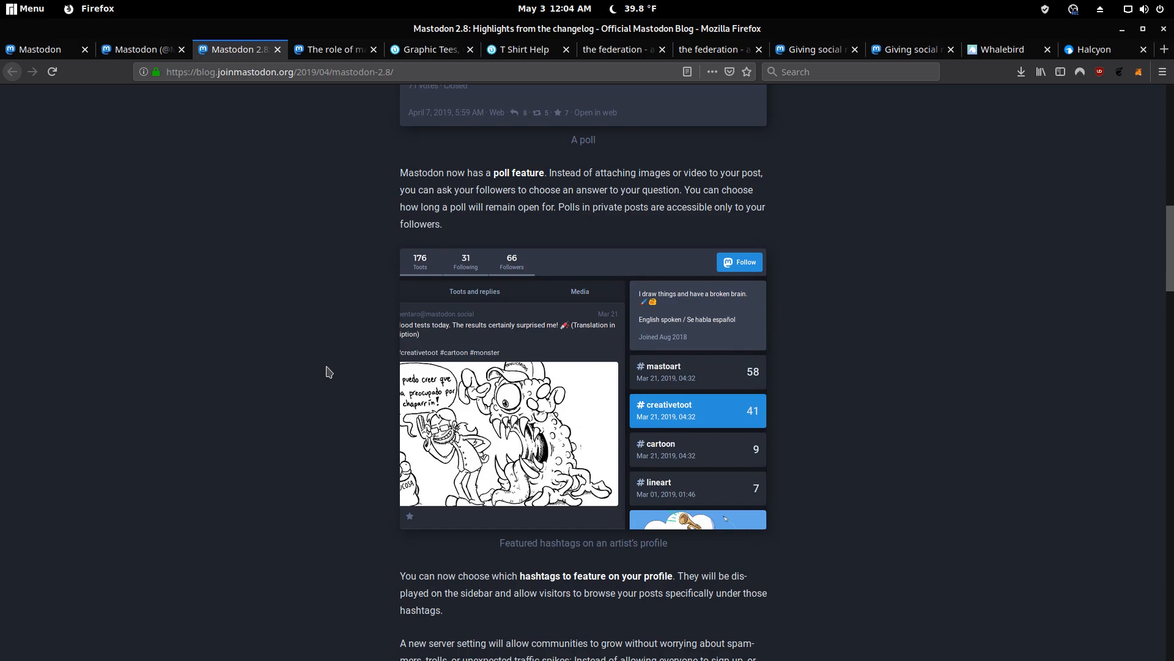
scroll("down", 3)
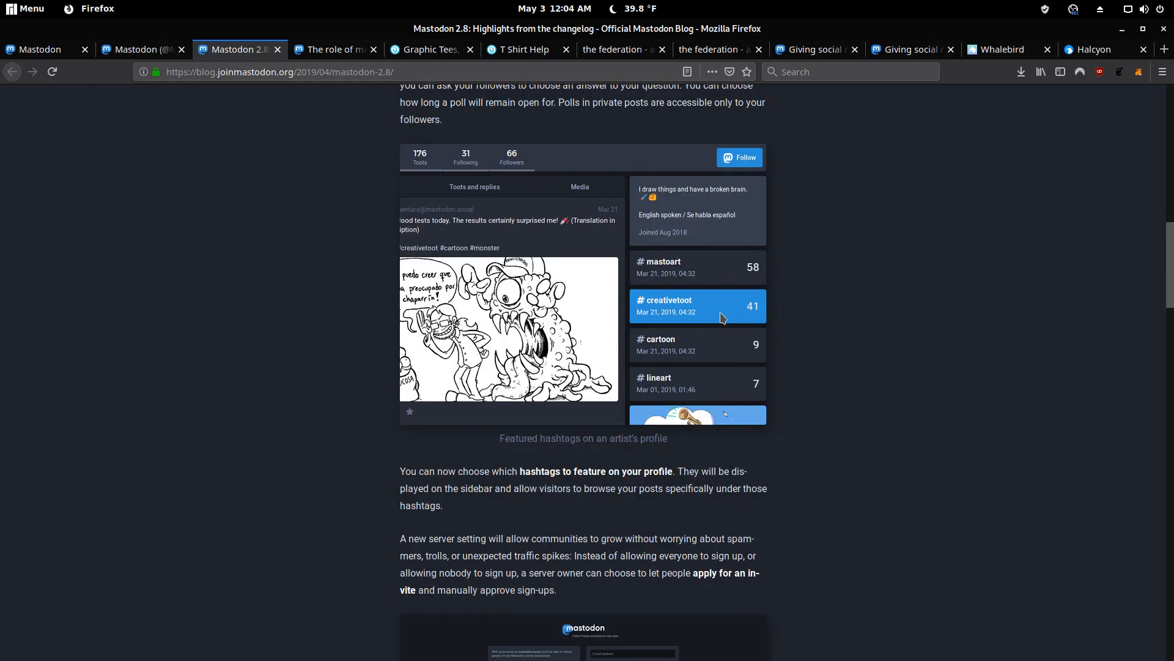
mouse_move(301, 332)
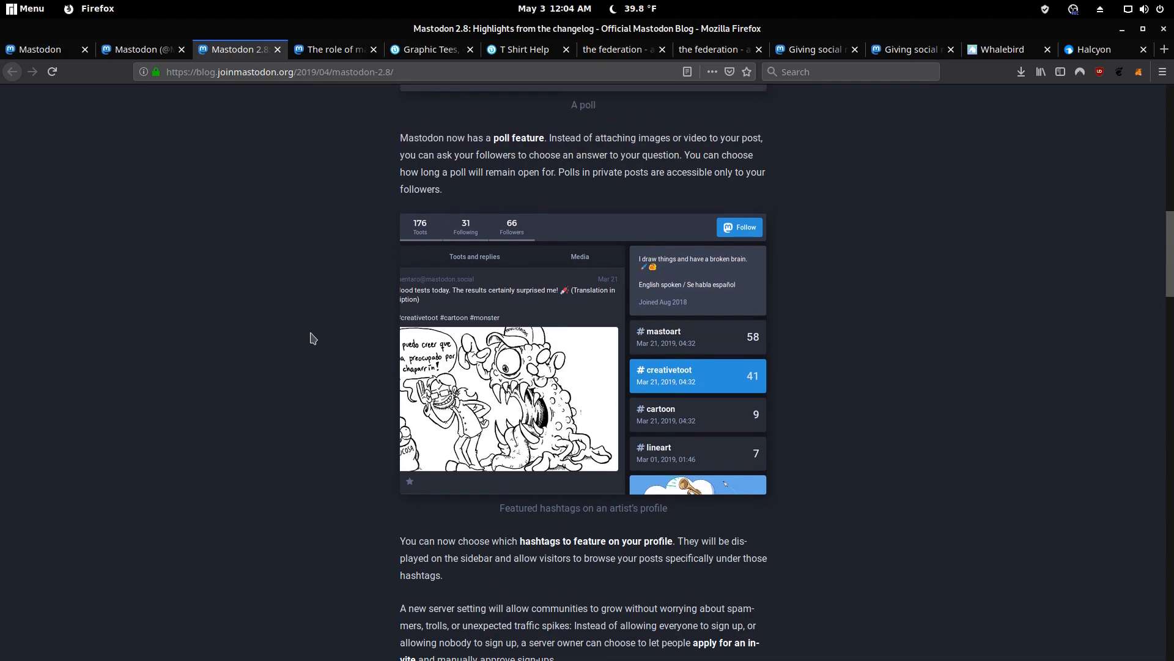
mouse_move(678, 340)
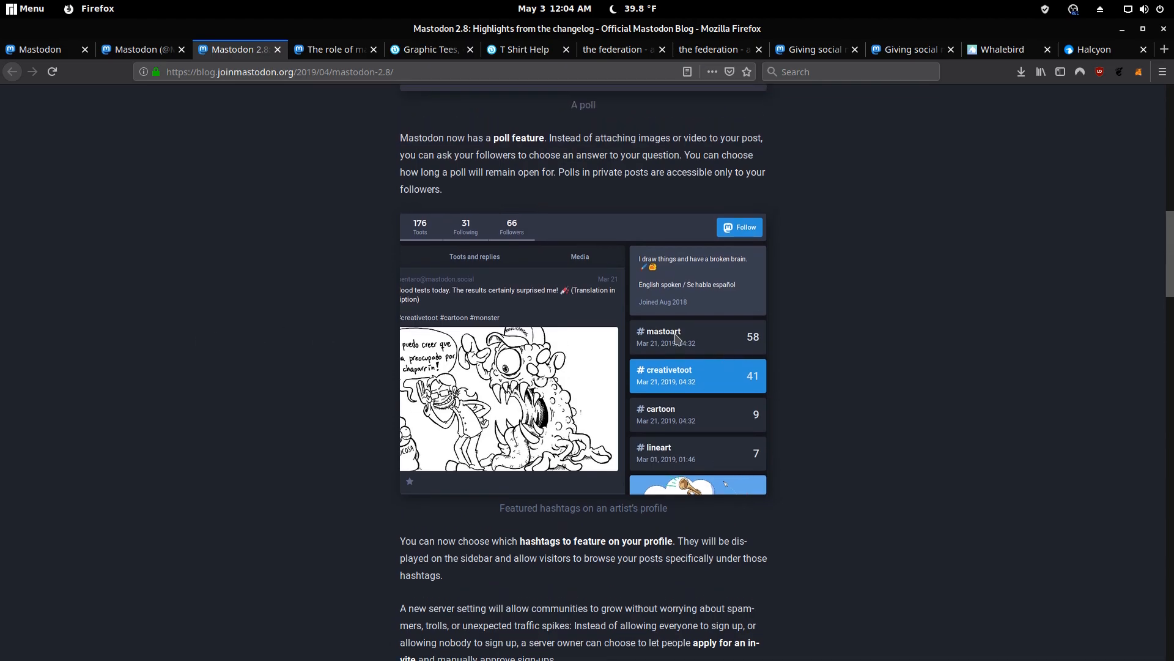
mouse_move(729, 391)
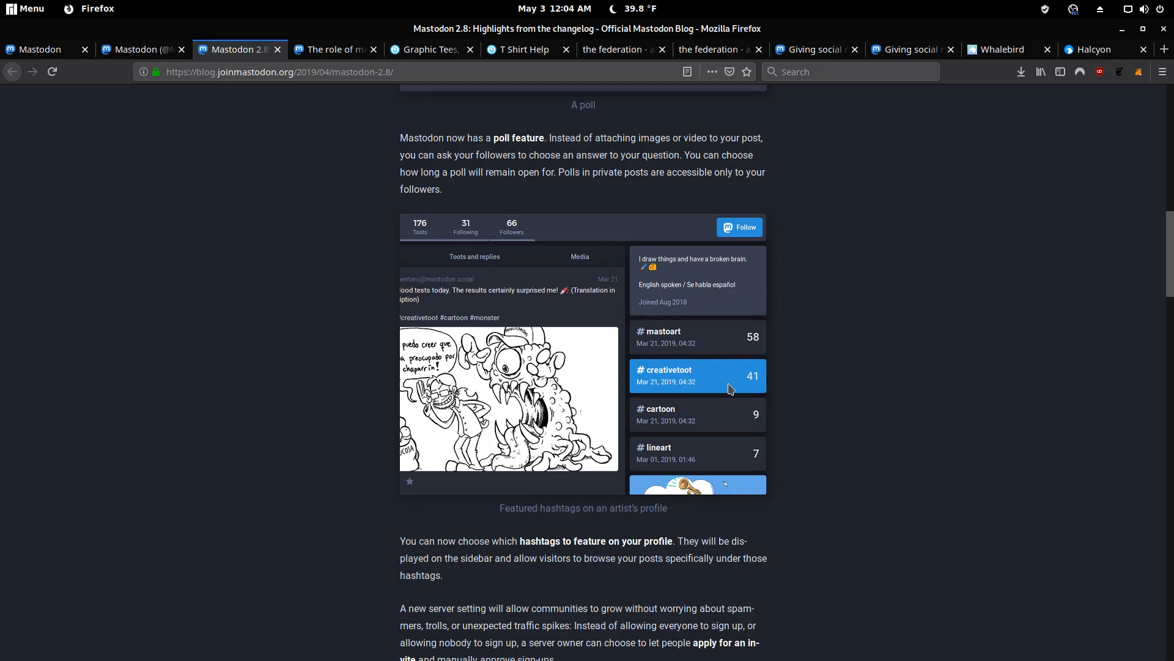
mouse_move(327, 347)
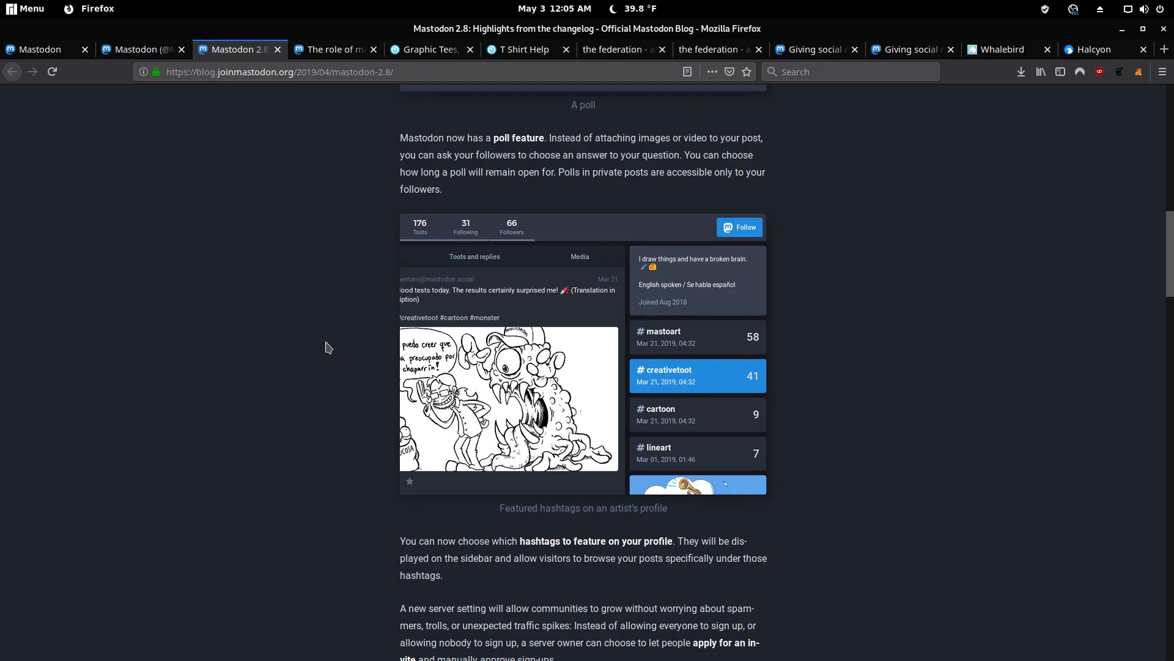
Scroll down to the invite-approval paragraph and the new landing page screenshot
scroll("down", 3)
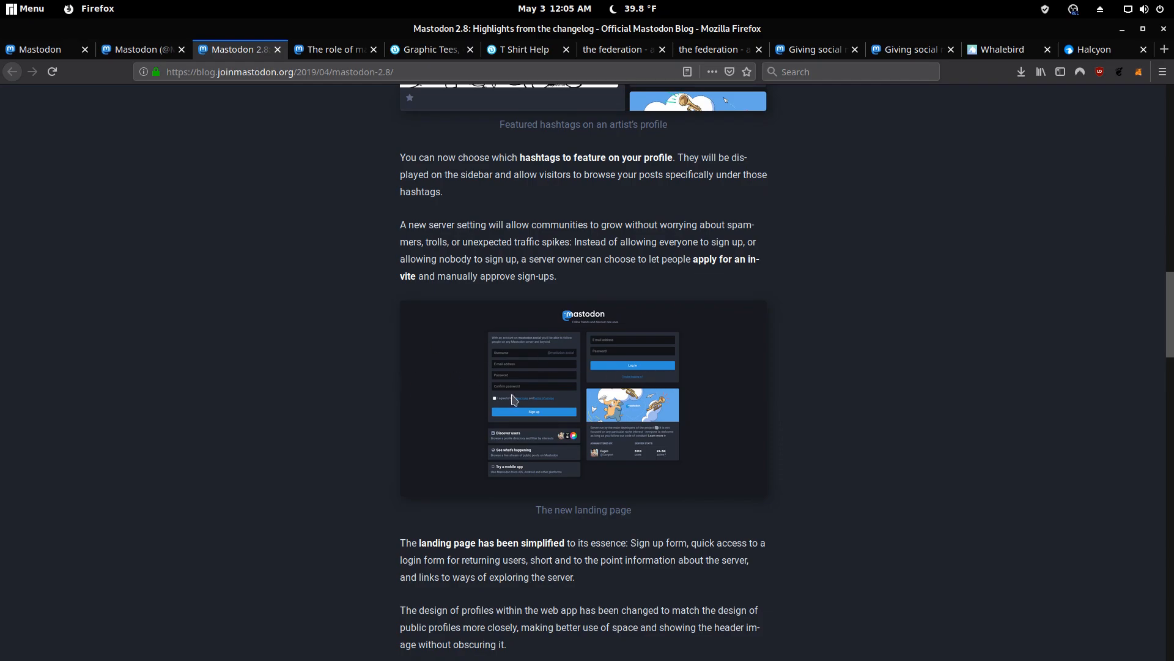
mouse_move(357, 383)
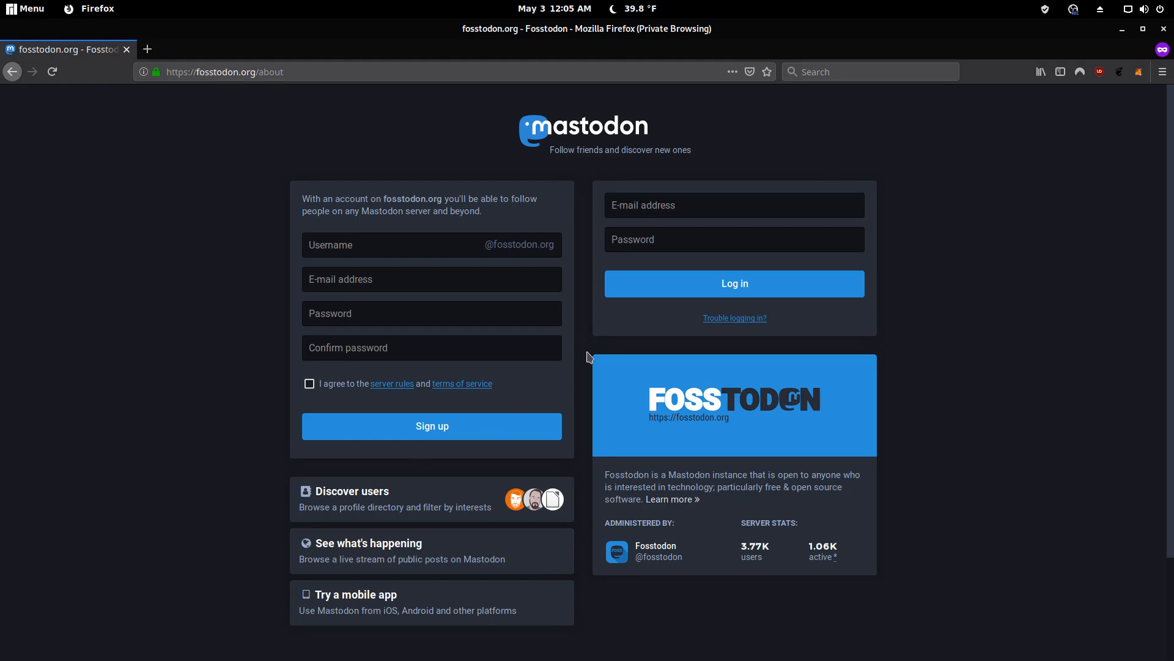
mouse_move(272, 142)
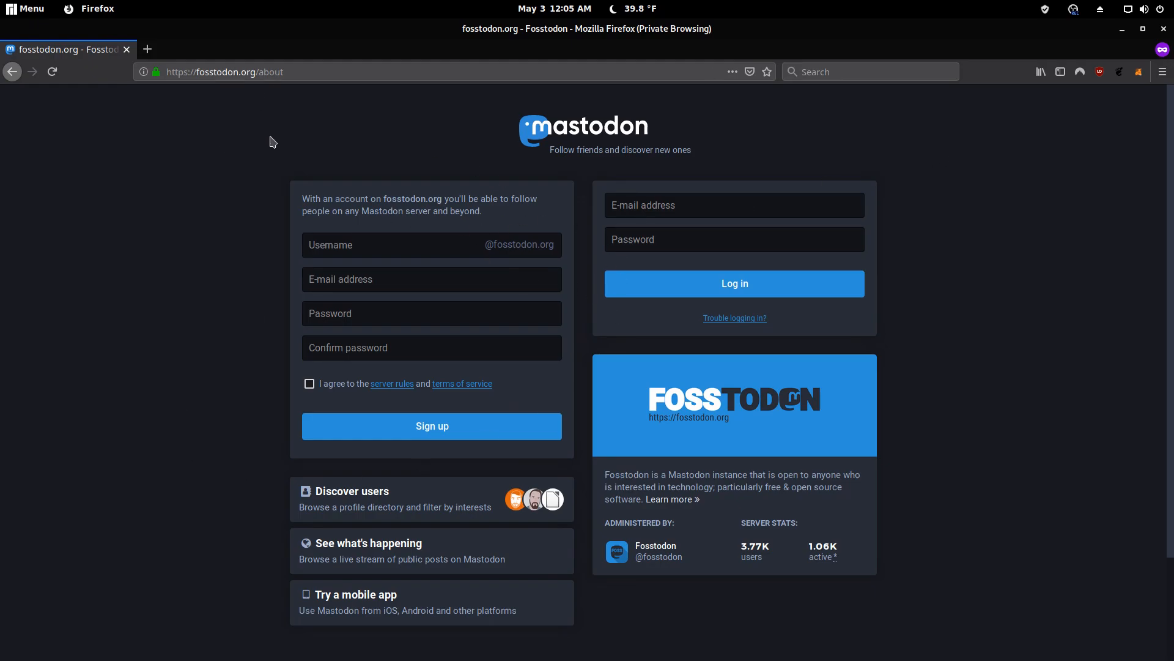
mouse_move(167, 309)
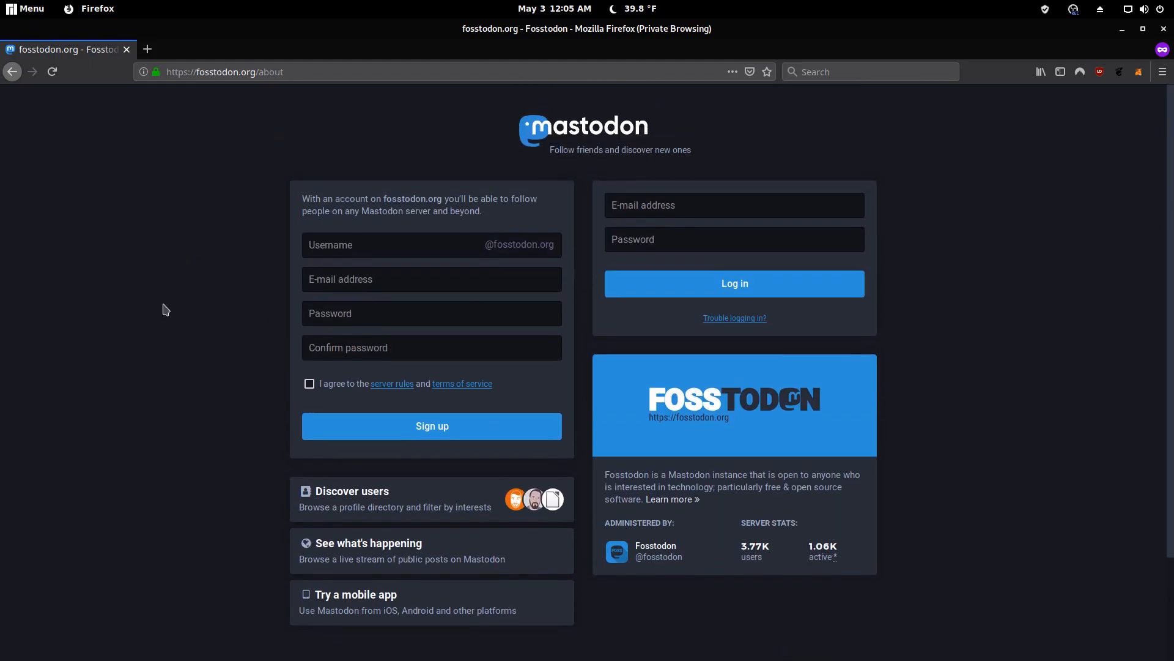
Scroll Fosstodon's landing page past the sign-up and log-in forms to the server info
scroll("down", 3)
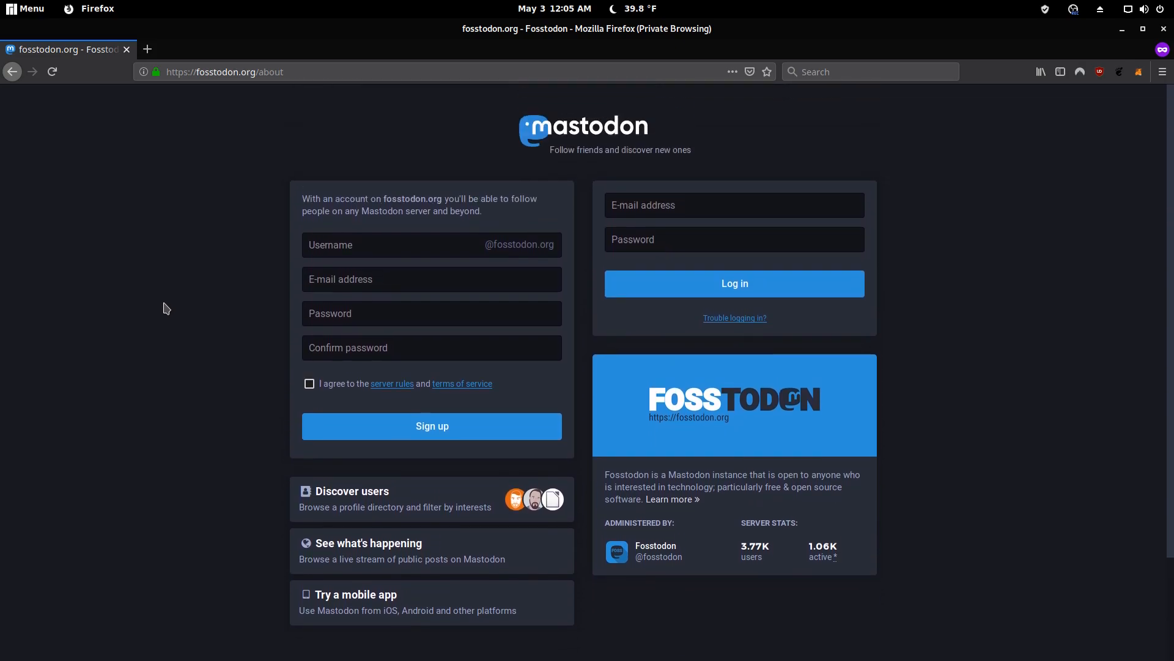
scroll("down", 3)
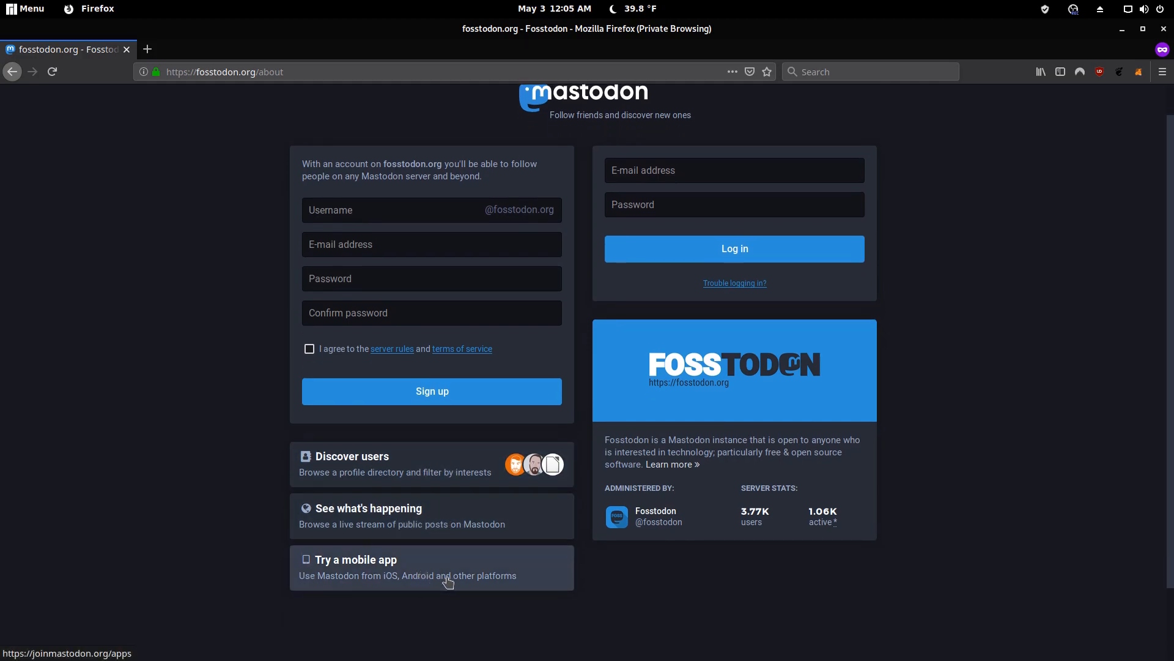
mouse_move(585, 583)
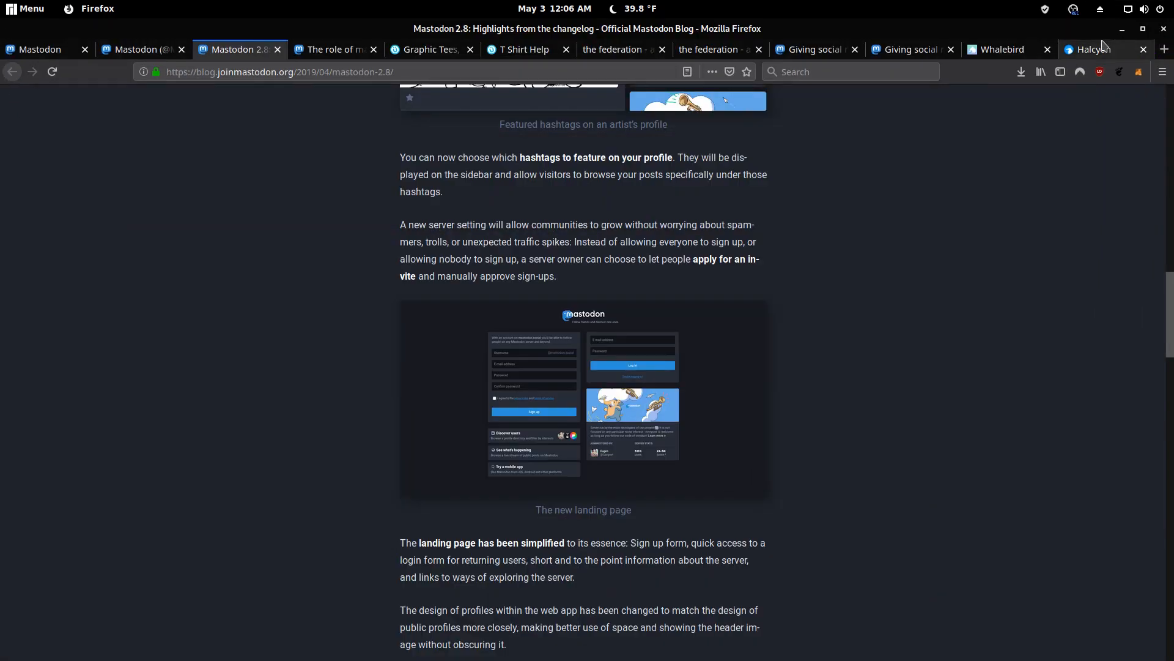
Scroll the blog post down to the follows-and-followers management screenshot
scroll("down", 3)
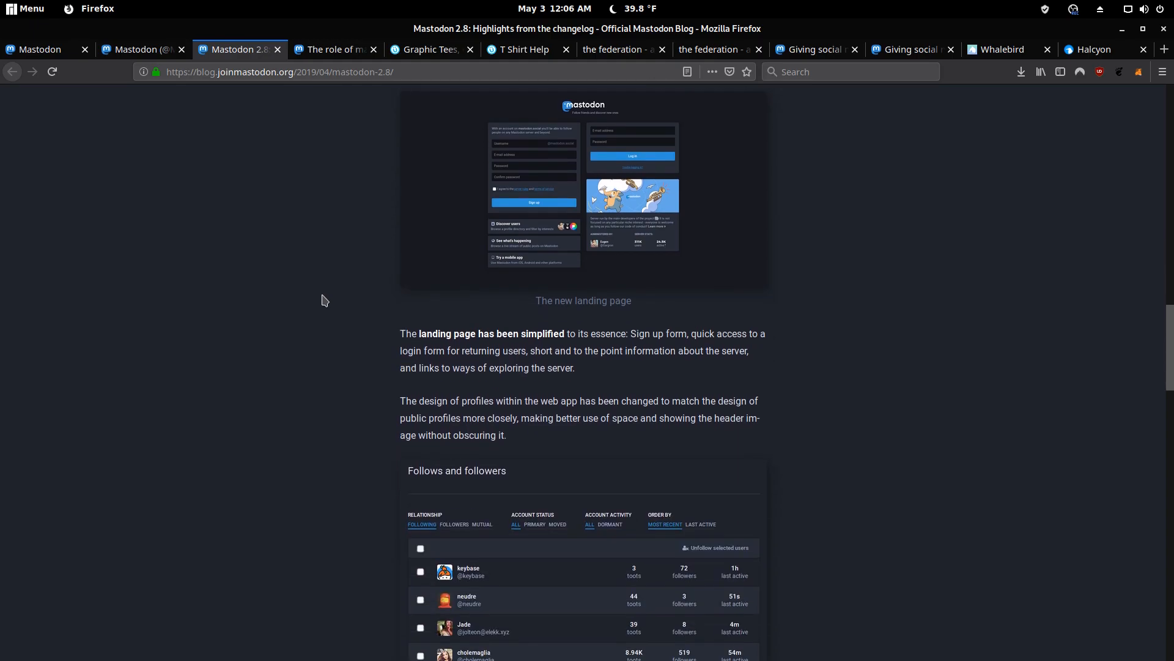
scroll("down", 3)
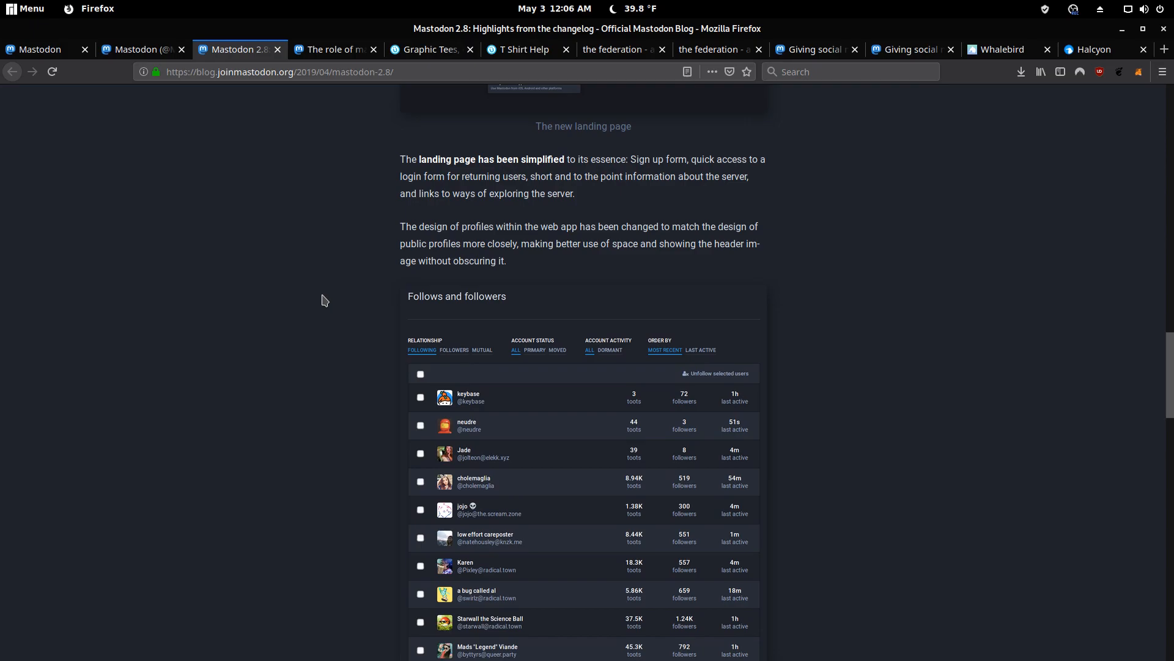
scroll("down", 3)
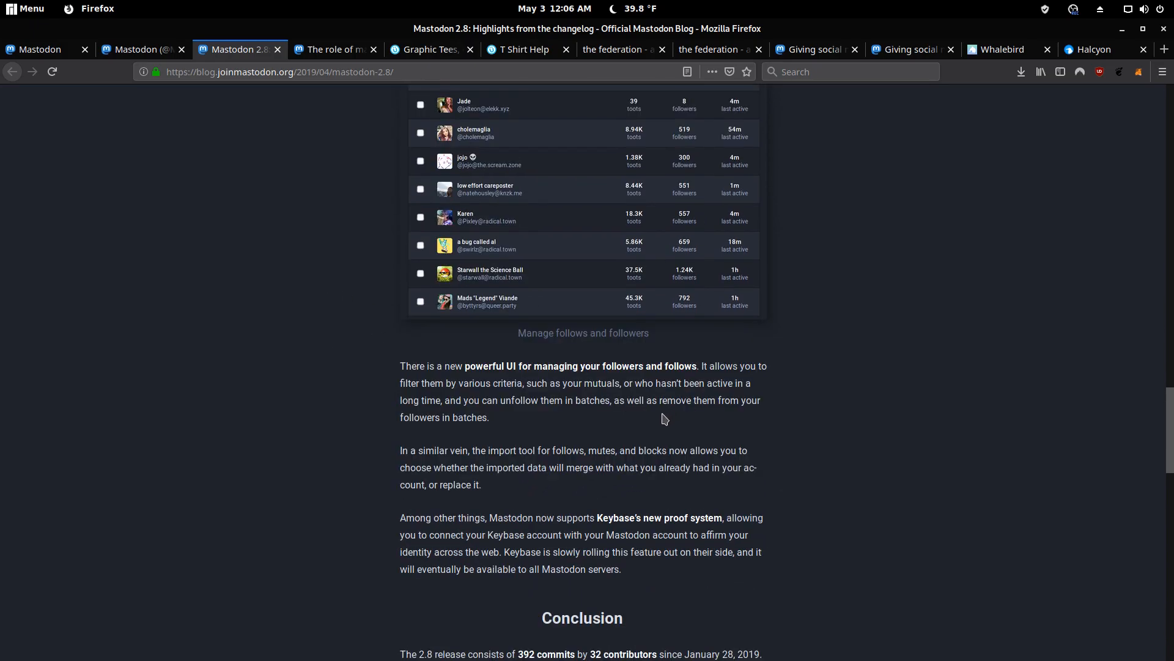
mouse_move(335, 425)
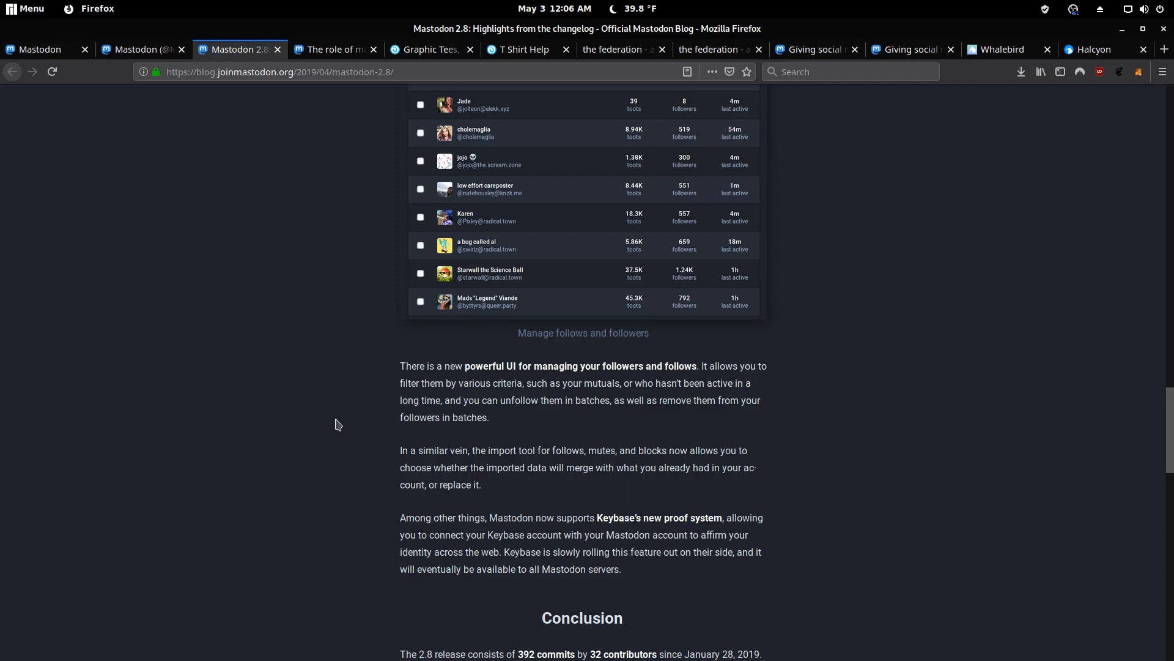
mouse_move(565, 480)
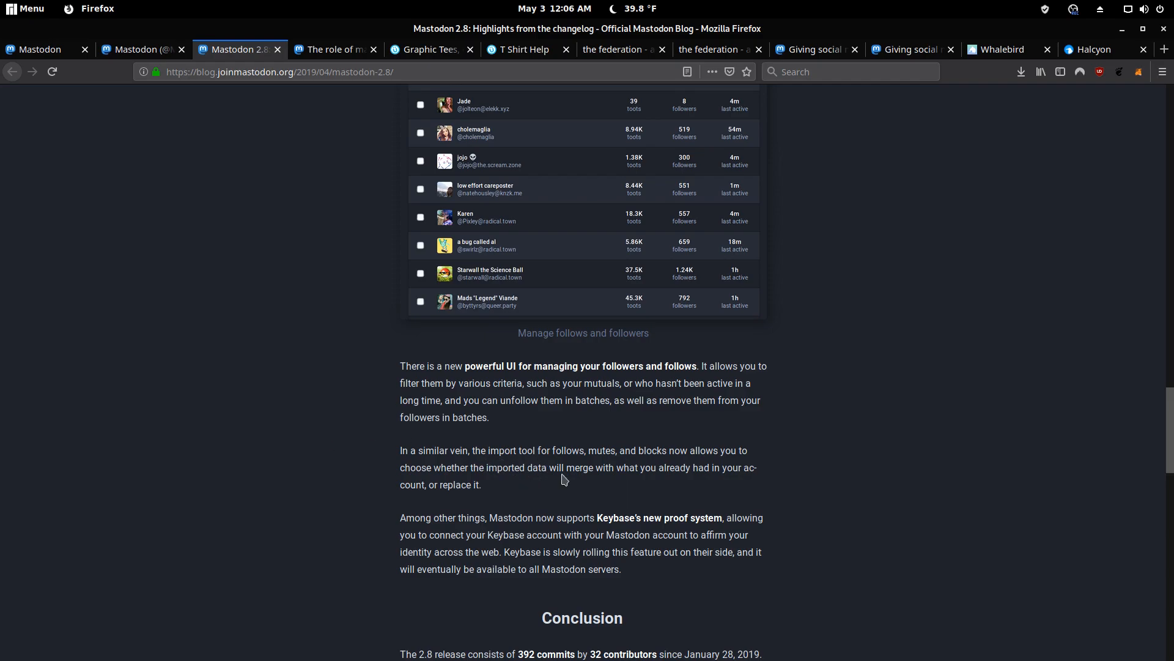
mouse_move(687, 465)
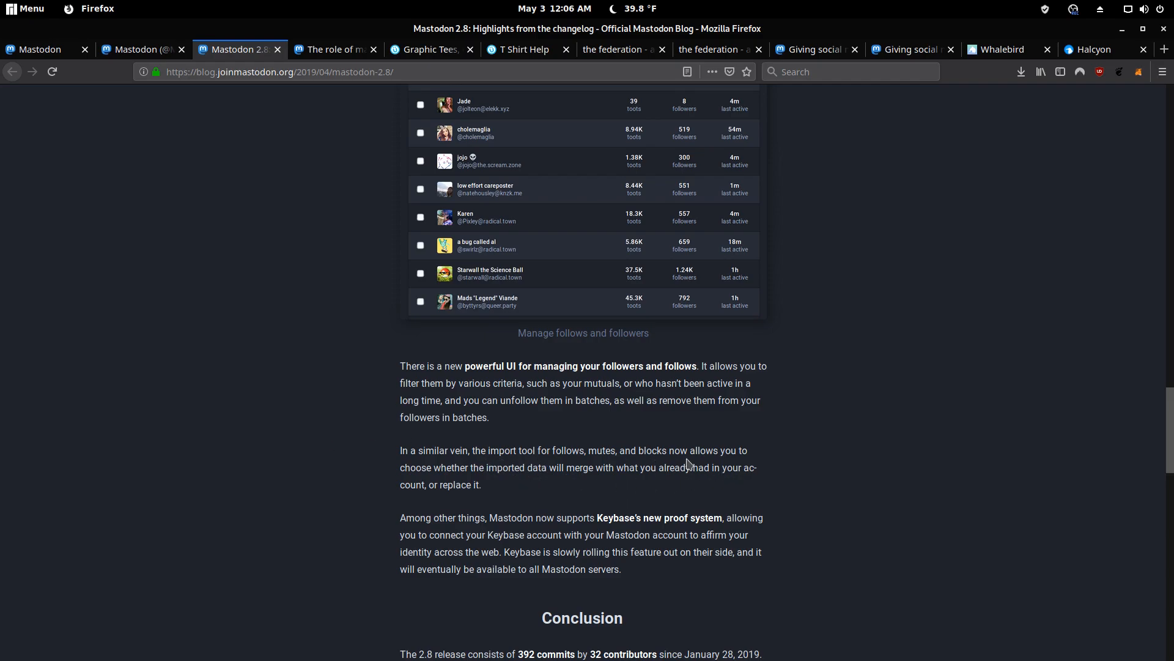
mouse_move(568, 494)
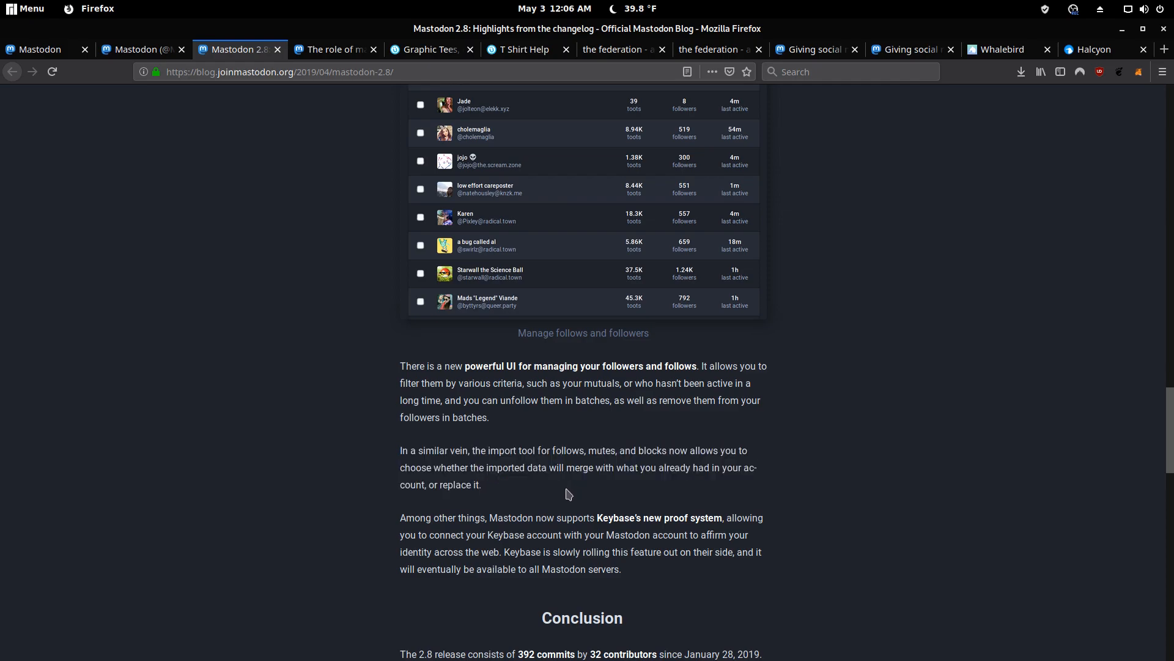
mouse_move(820, 321)
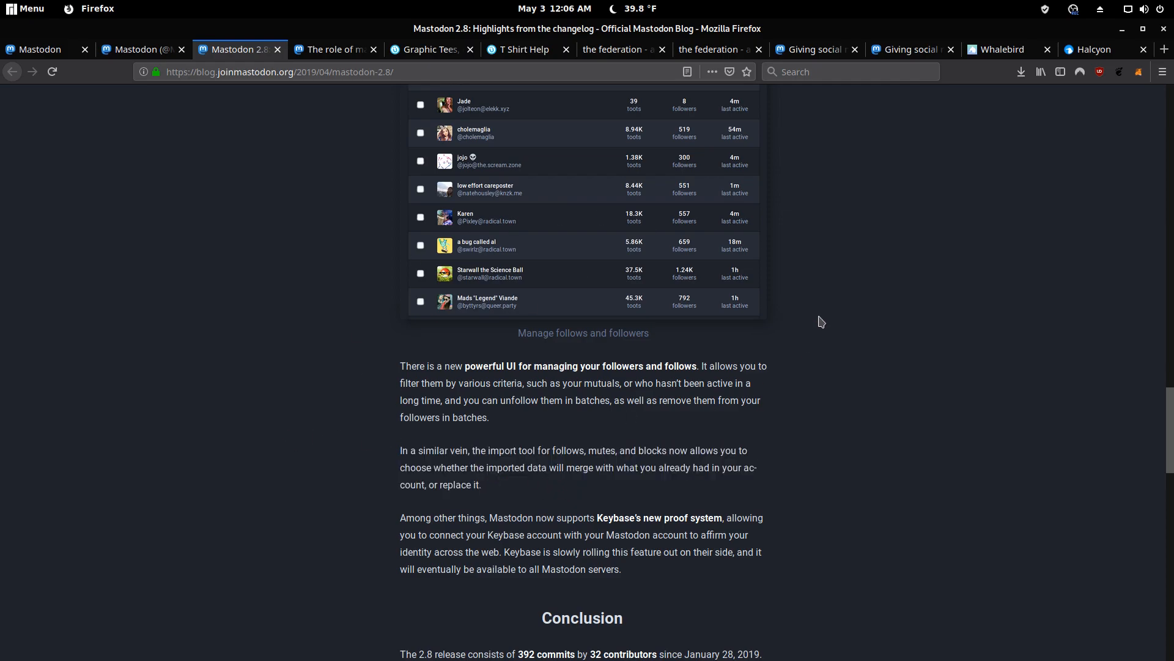
mouse_move(325, 432)
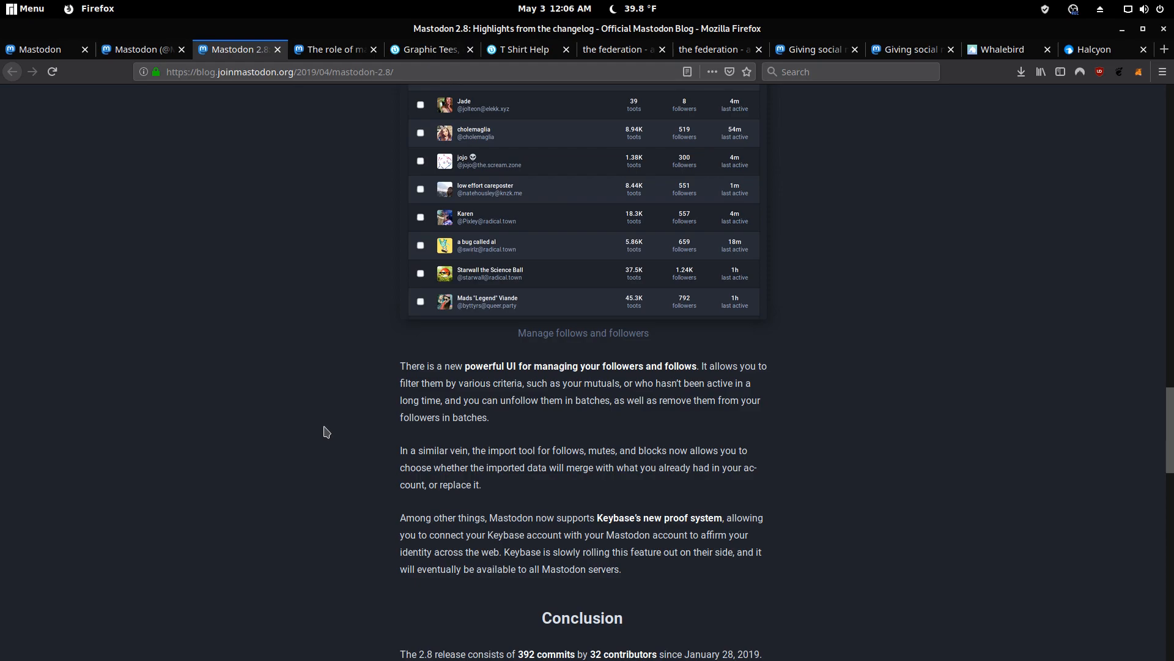
scroll("down", 3)
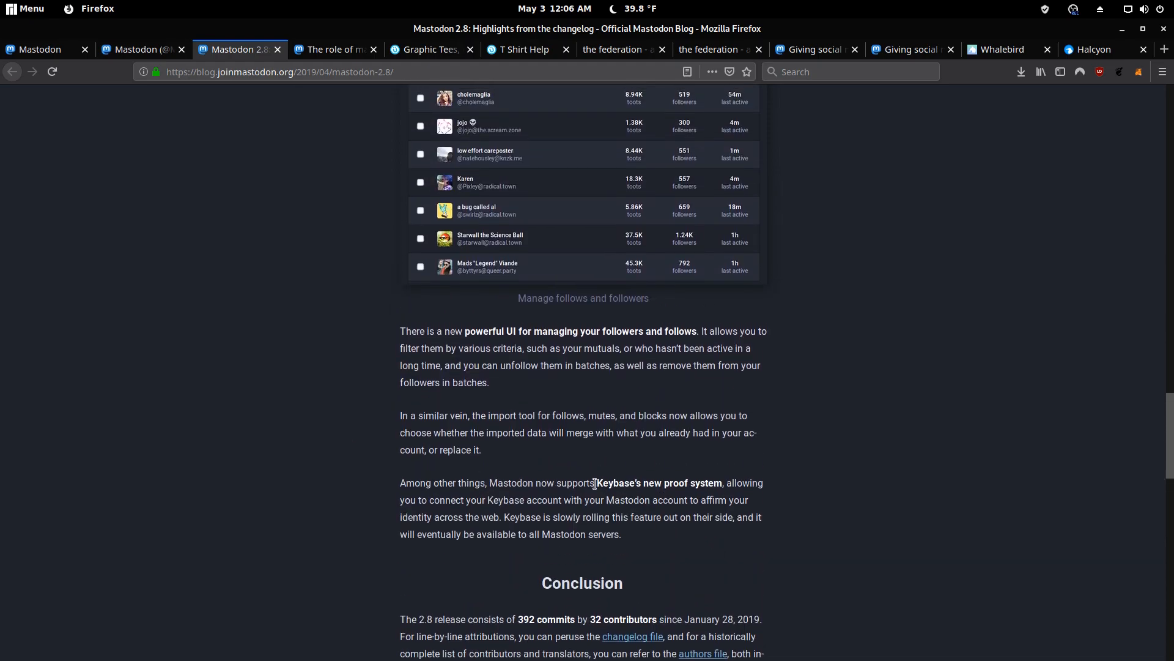
mouse_move(704, 472)
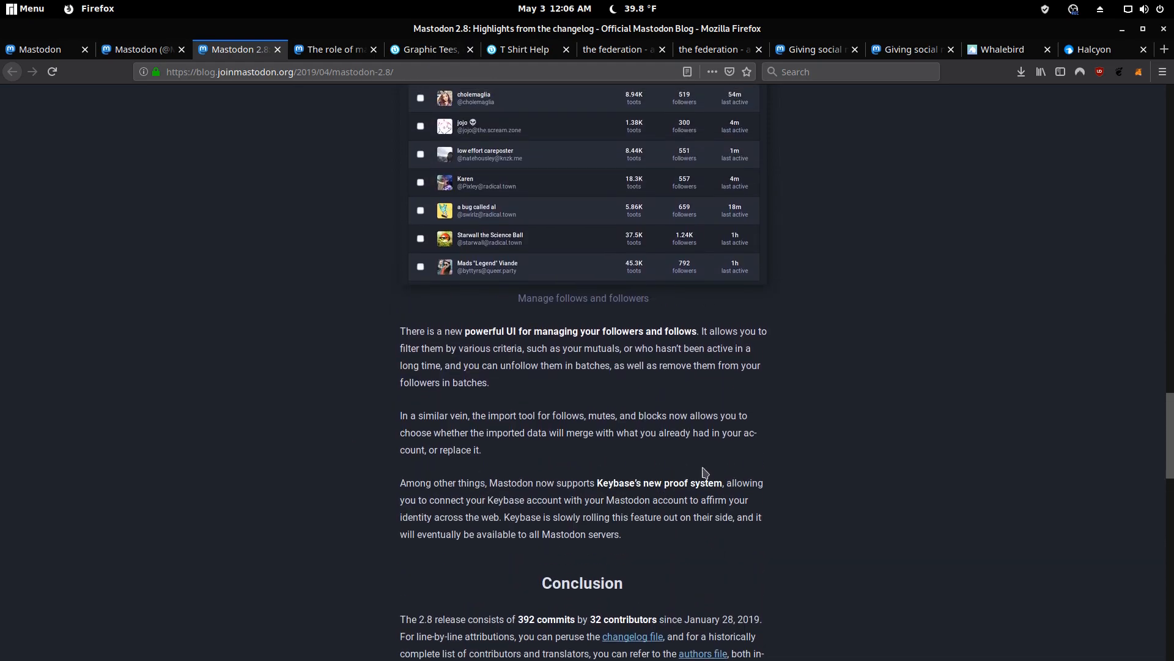
mouse_move(465, 516)
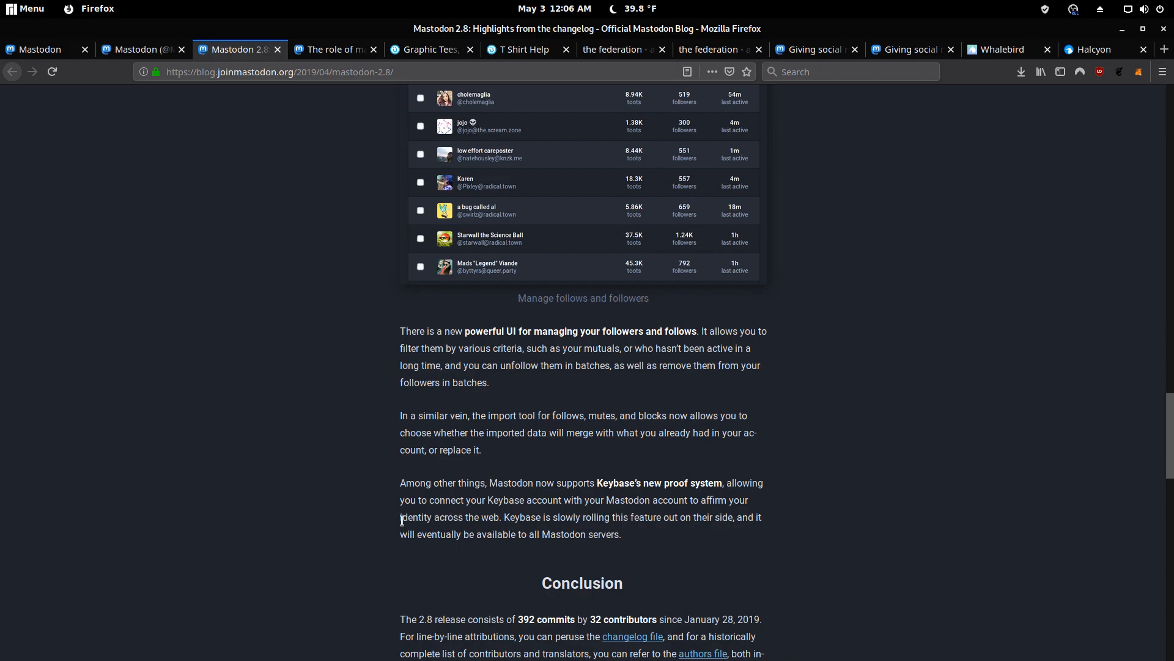
scroll("down", 3)
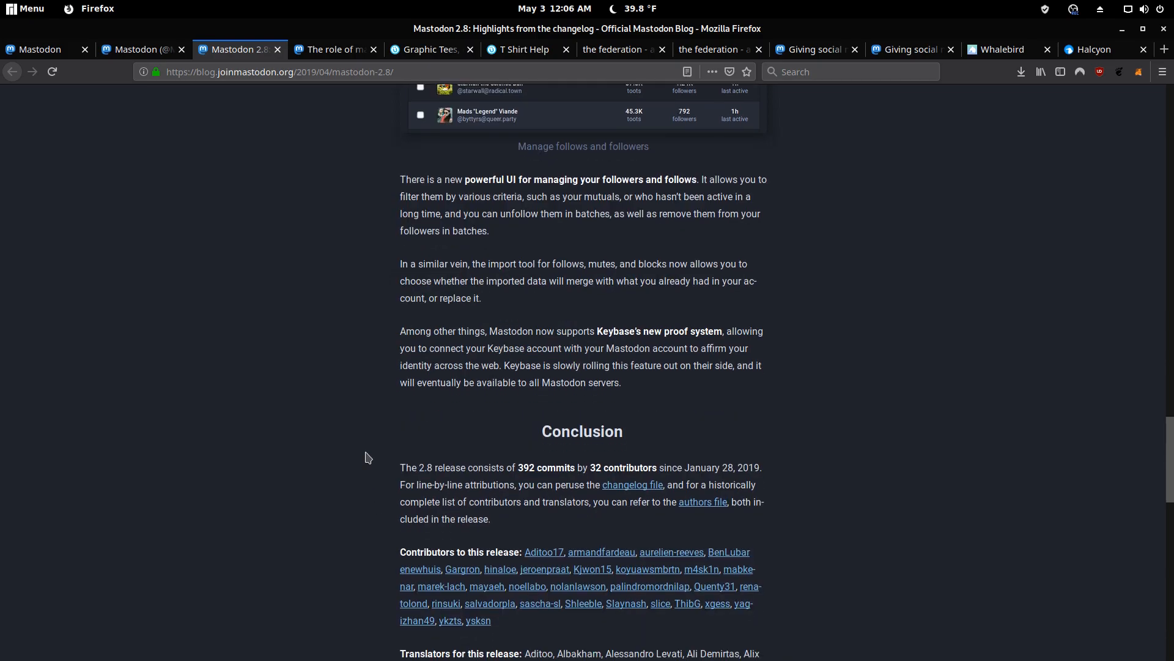
scroll("up", 3)
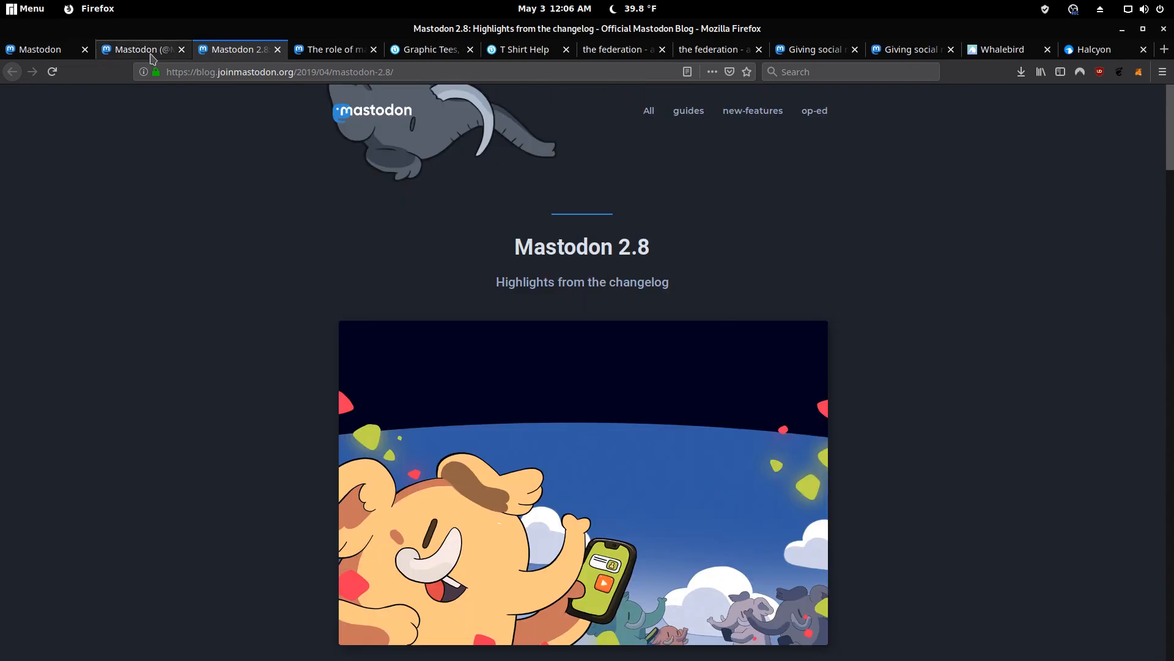
Return to the mastodon.social web app tab with its 'mastodon' search results
left_click(37, 49)
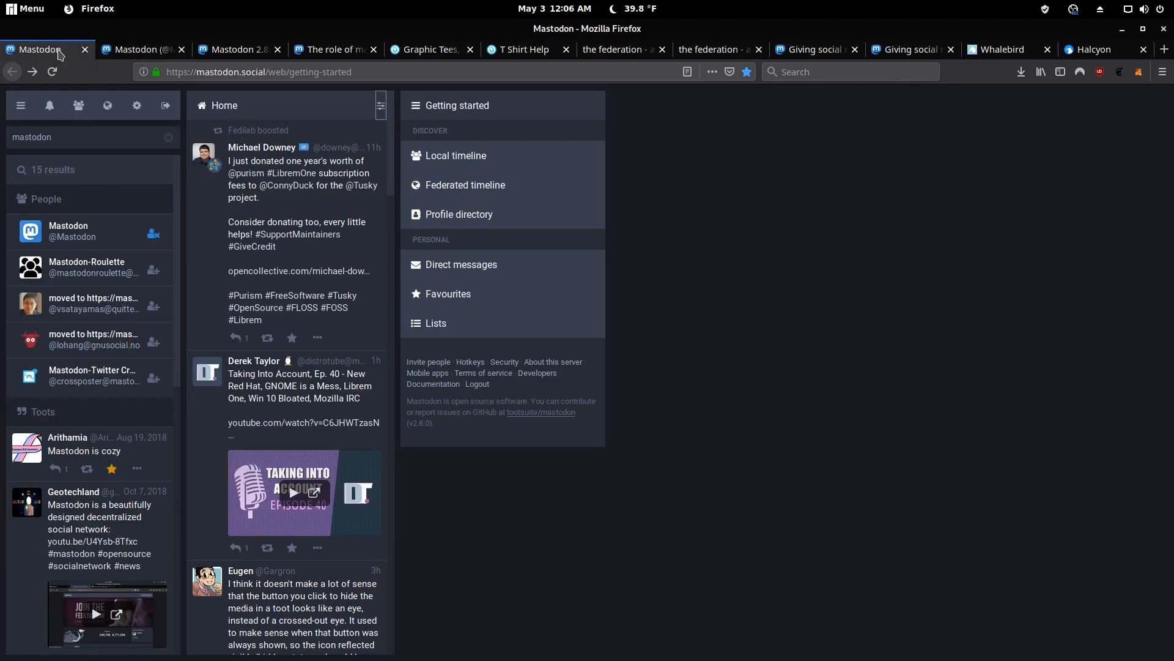
mouse_move(854, 301)
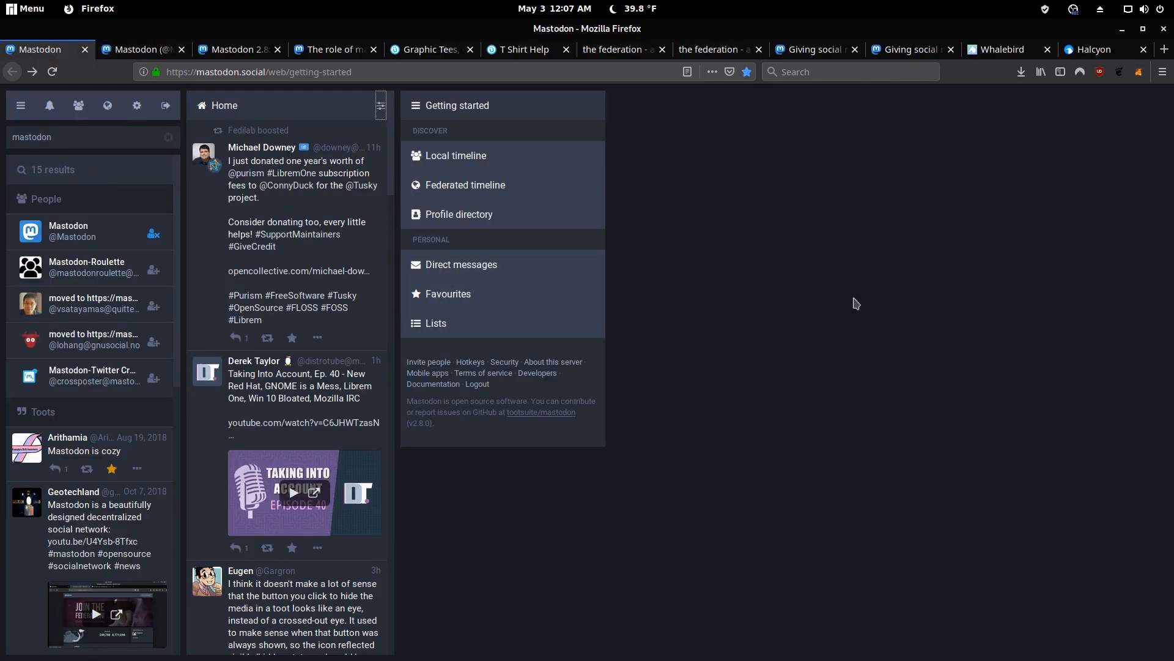
mouse_move(424, 110)
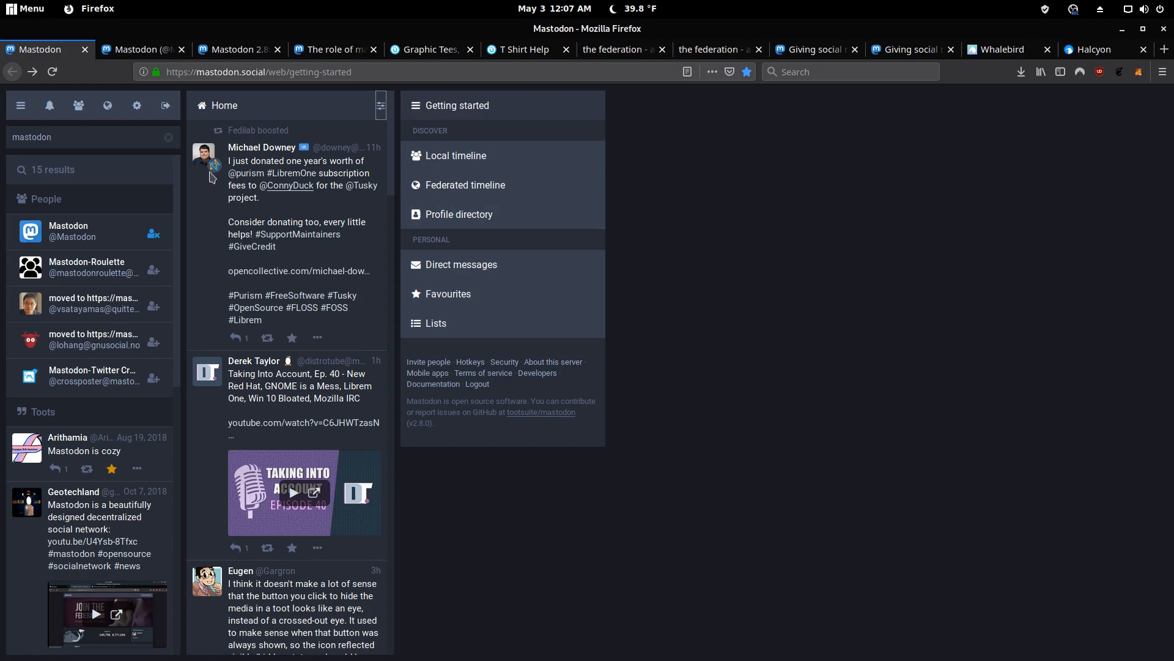
mouse_move(853, 279)
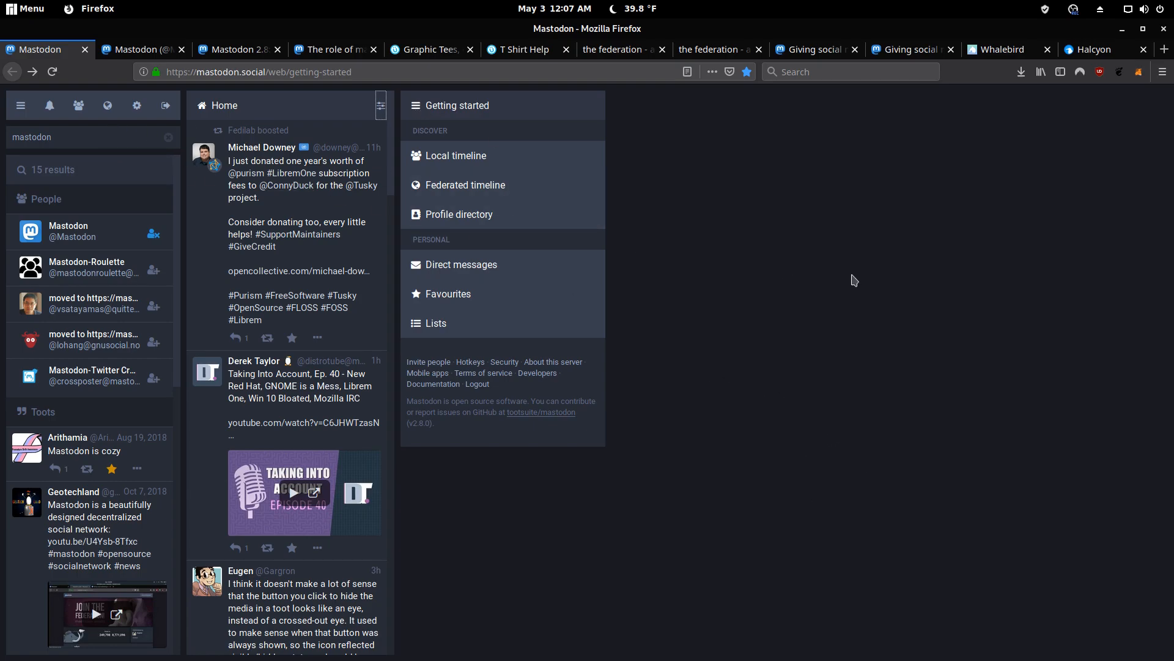
mouse_move(210, 112)
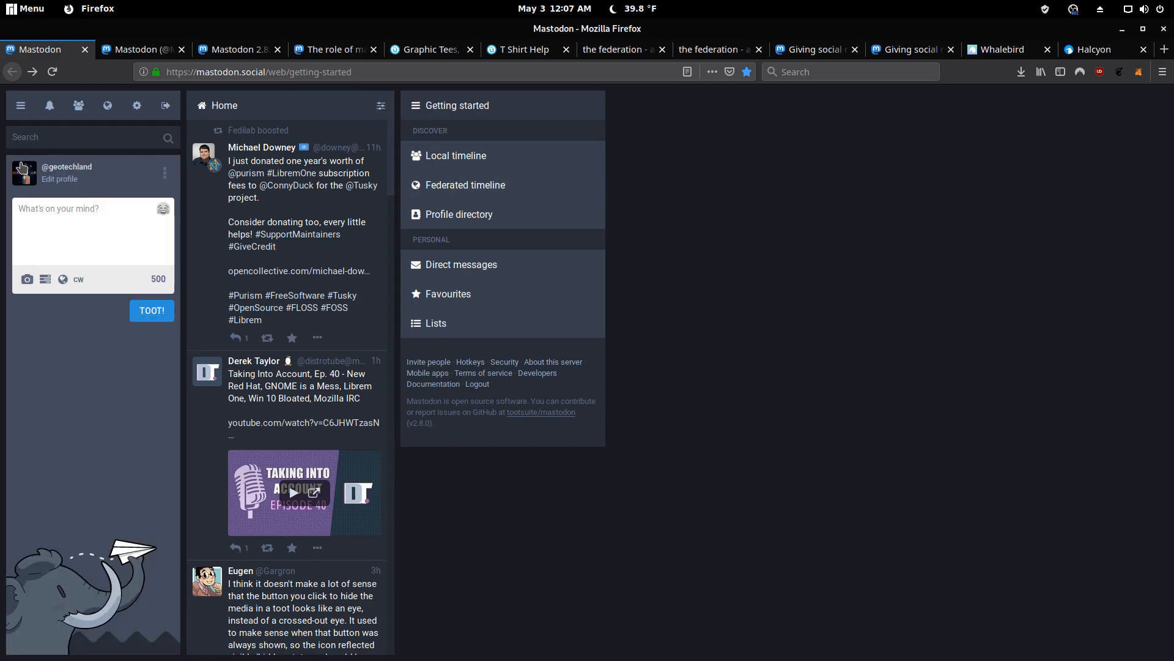
Show the Geotechland public profile with its toots, profile links and featured hashtags
left_click(66, 166)
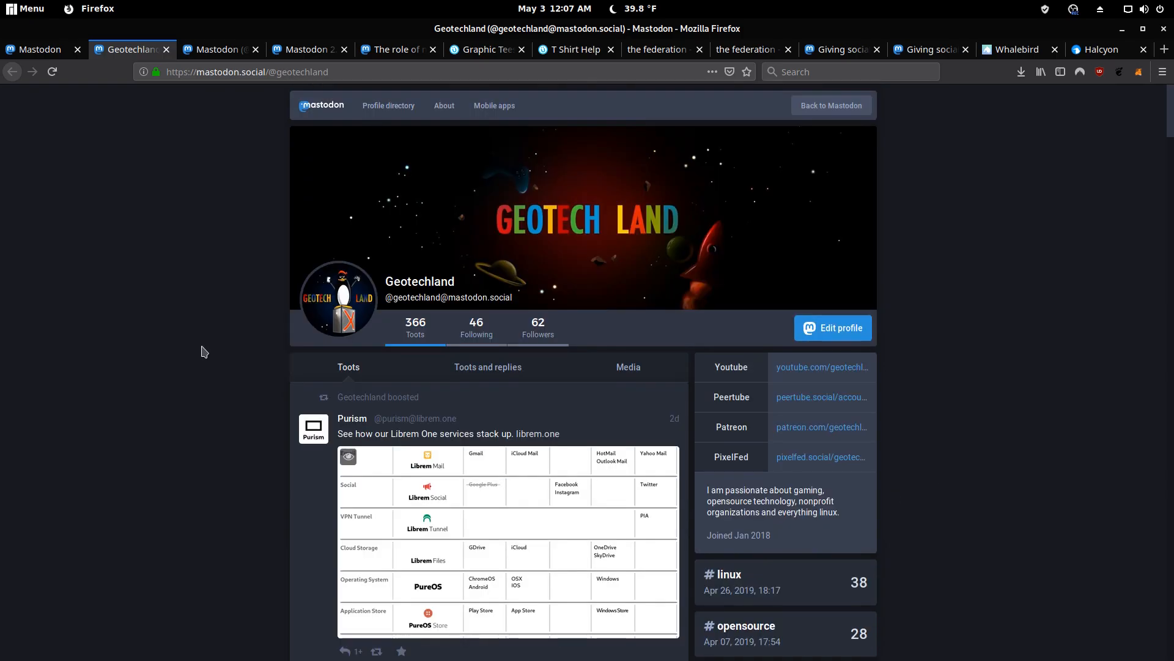
scroll("down", 3)
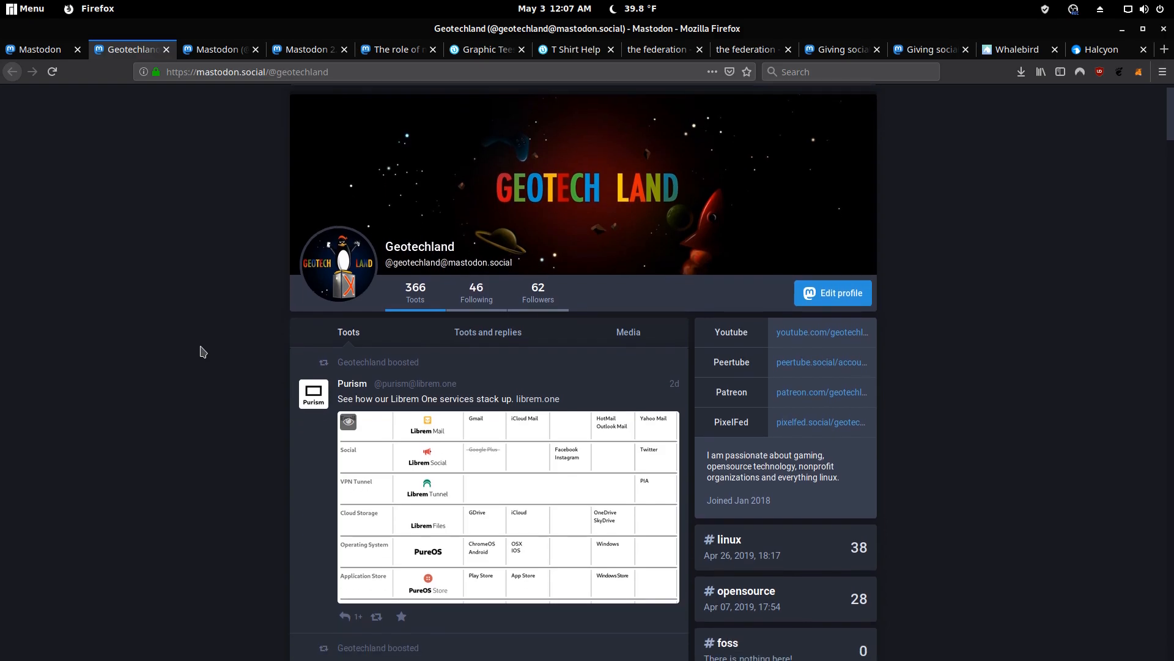
scroll("down", 3)
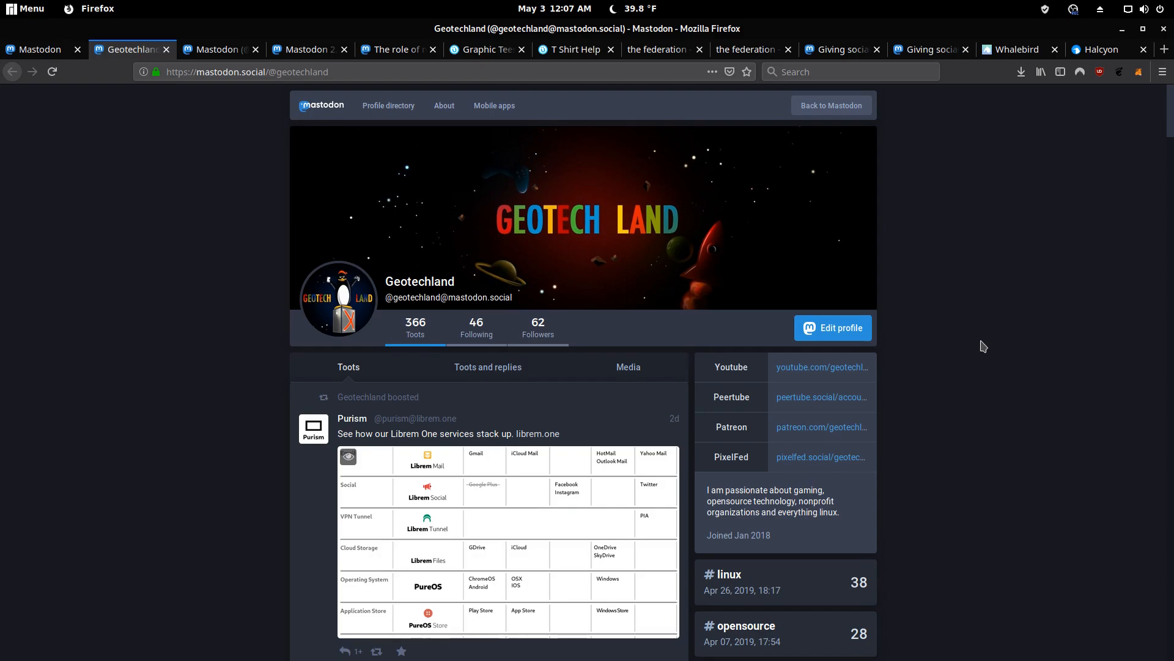
mouse_move(955, 332)
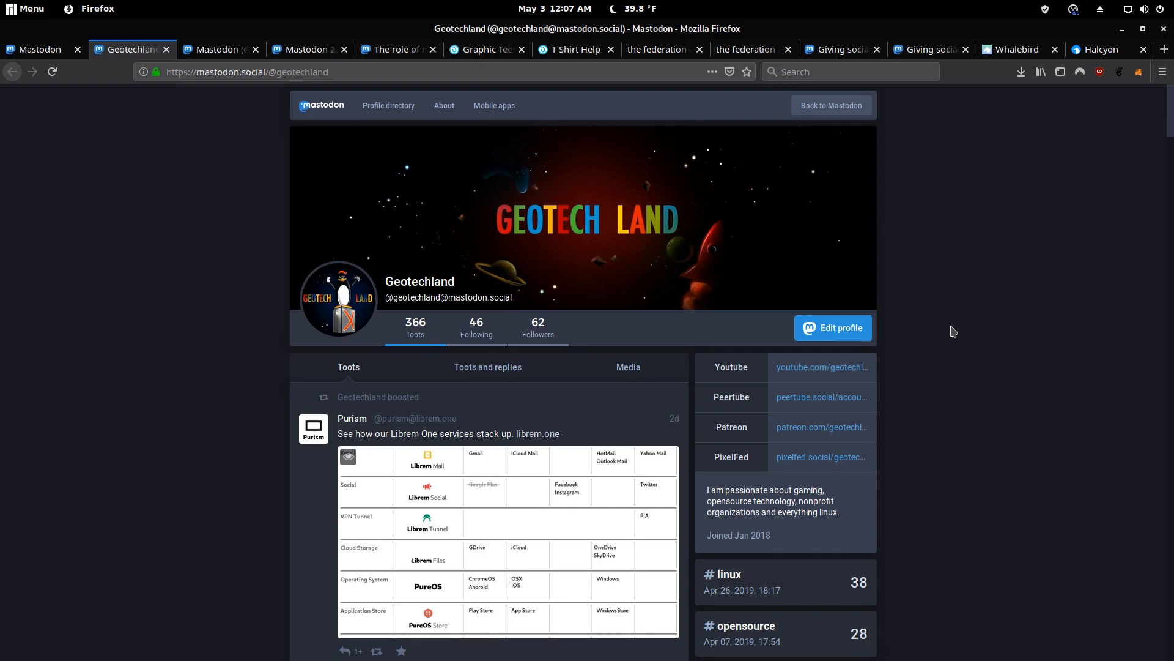
mouse_move(483, 316)
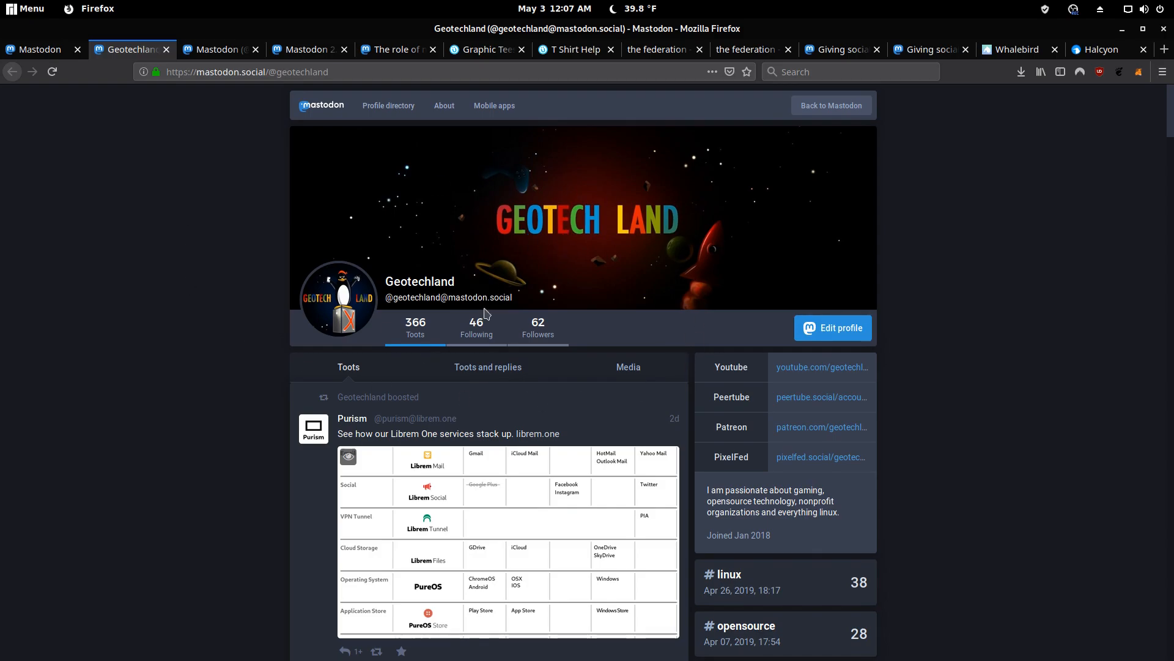
mouse_move(257, 306)
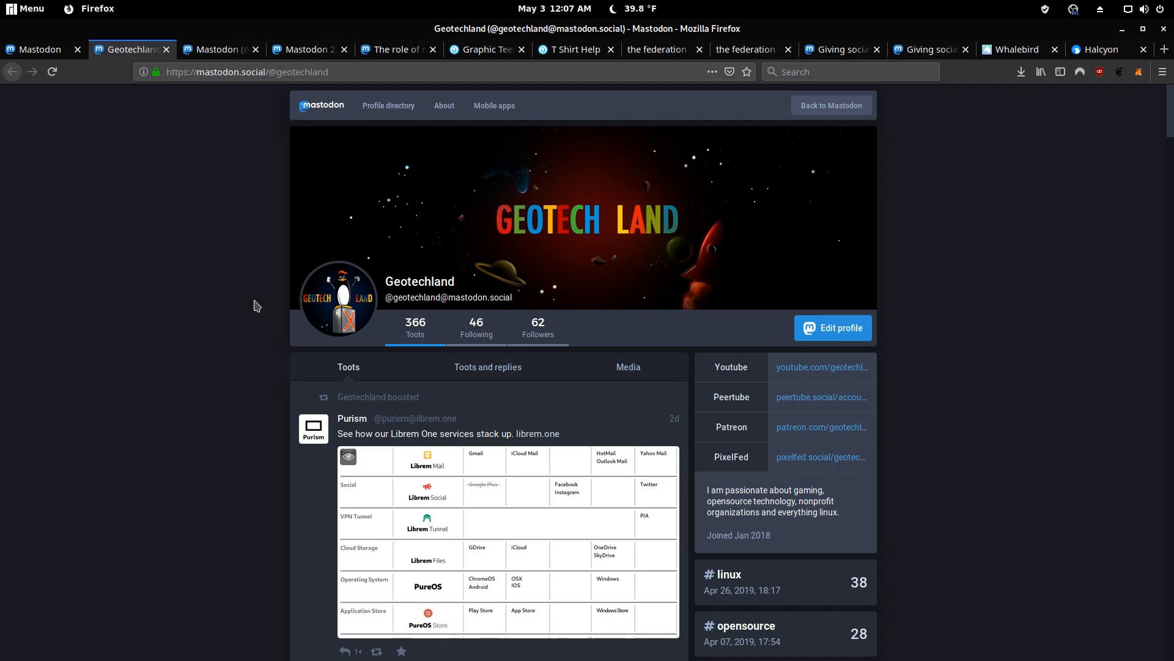
mouse_move(549, 286)
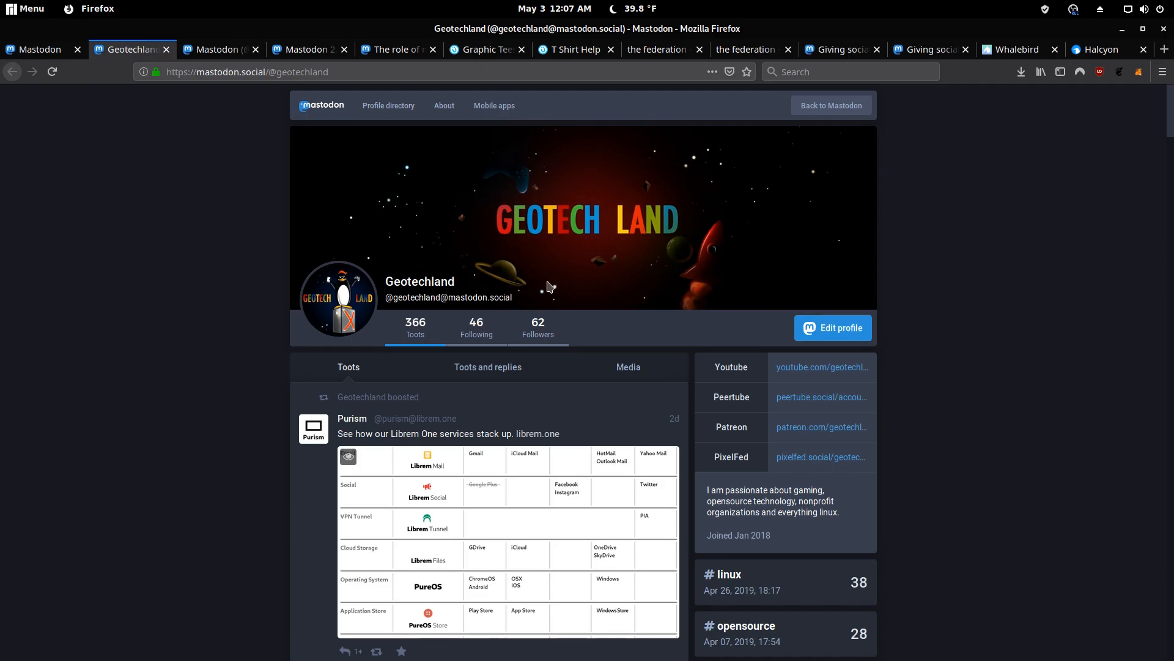
mouse_move(204, 272)
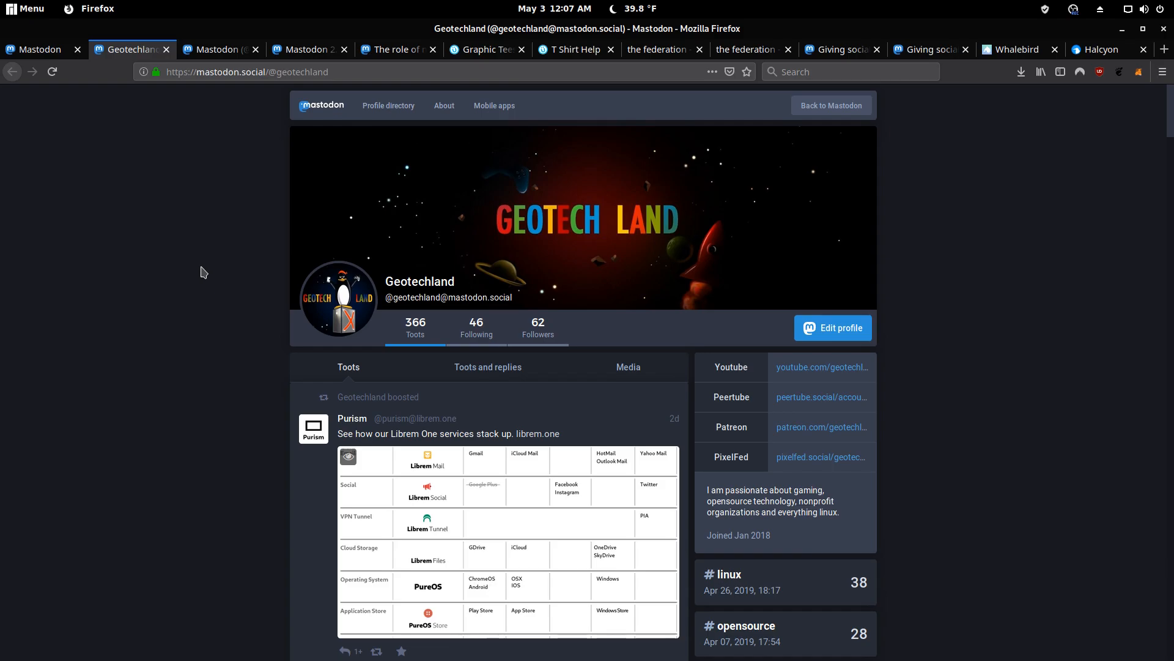
mouse_move(1008, 237)
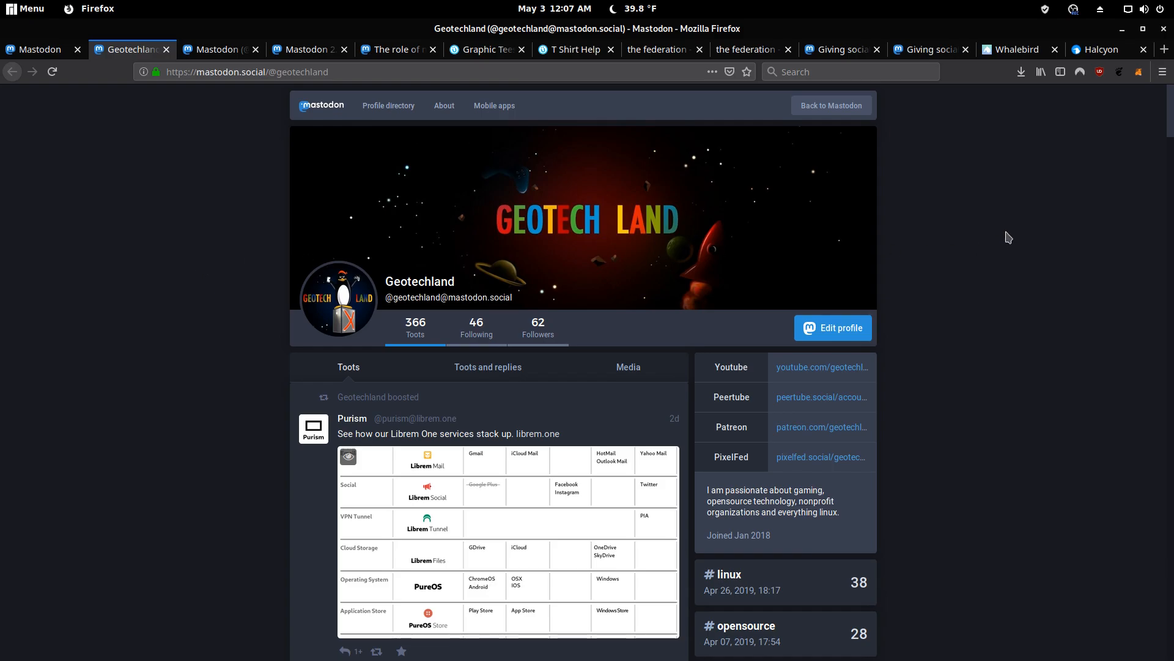
mouse_move(524, 337)
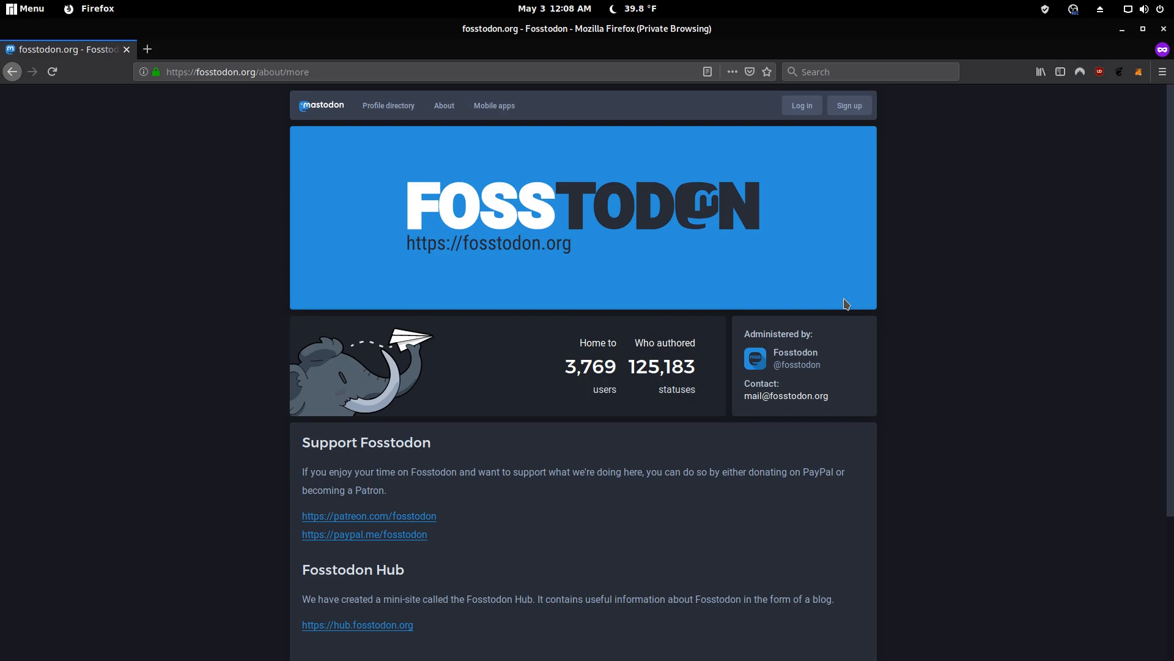
mouse_move(977, 360)
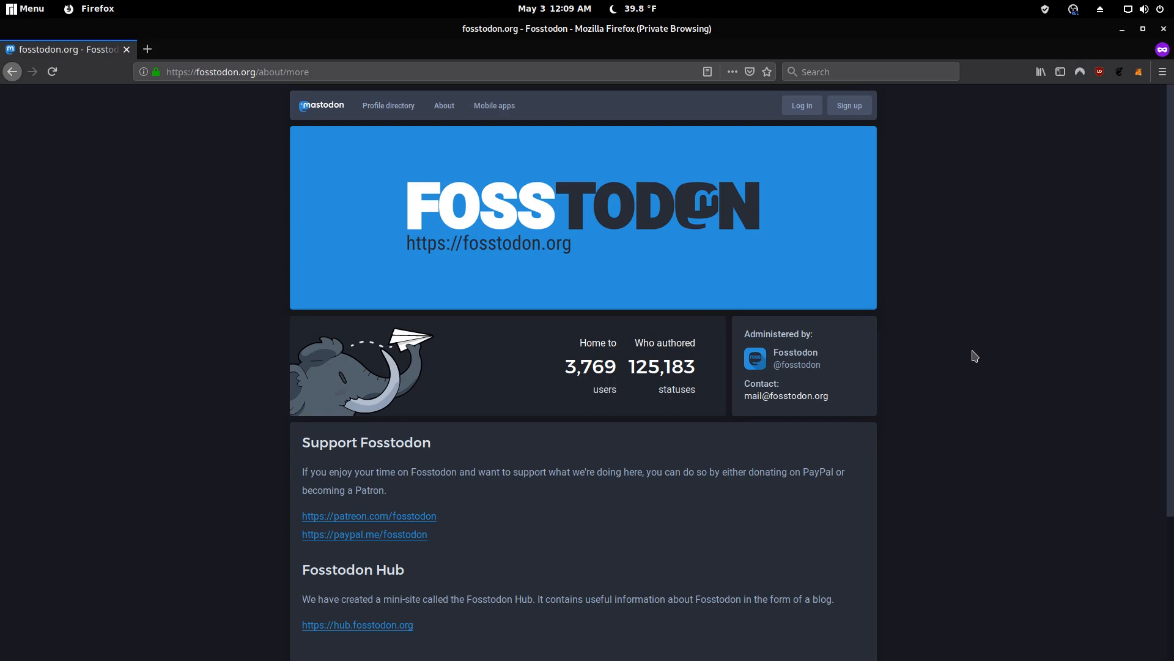
mouse_move(884, 332)
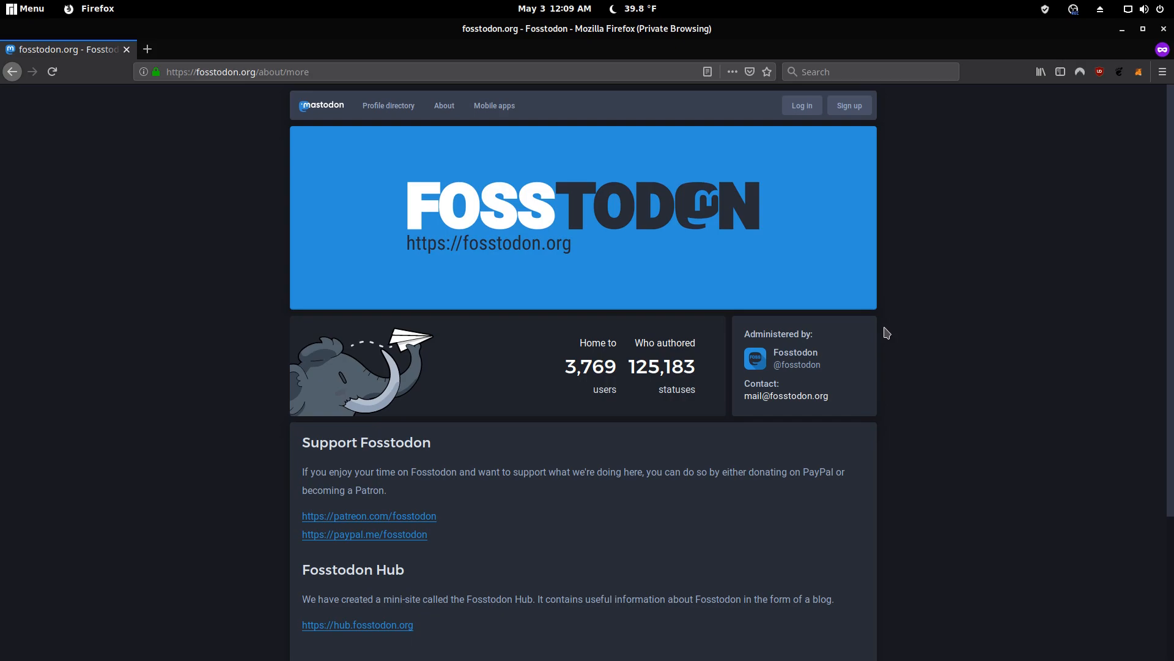
mouse_move(1126, 32)
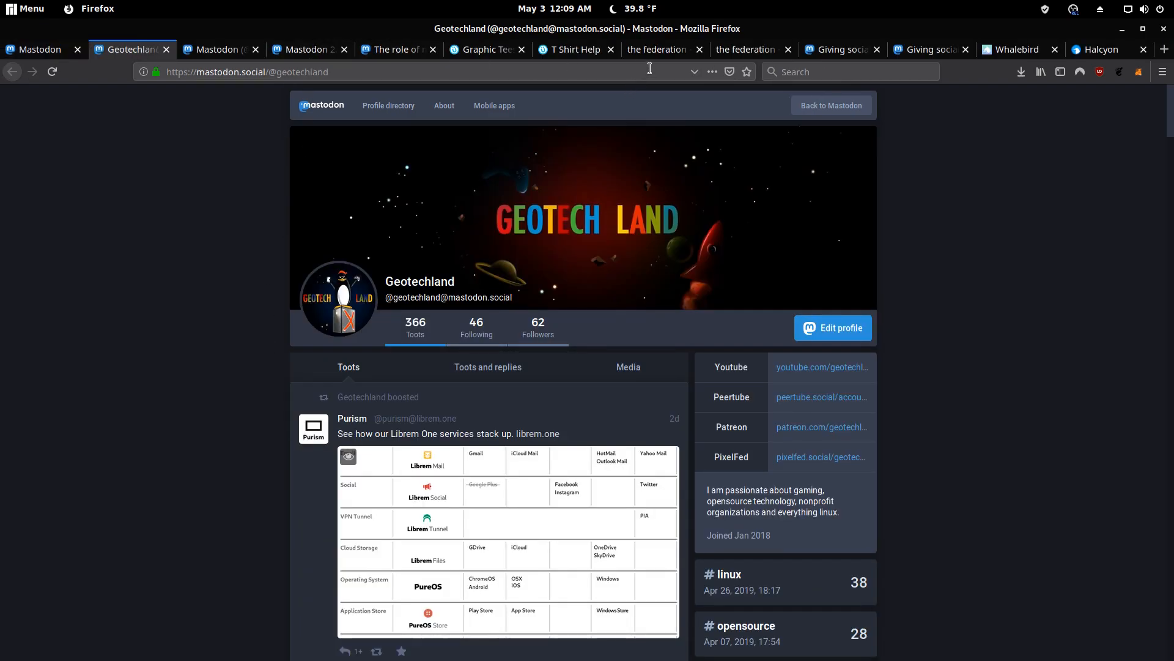
Bring up the-federation.info statistics hub with node, user and post totals
left_click(657, 49)
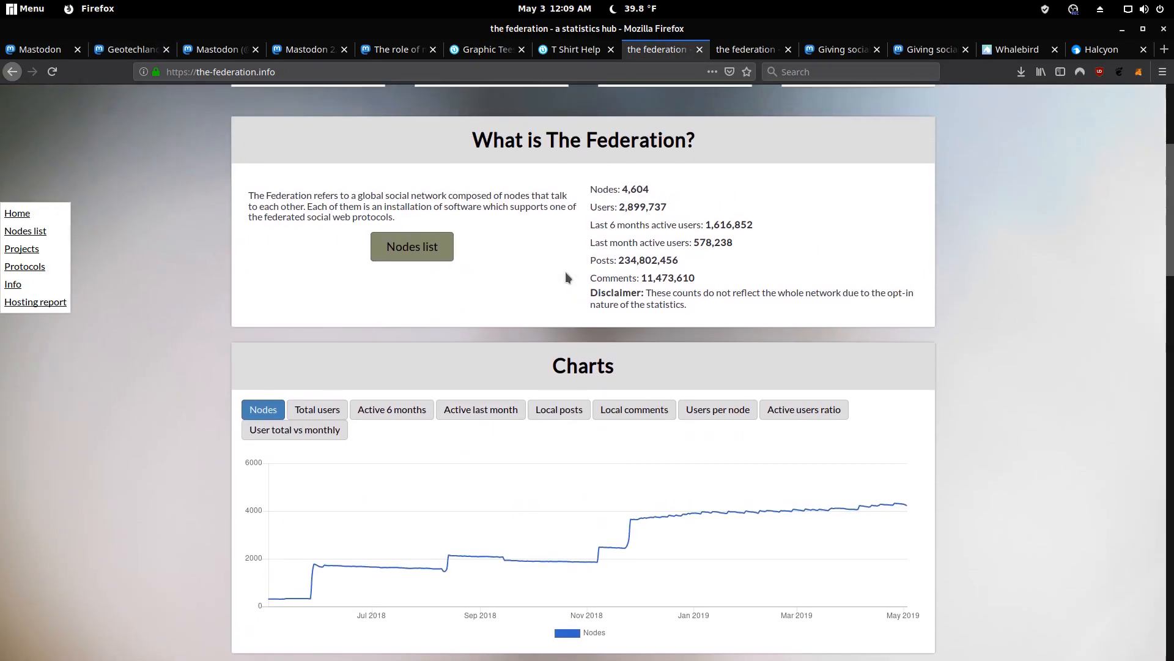
Reach the Projects table and briefly highlight Mastodon's 2,103,361 user count
scroll("down", 3)
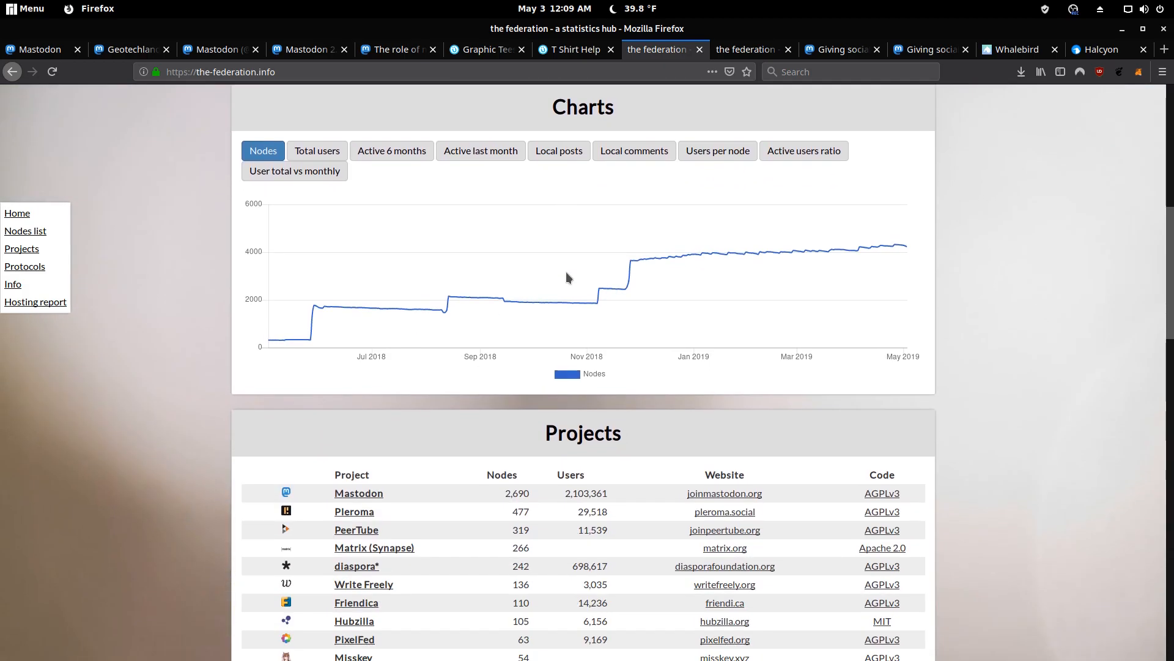
scroll("down", 3)
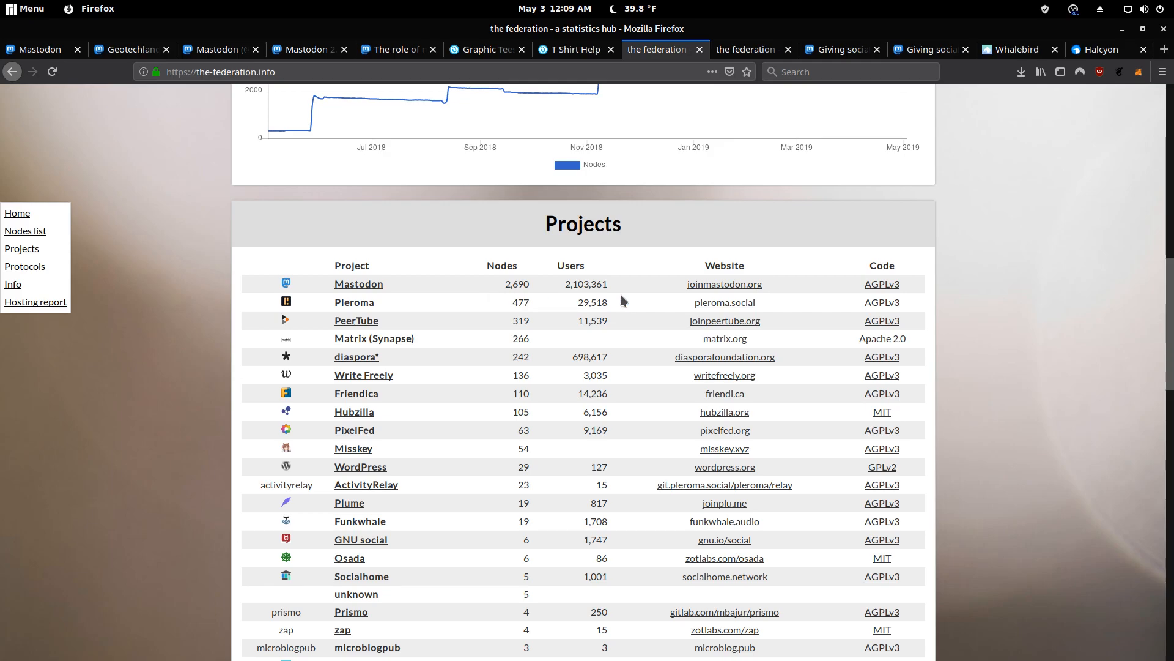
double_click(586, 284)
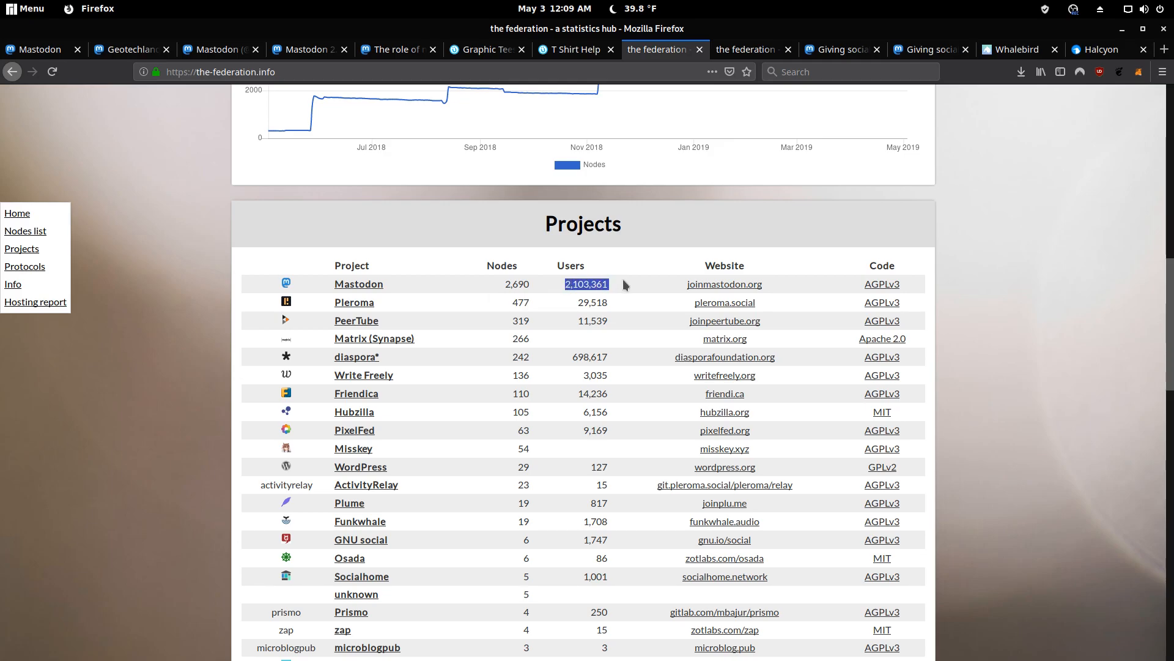
left_click(628, 284)
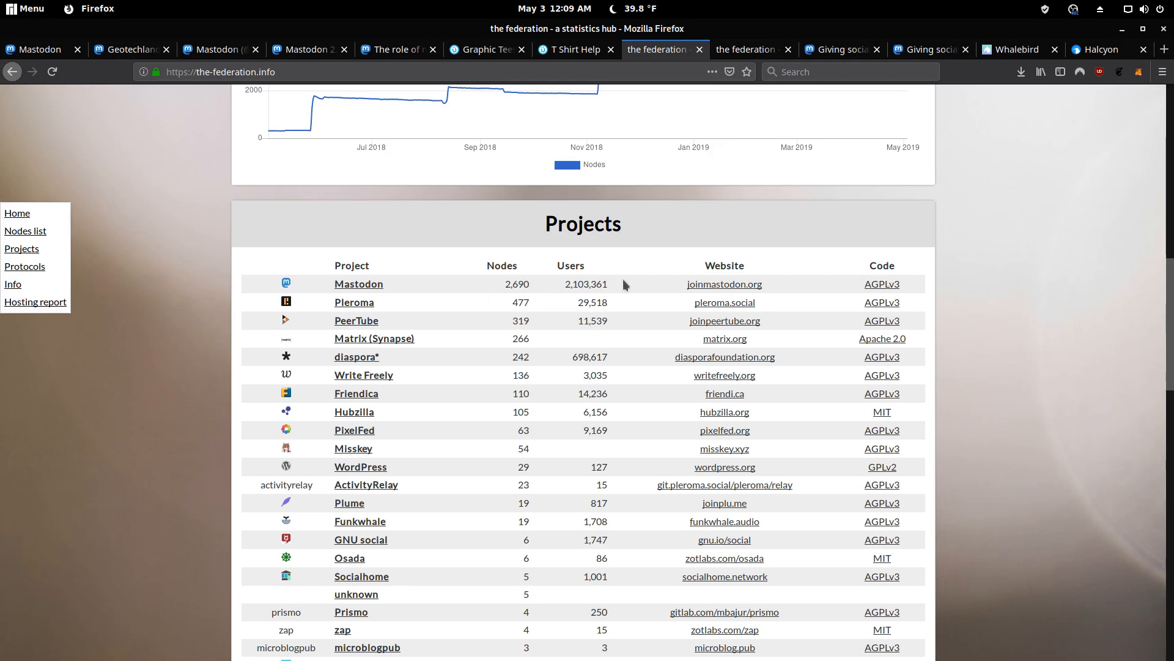
mouse_move(387, 325)
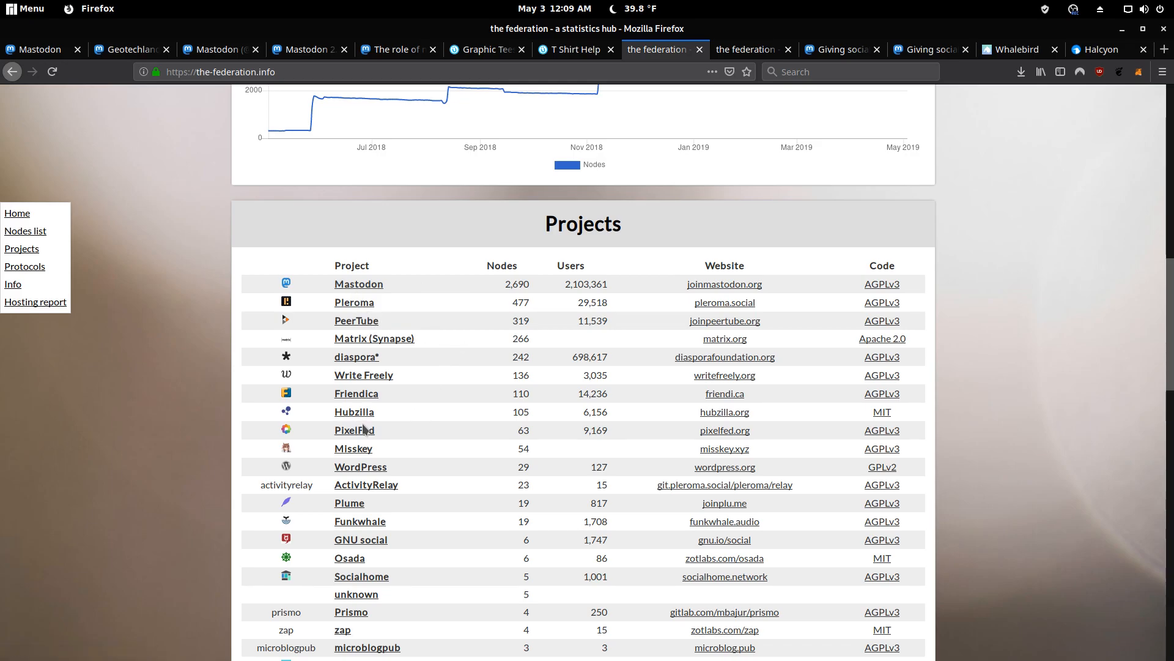
mouse_move(517, 390)
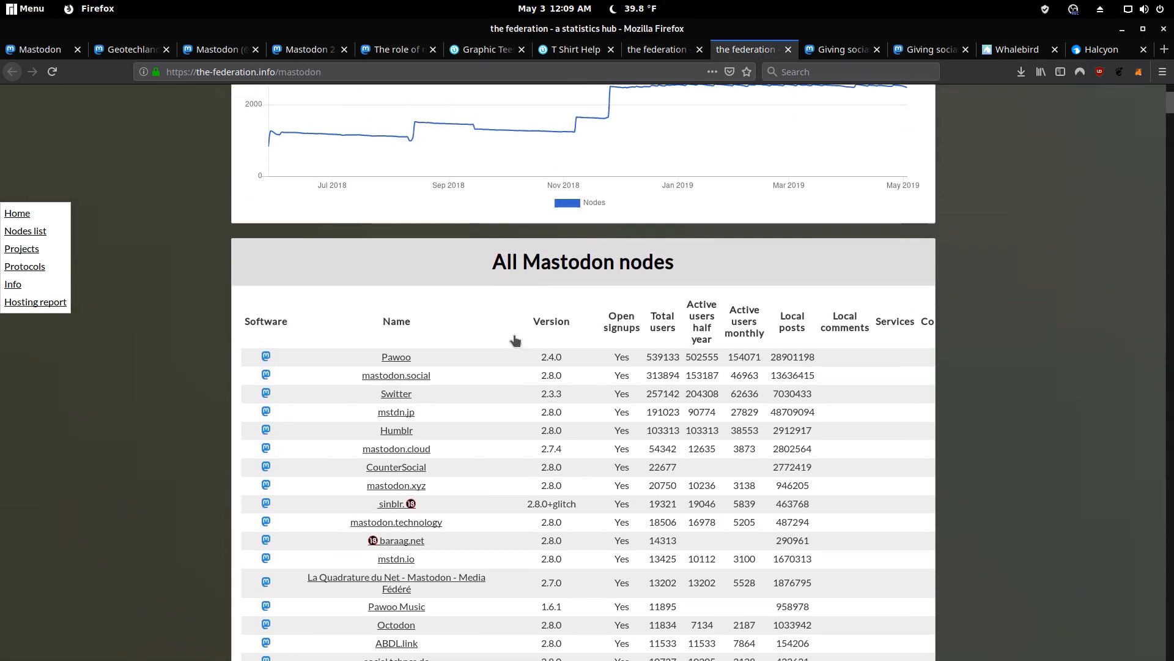
Move past the All Mastodon nodes list to the joinmastodon.org apps directory
scroll("down", 3)
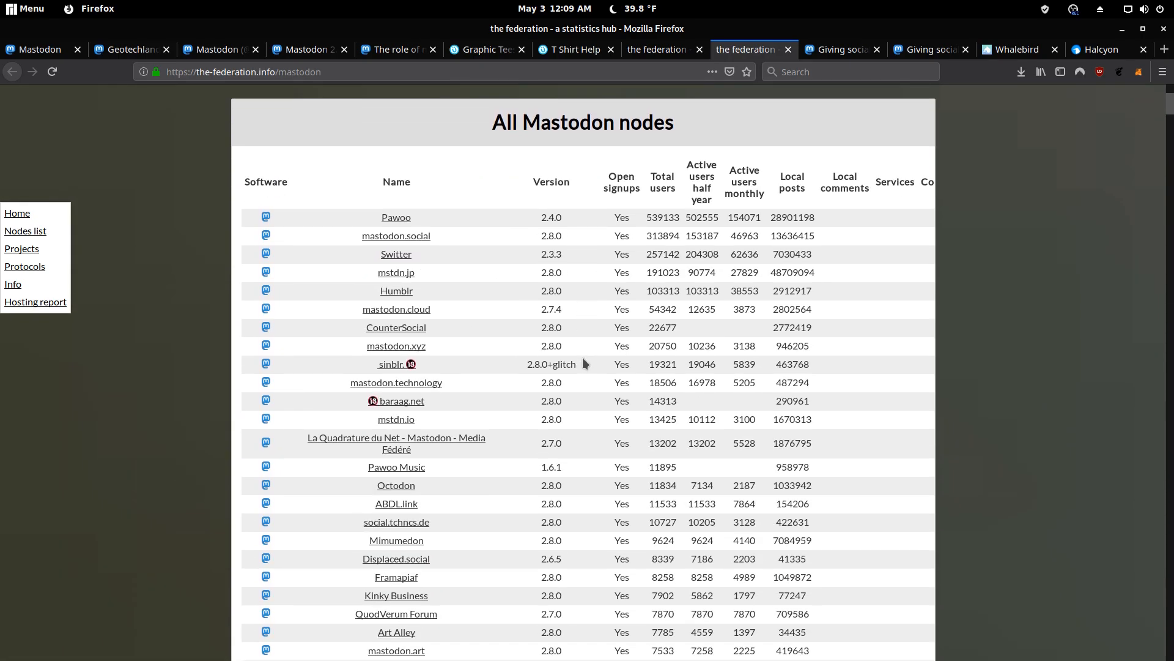
scroll("down", 3)
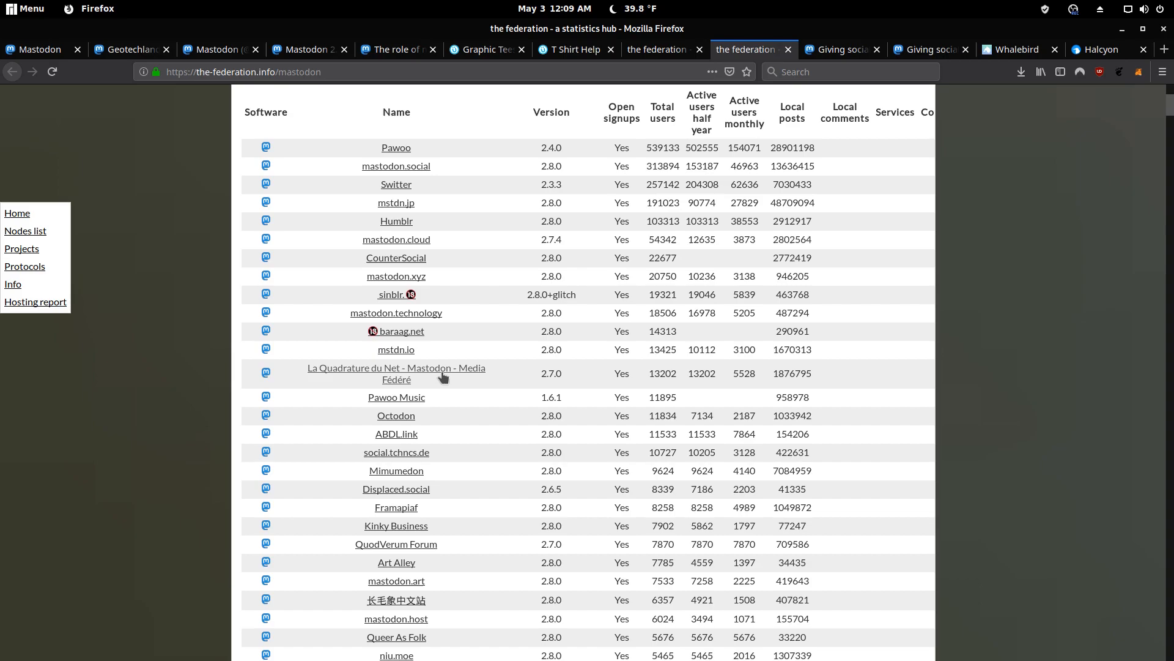
mouse_move(728, 301)
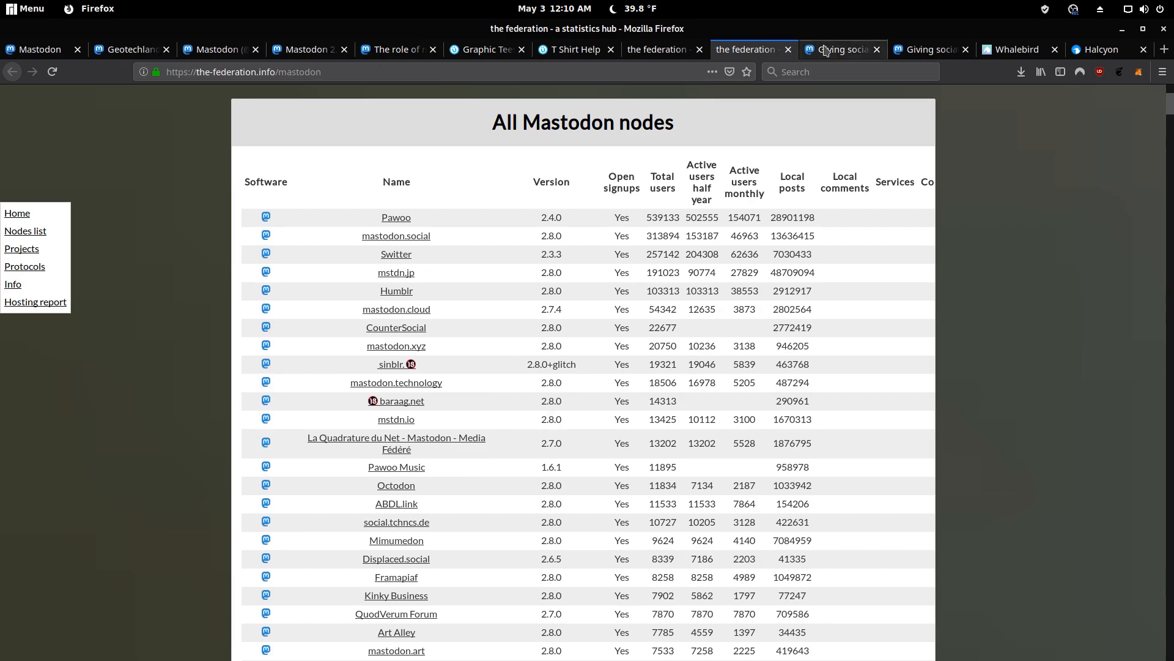
left_click(838, 49)
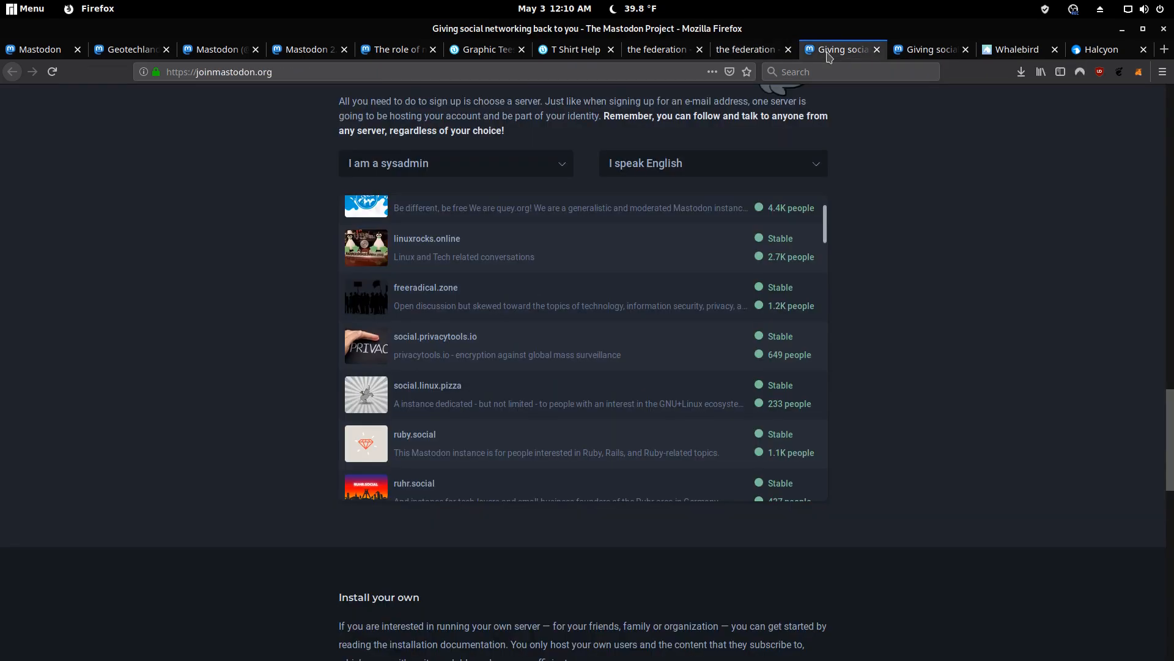
mouse_move(932, 297)
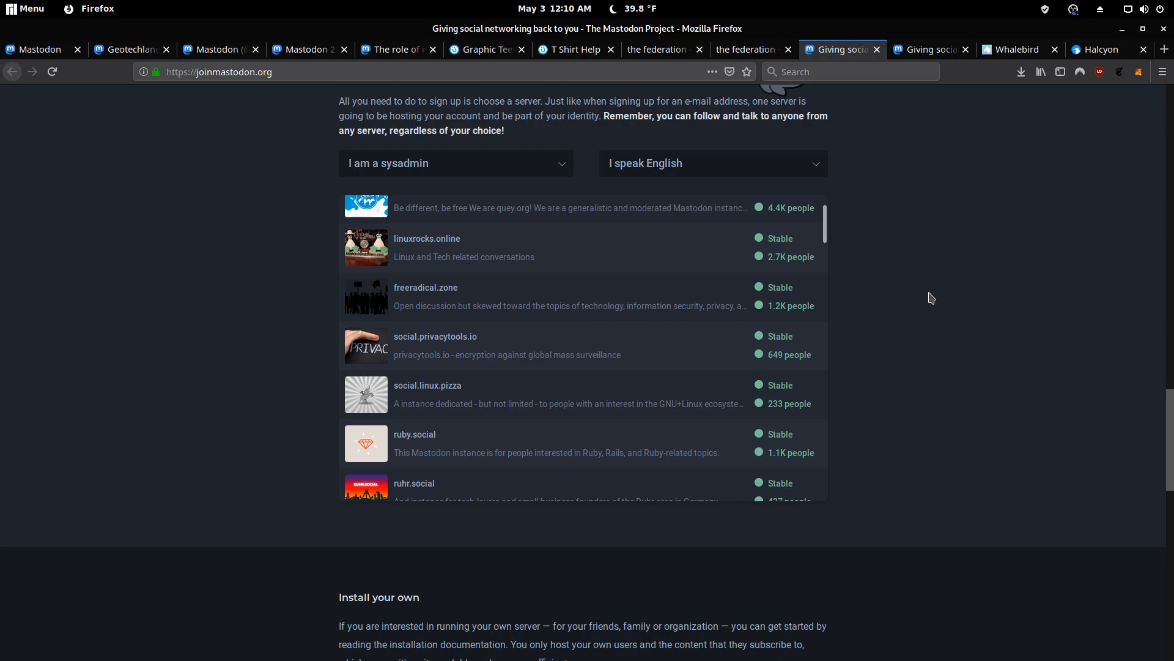
left_click(929, 49)
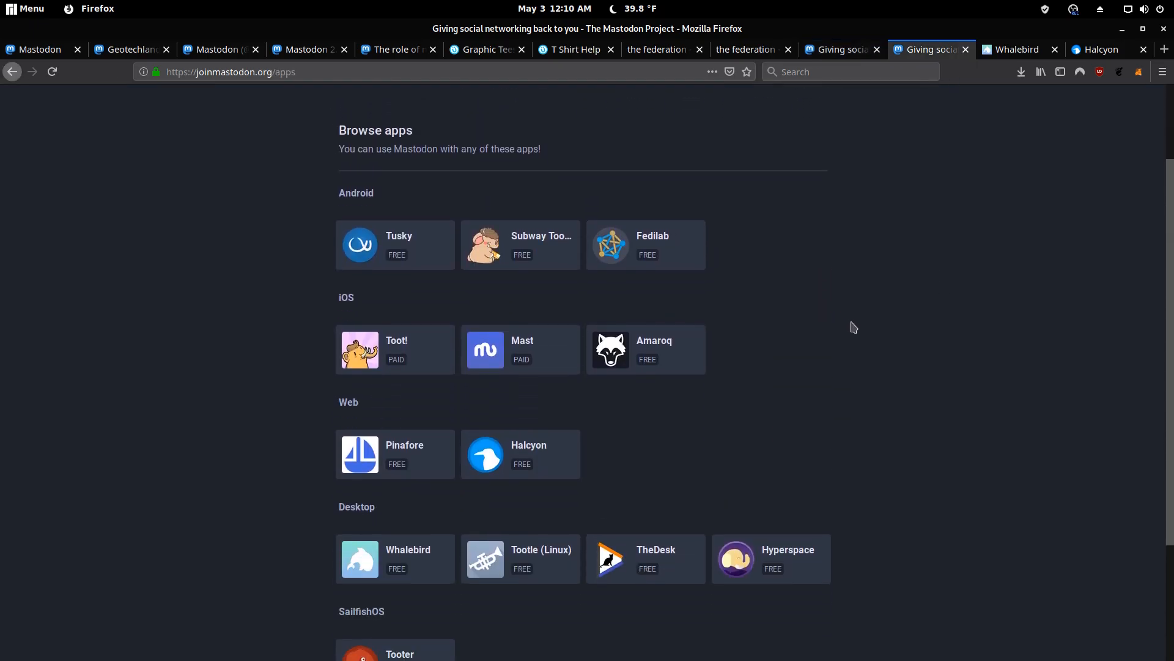
mouse_move(687, 267)
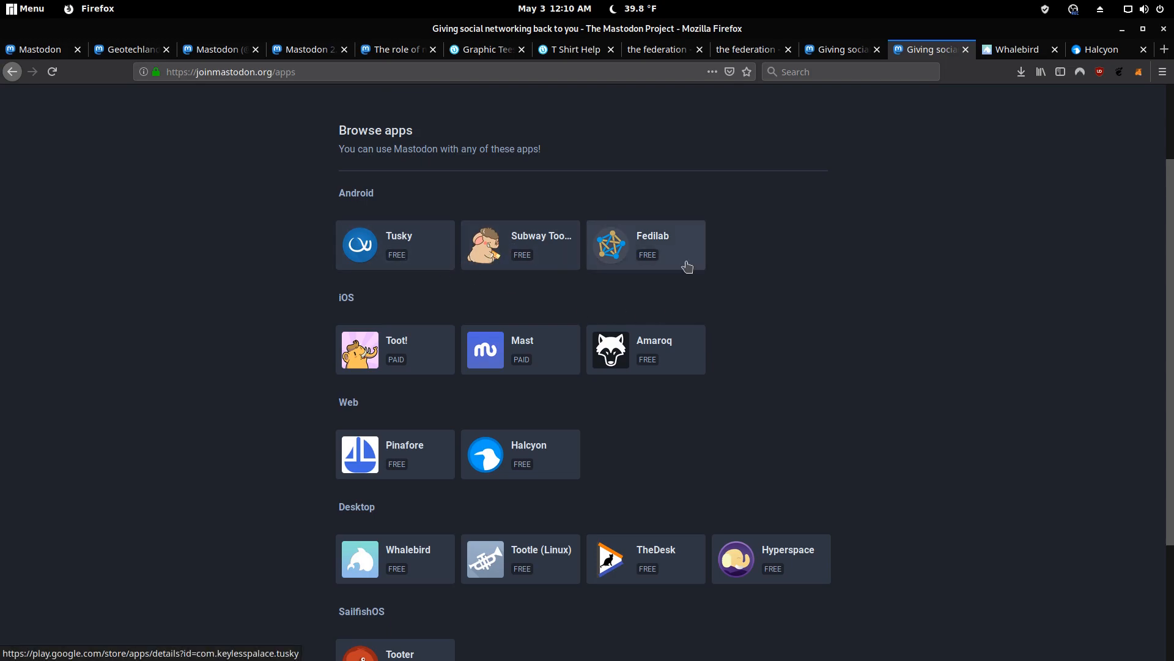
mouse_move(535, 254)
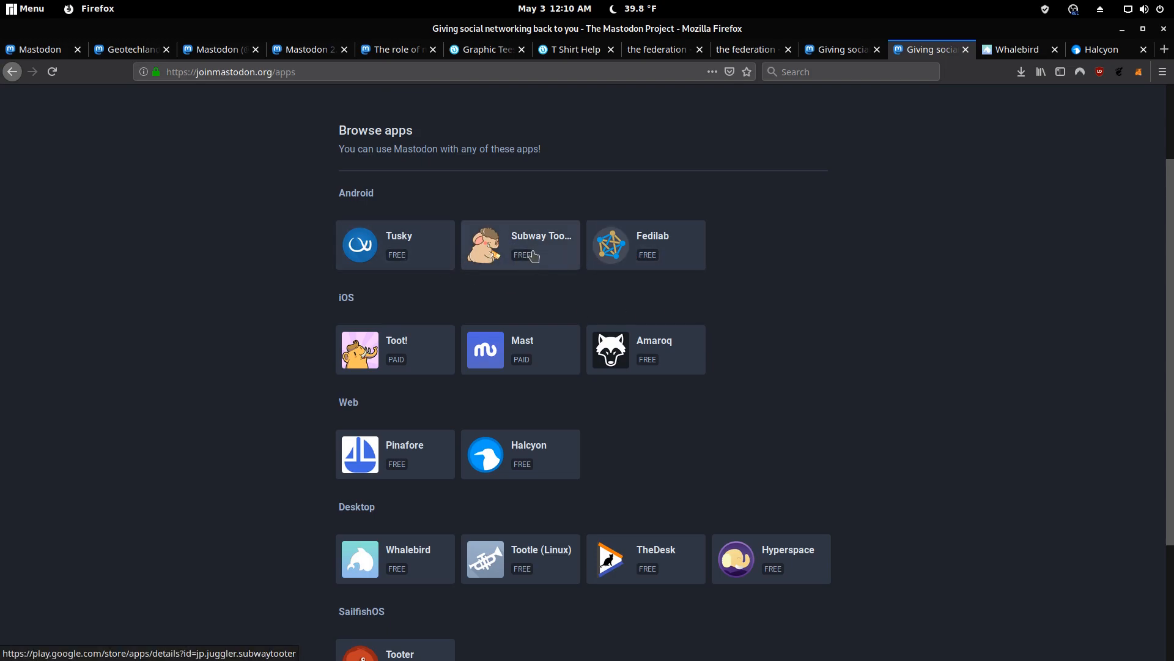
mouse_move(392, 267)
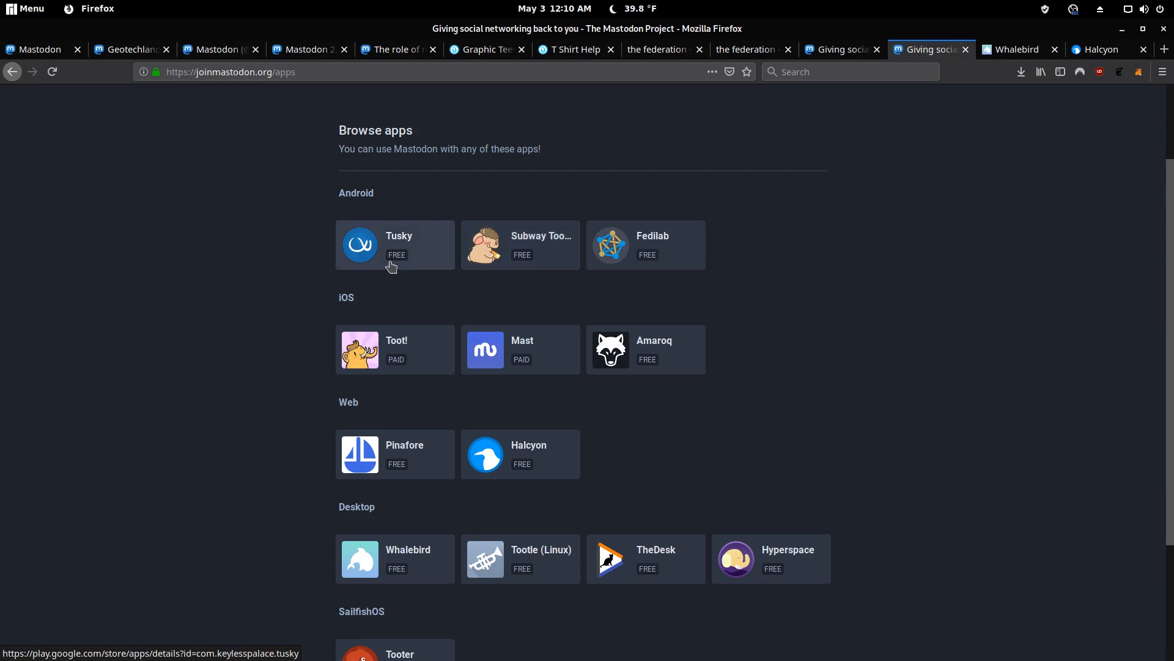
mouse_move(389, 252)
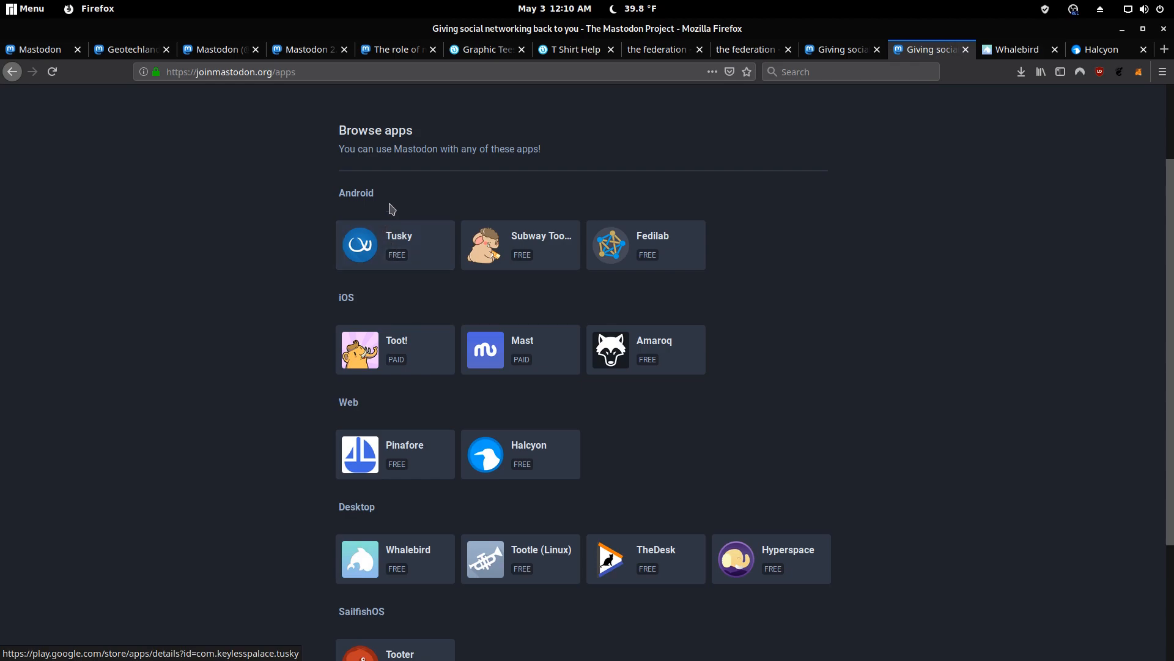
mouse_move(757, 297)
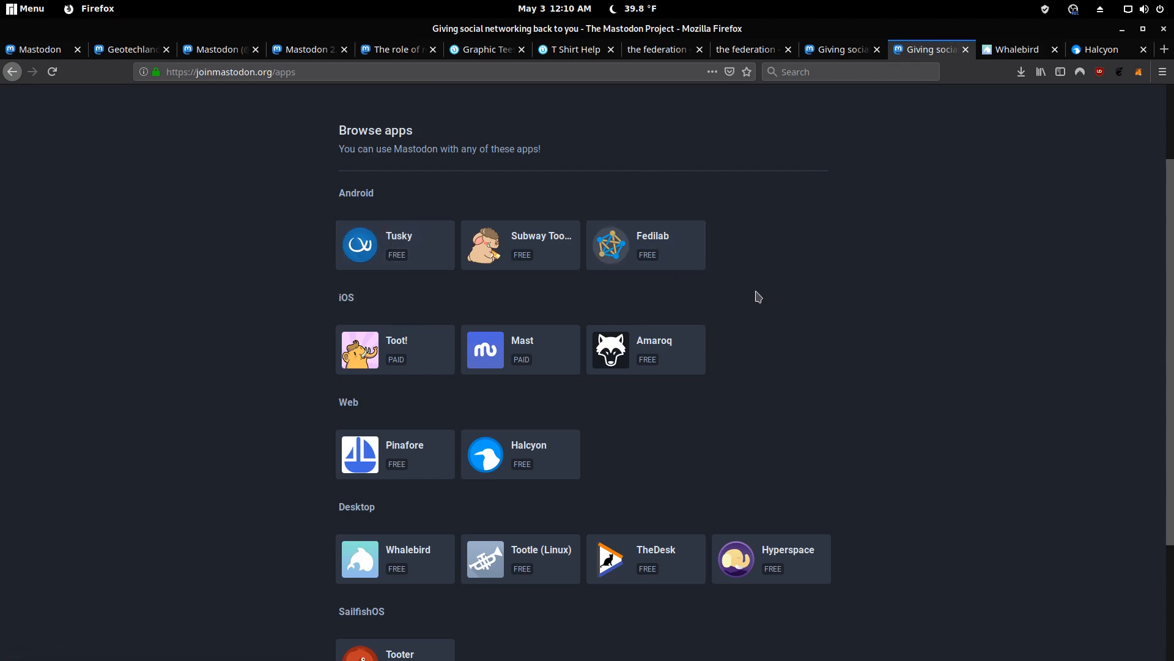
mouse_move(287, 341)
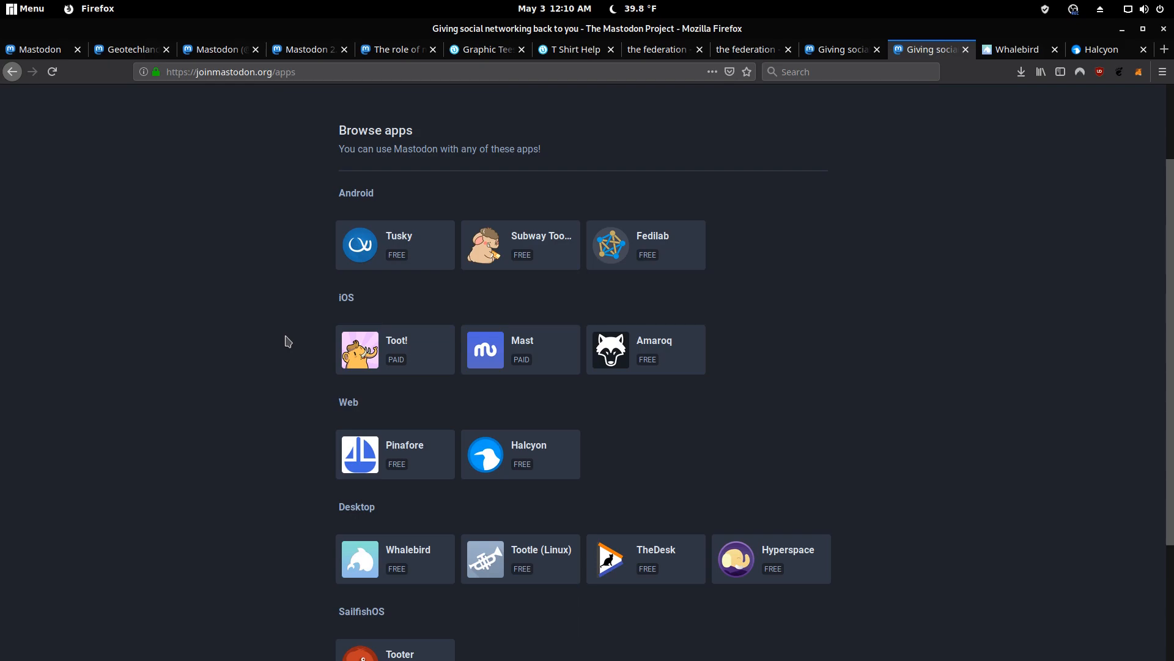
mouse_move(701, 369)
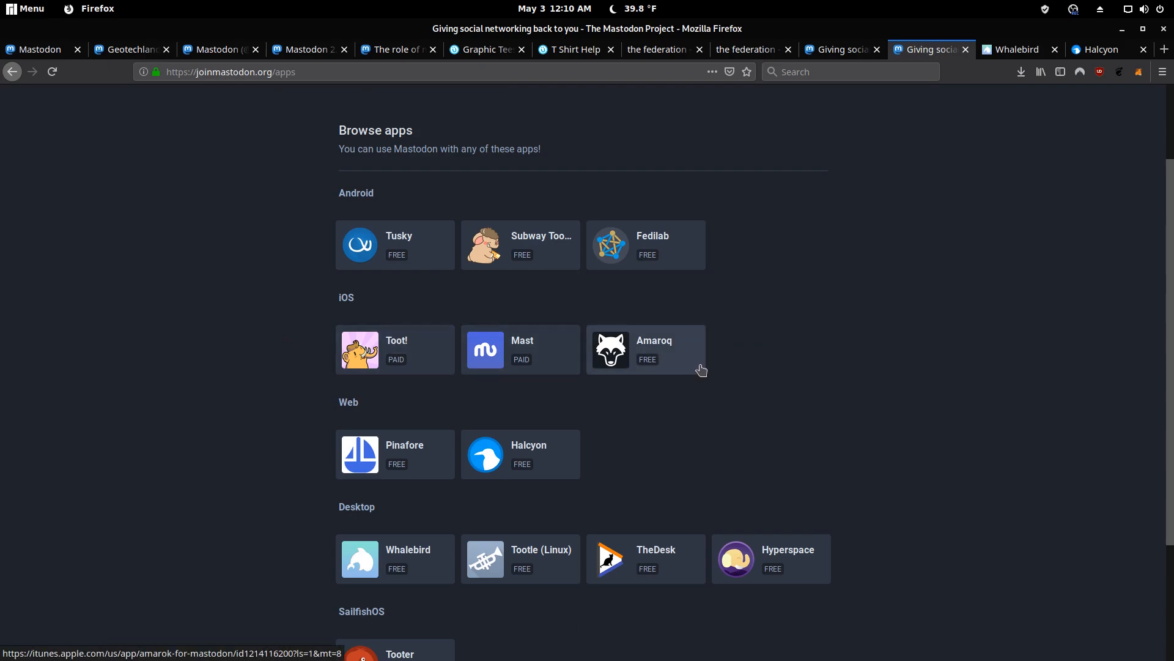
scroll("down", 3)
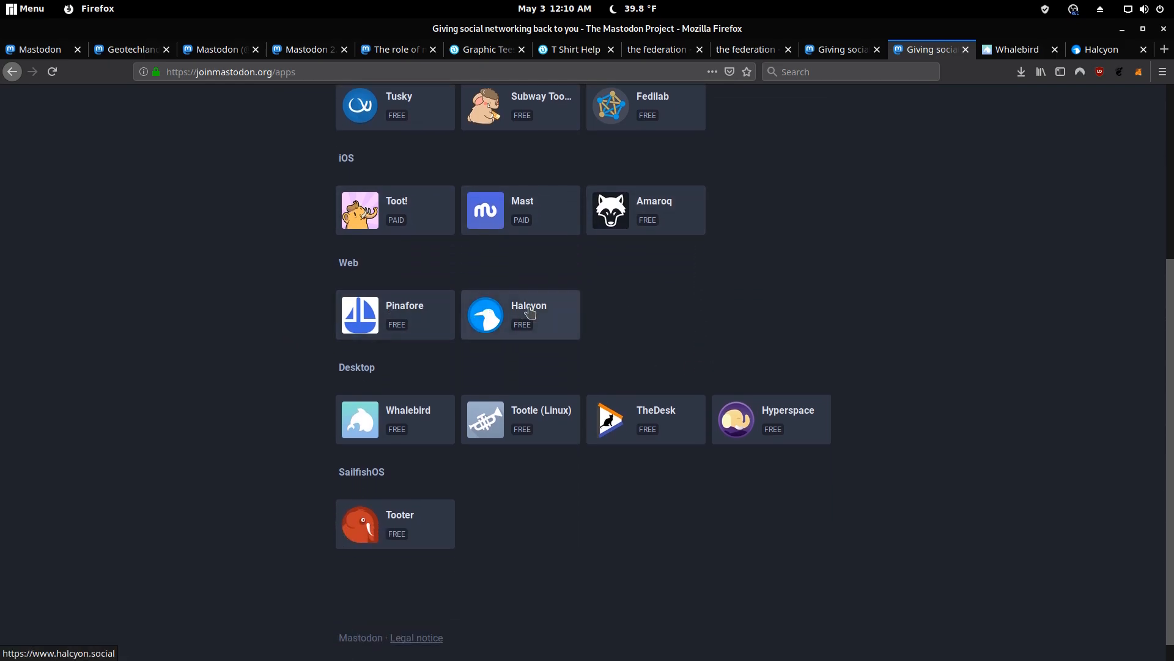
View Halcyon's homepage describing it as a Twitter-like webclient and scroll to its features list
left_click(521, 314)
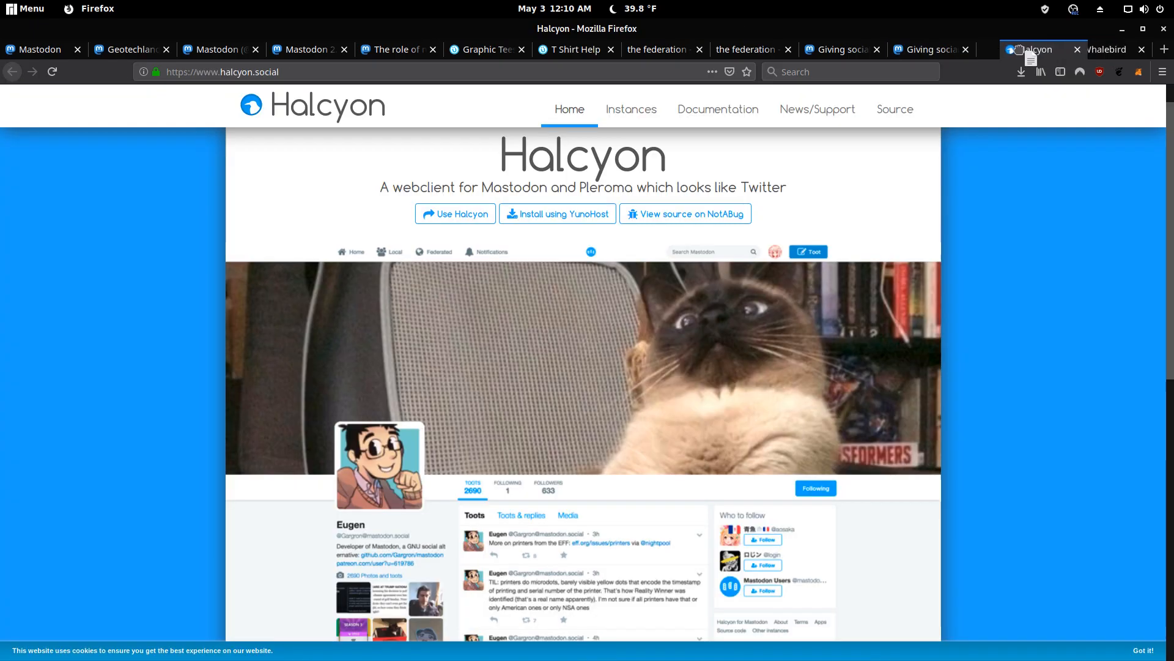
scroll("down", 3)
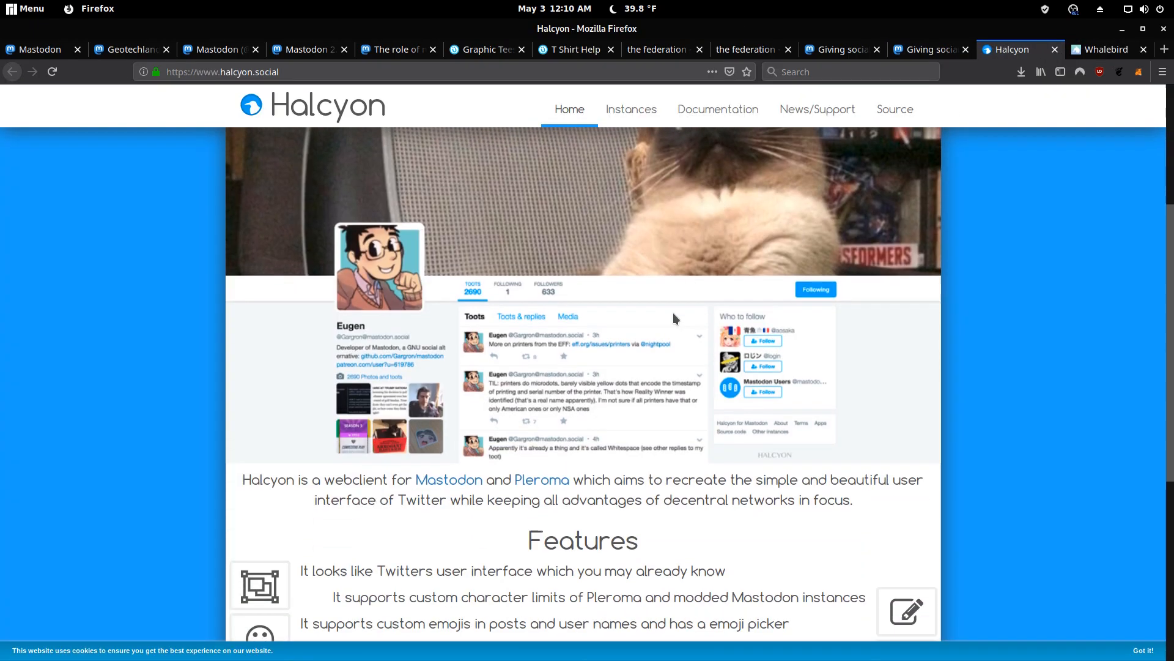
scroll("down", 3)
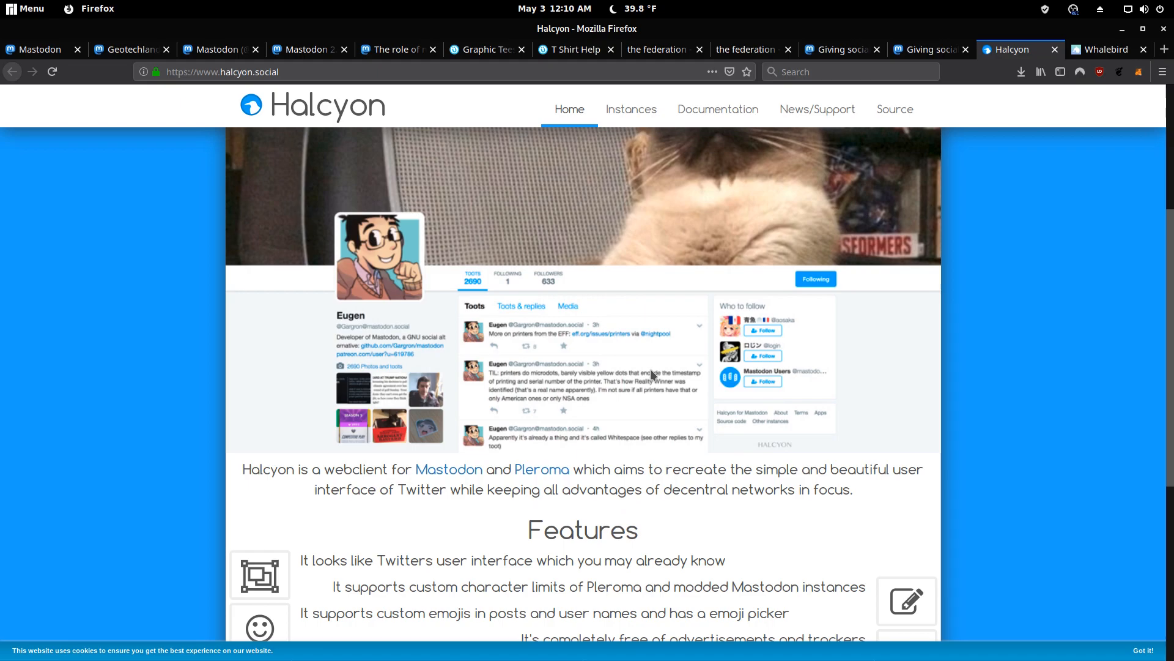
scroll("down", 3)
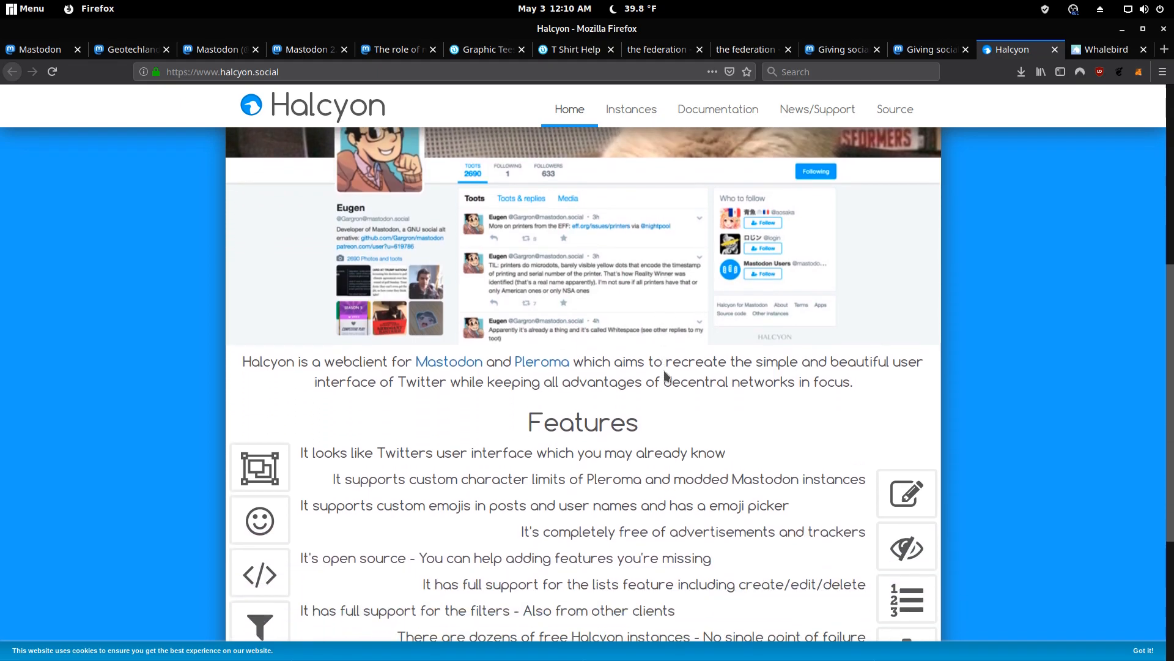
left_click(1106, 49)
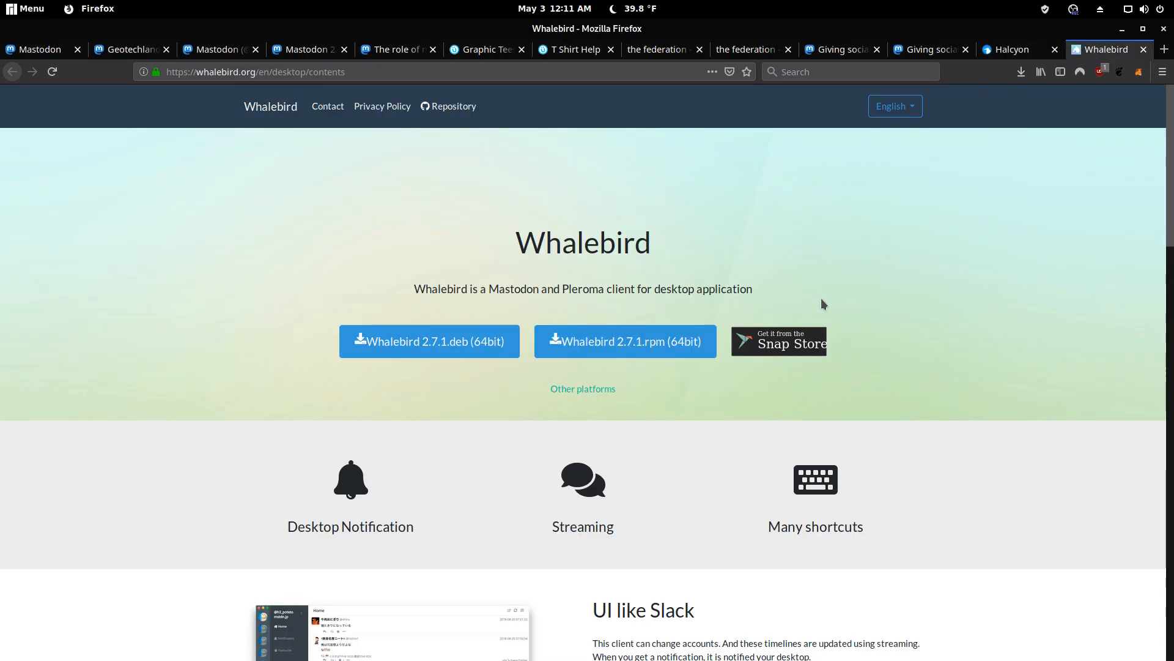
scroll("down", 3)
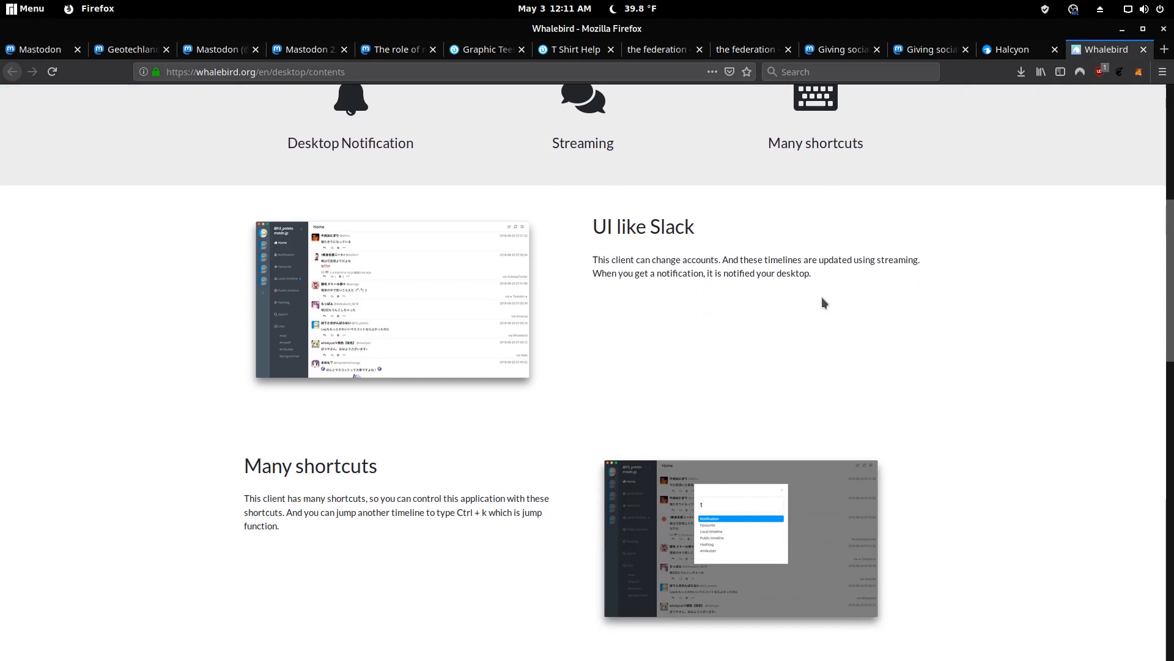
scroll("up", 3)
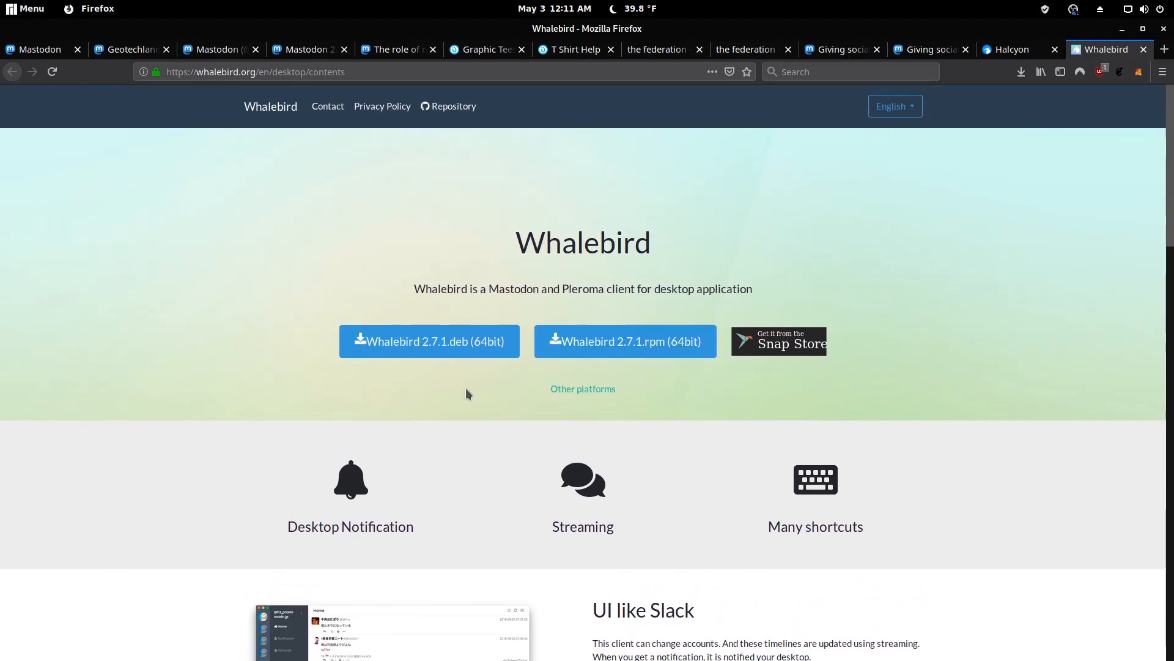
mouse_move(220, 439)
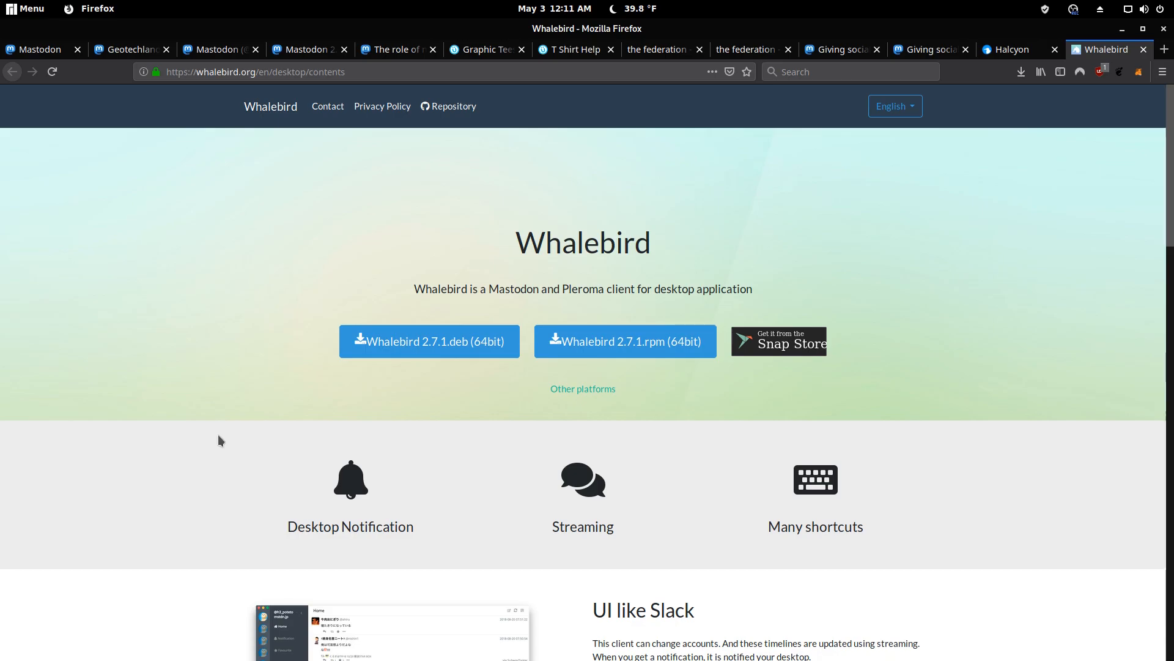
mouse_move(218, 443)
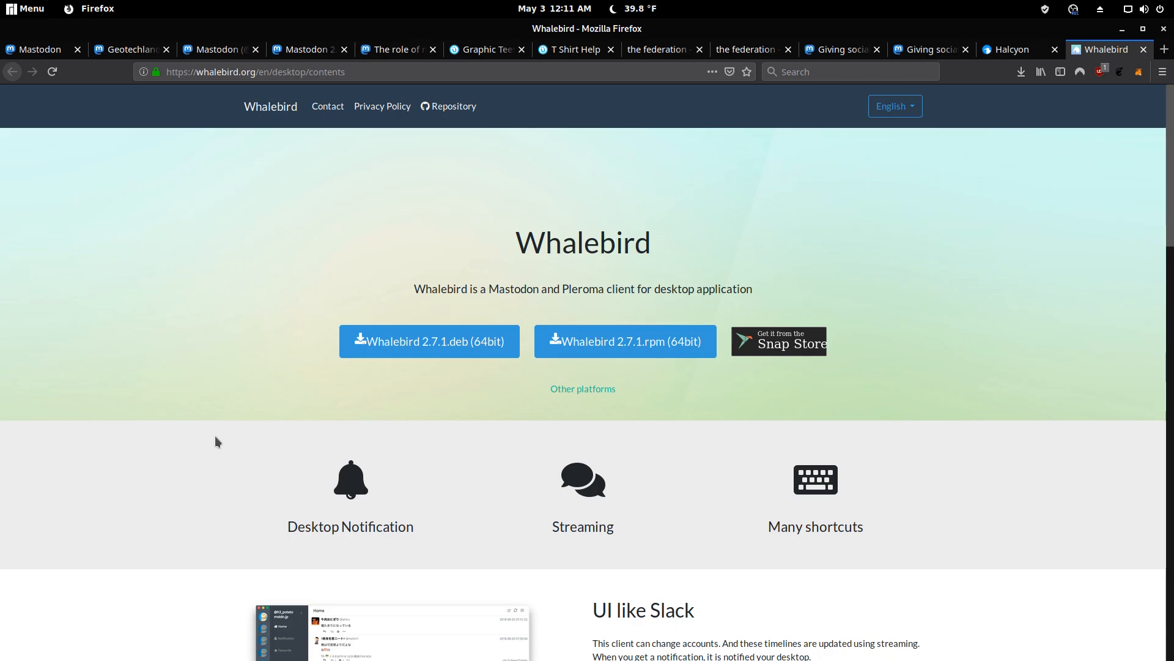
mouse_move(222, 447)
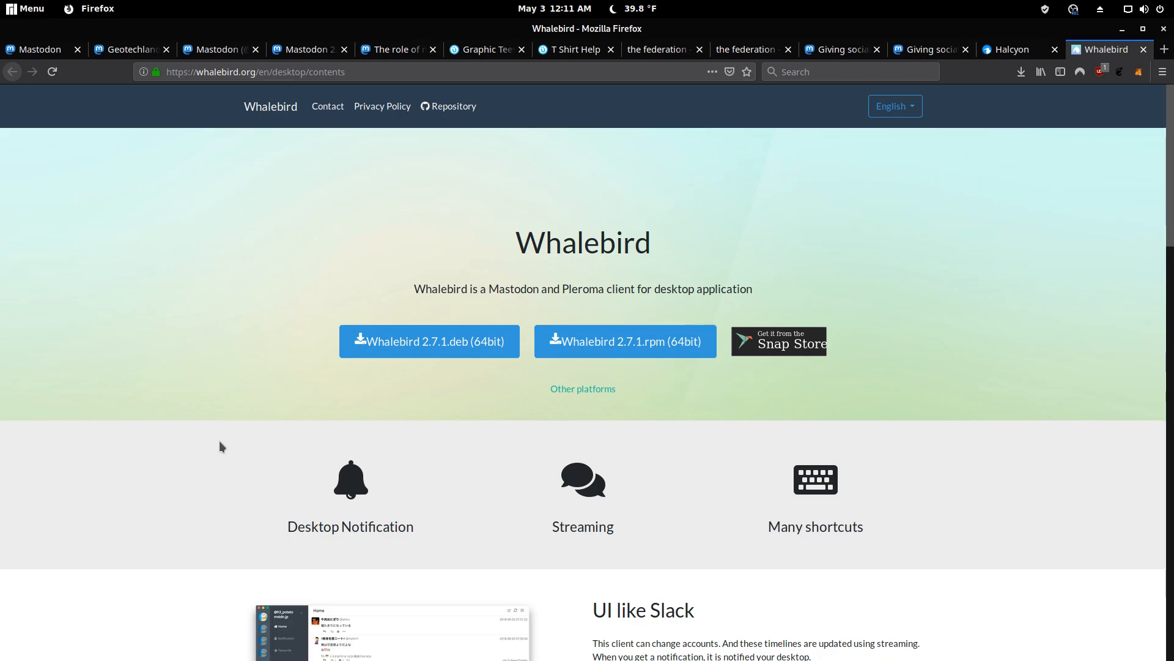
scroll("down", 3)
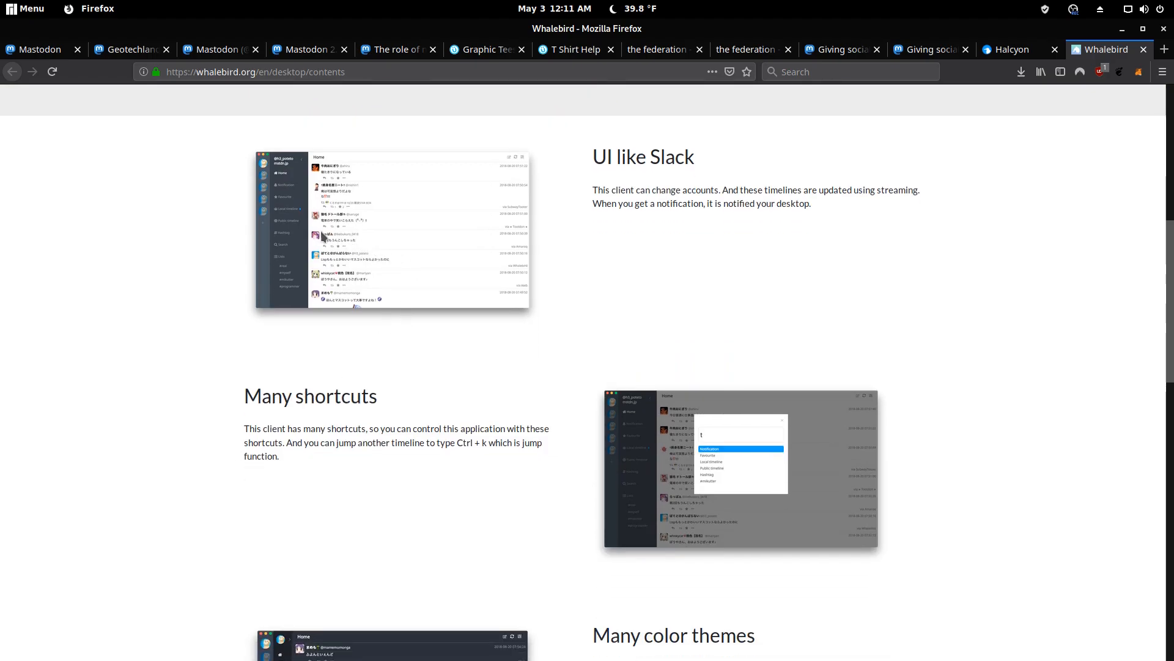
mouse_move(305, 234)
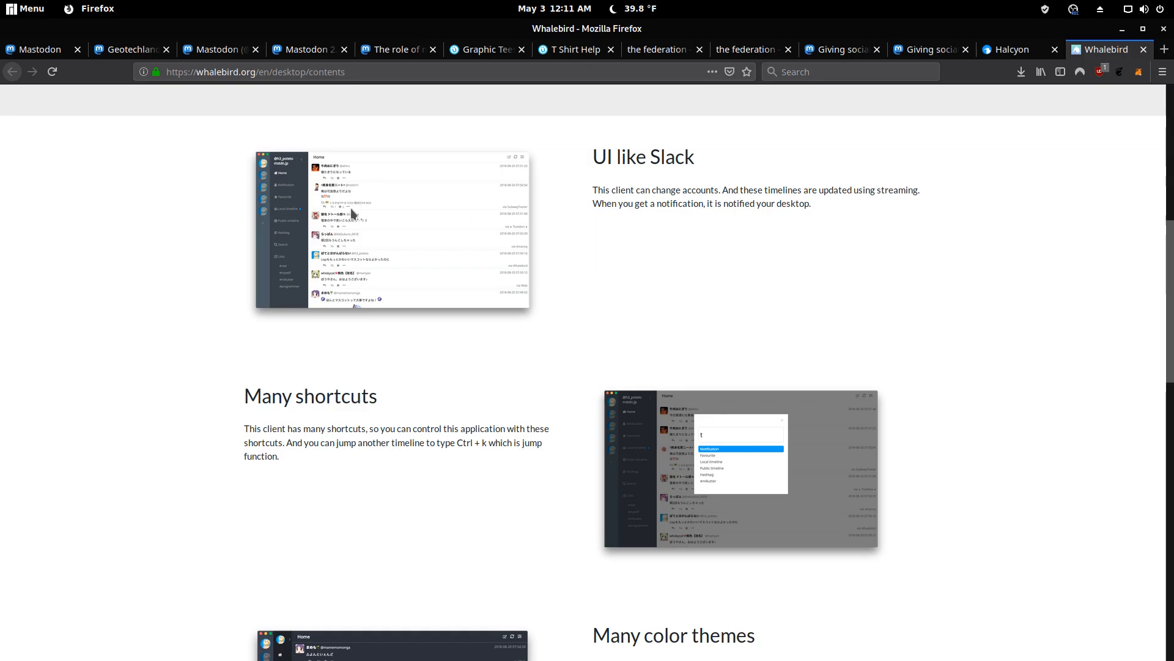
scroll("down", 3)
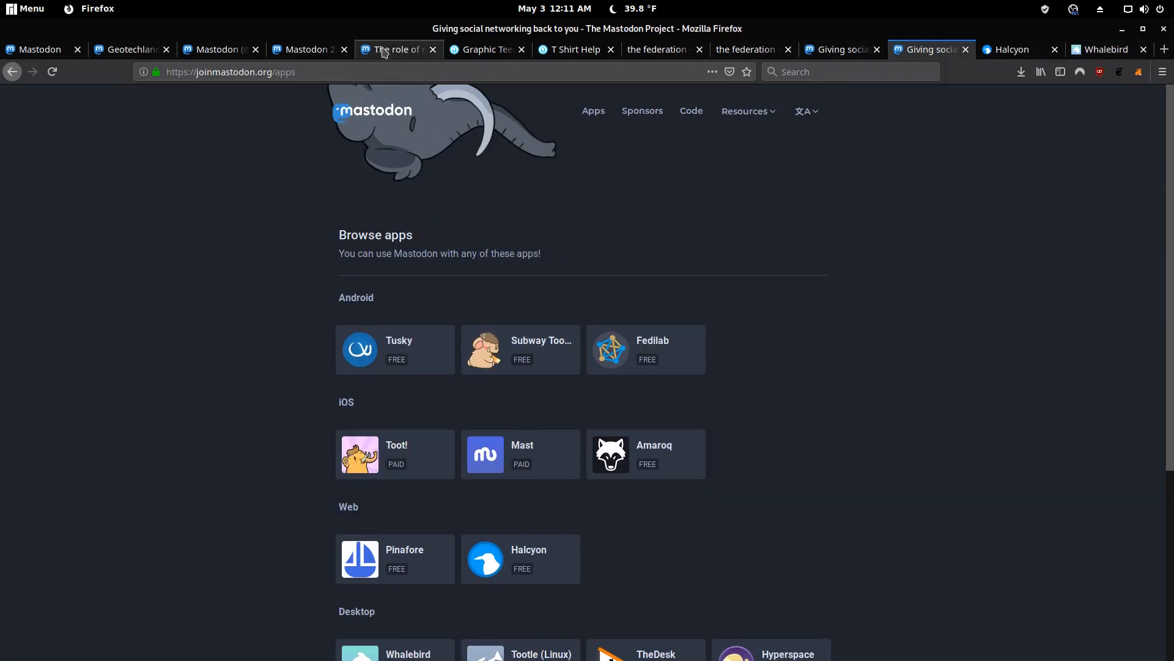
Return to the Mastodon blog post on mastodon.social's role, near its end with related posts
left_click(397, 49)
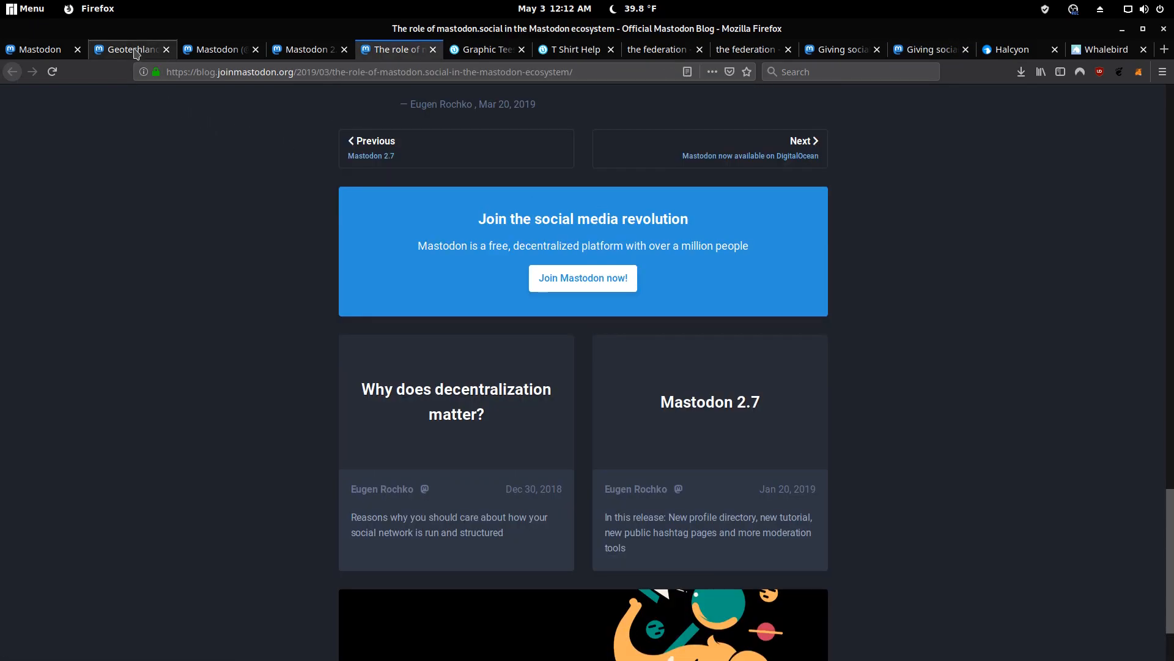
mouse_move(170, 161)
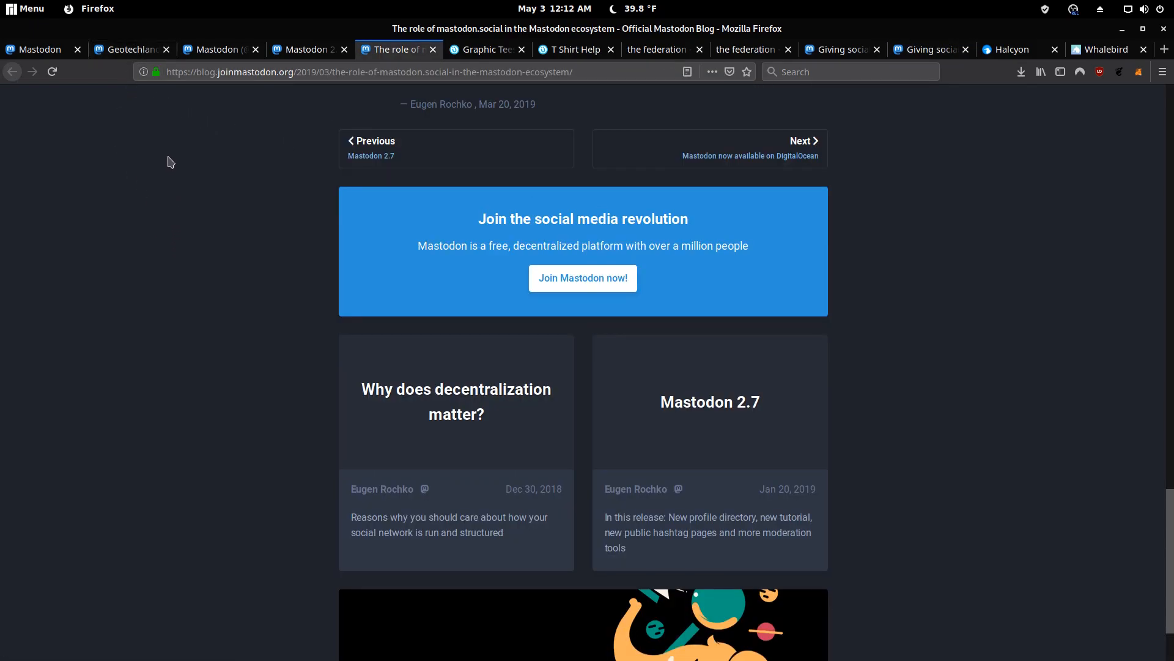
mouse_move(195, 207)
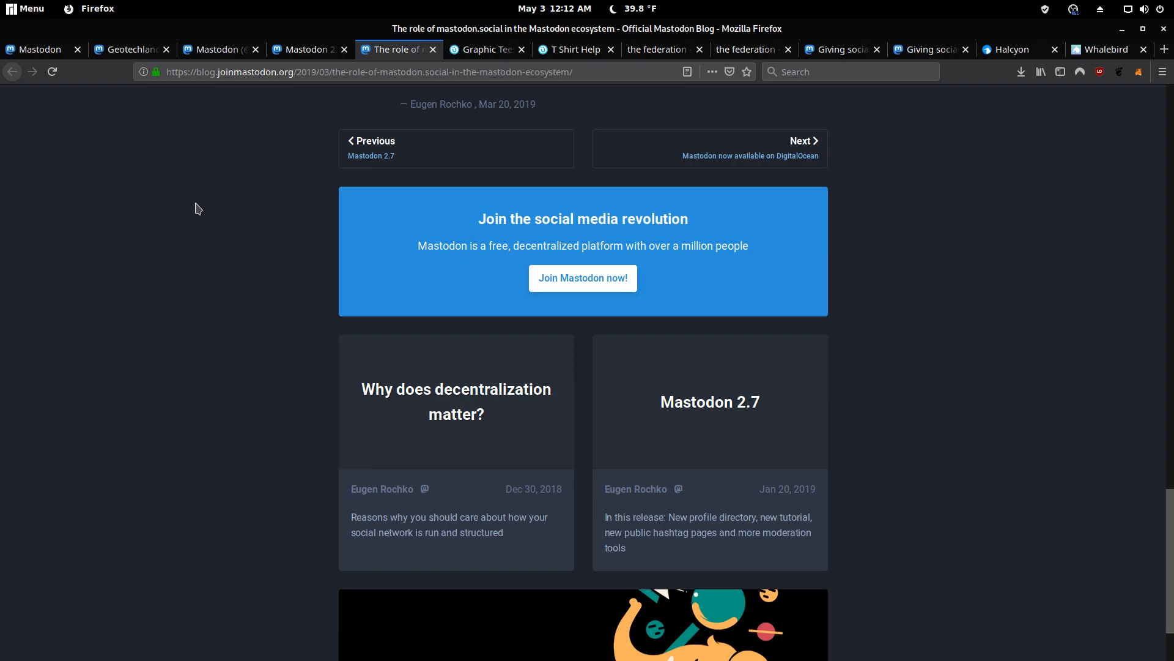